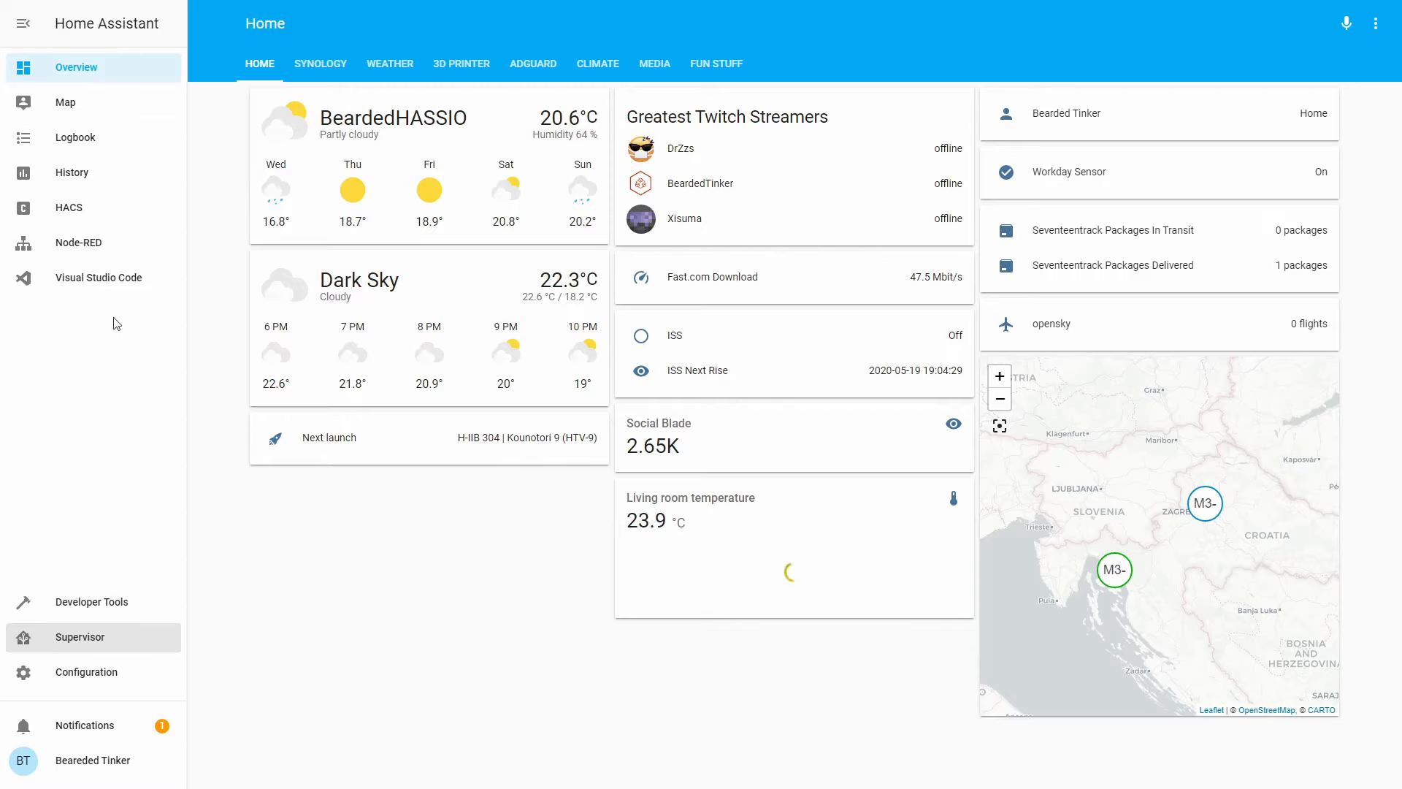
# Step: Review the sensor config in the code editor, then go to Configuration > Integrations
pyautogui.click(98, 278)
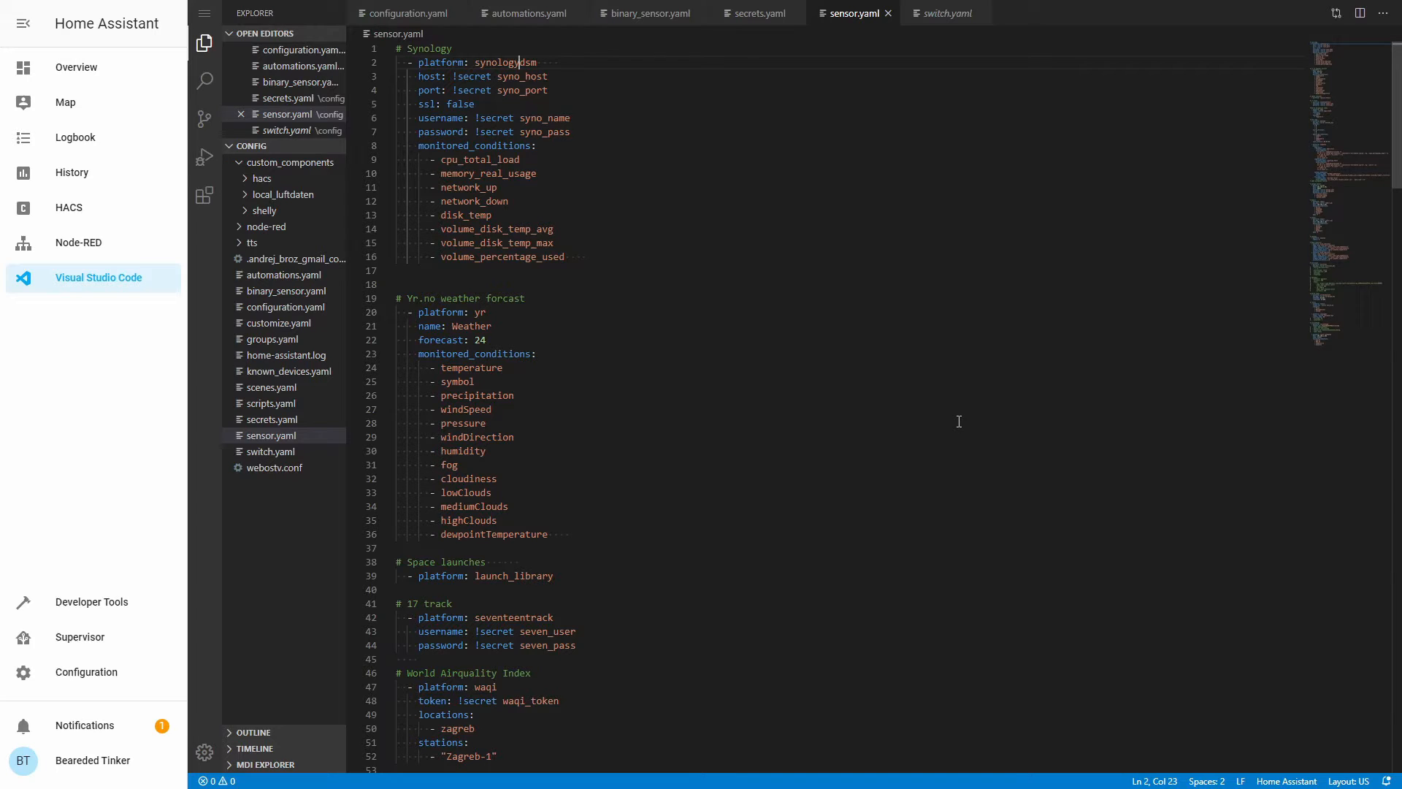
pyautogui.click(76, 67)
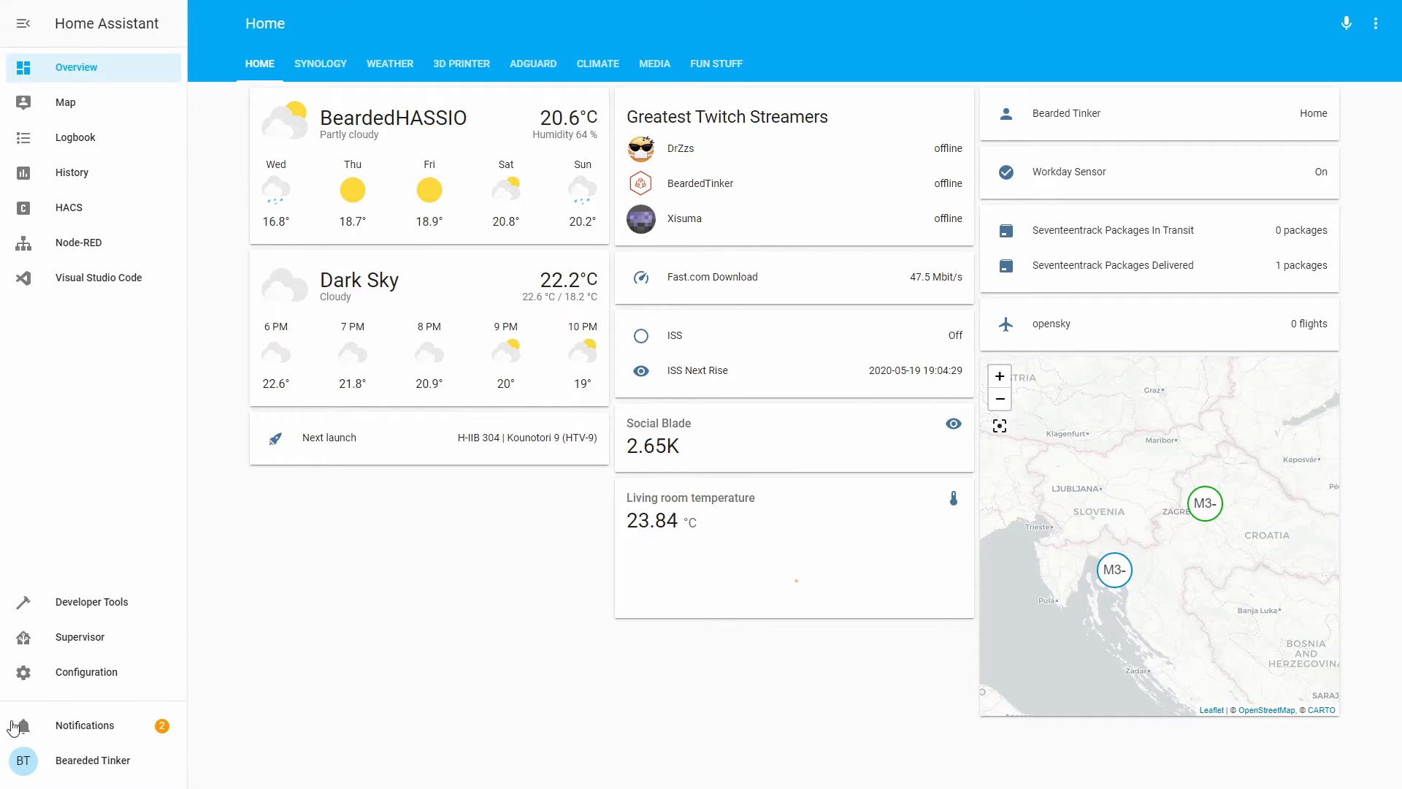
pyautogui.click(86, 672)
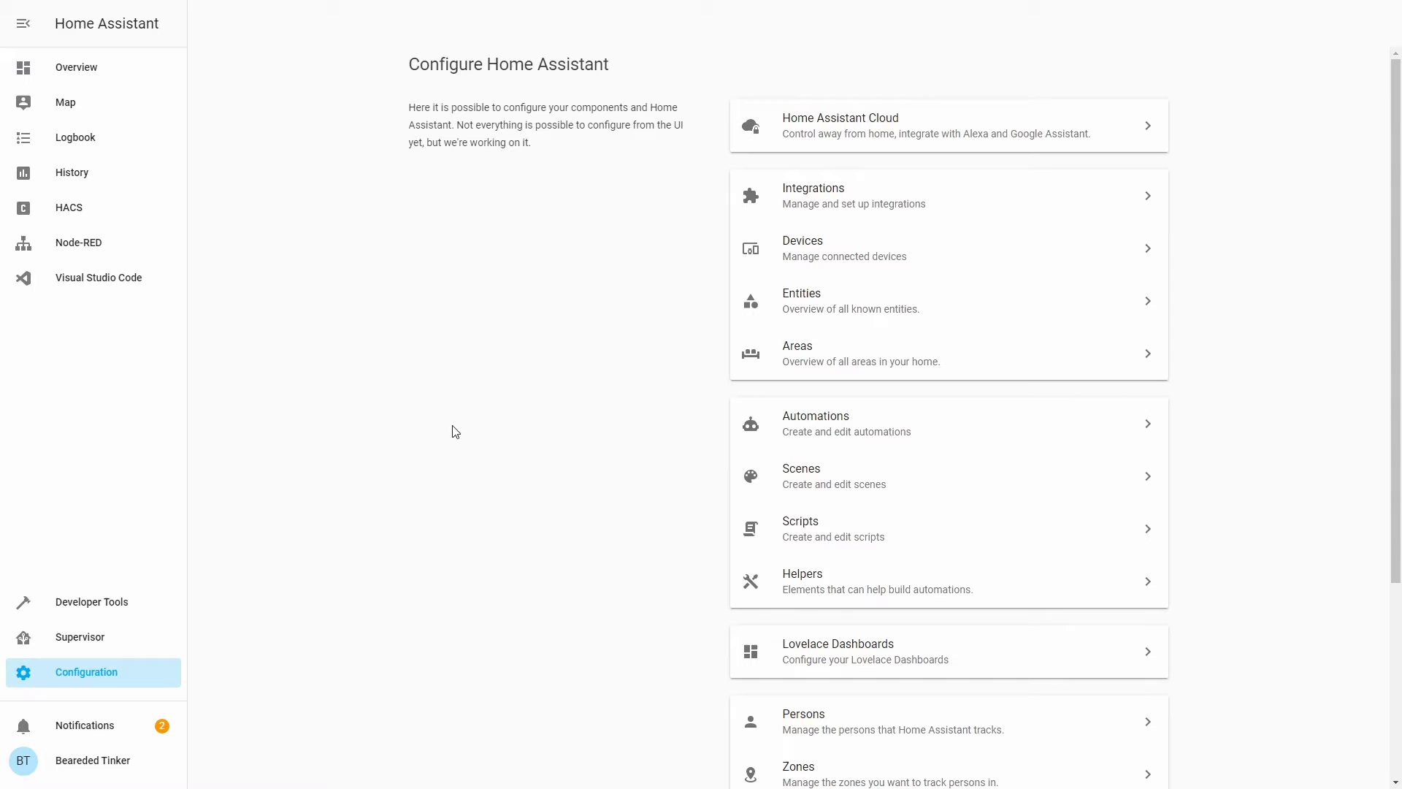
pyautogui.click(812, 194)
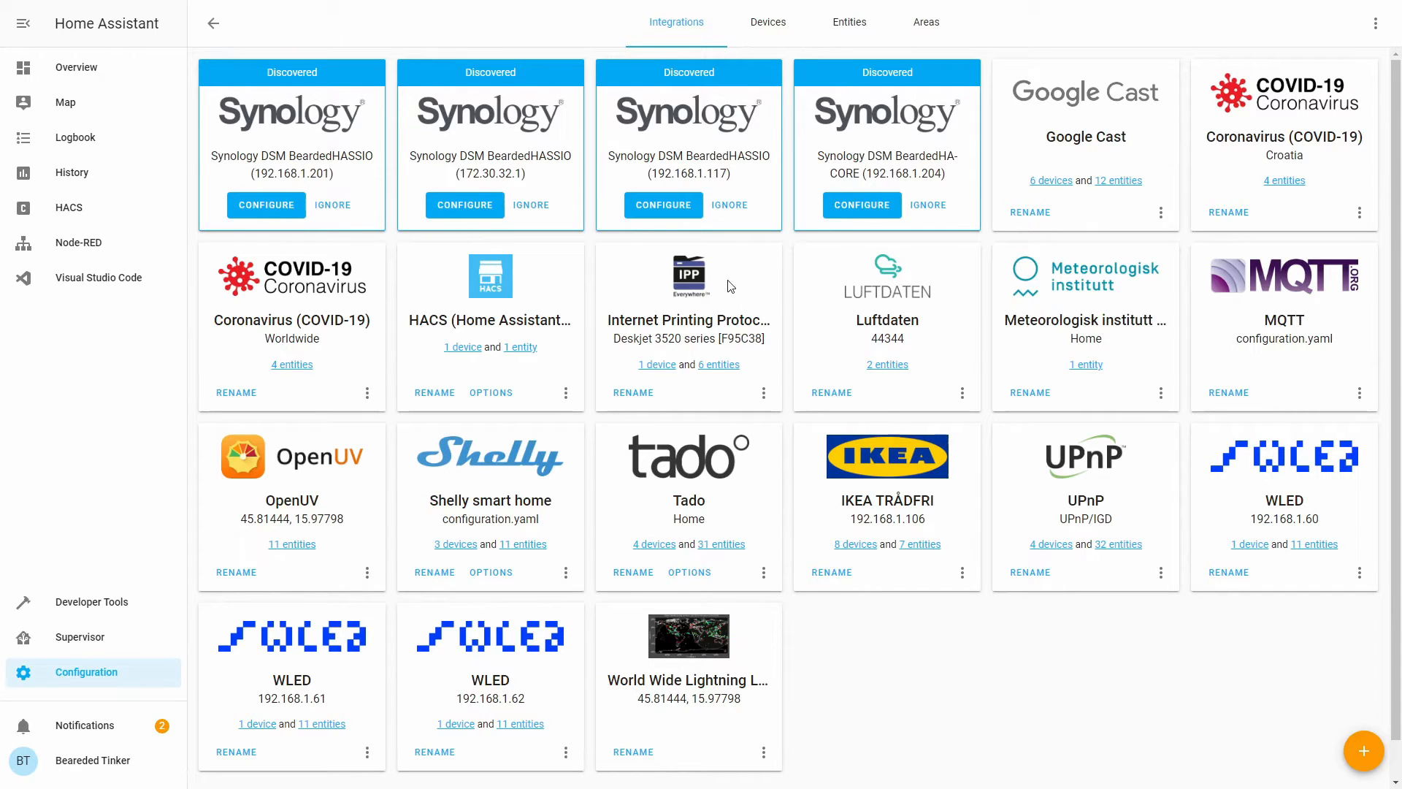
# Step: Configure the discovered Synology DSM at 192.168.1.201 as user hass with SSL/TLS off and submit
pyautogui.click(266, 205)
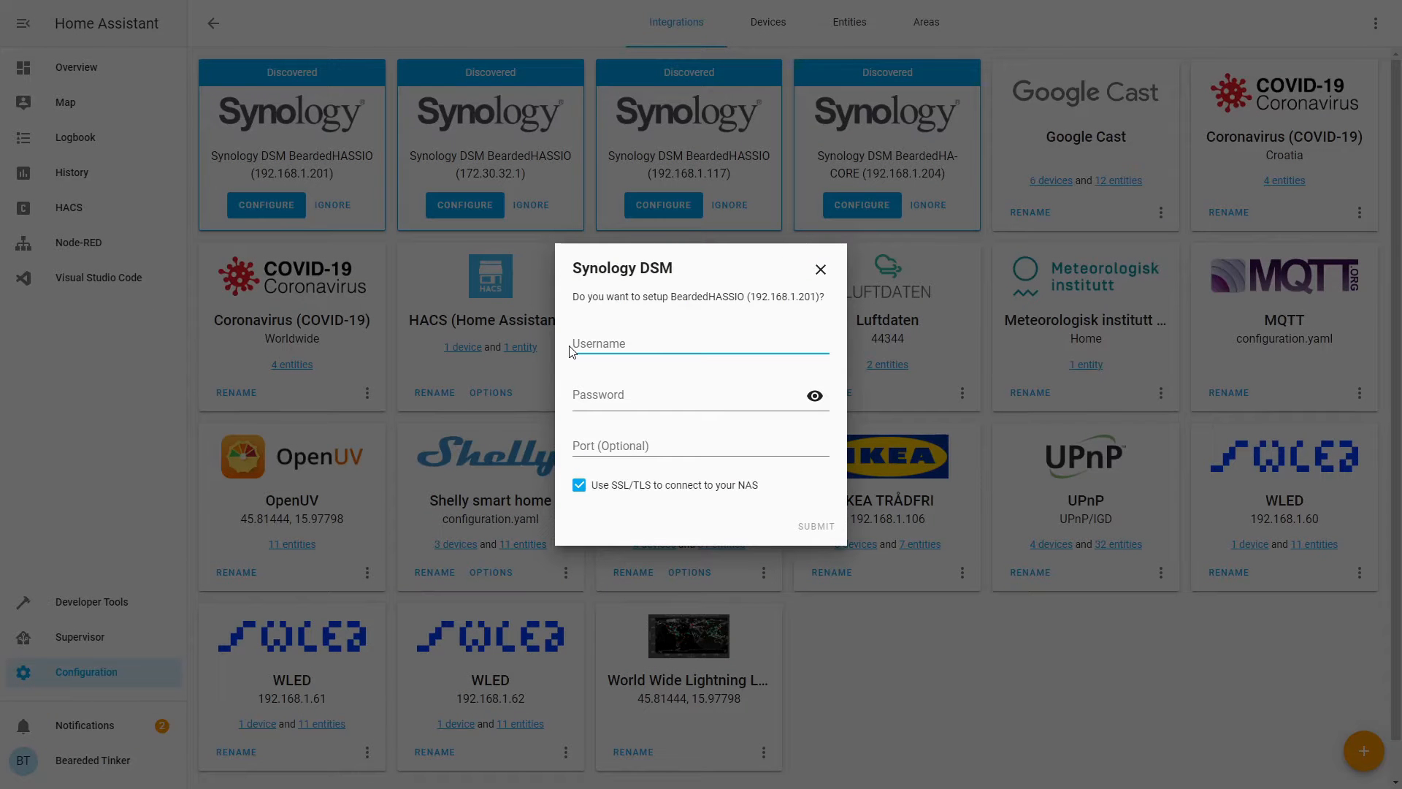
pyautogui.write('hass')
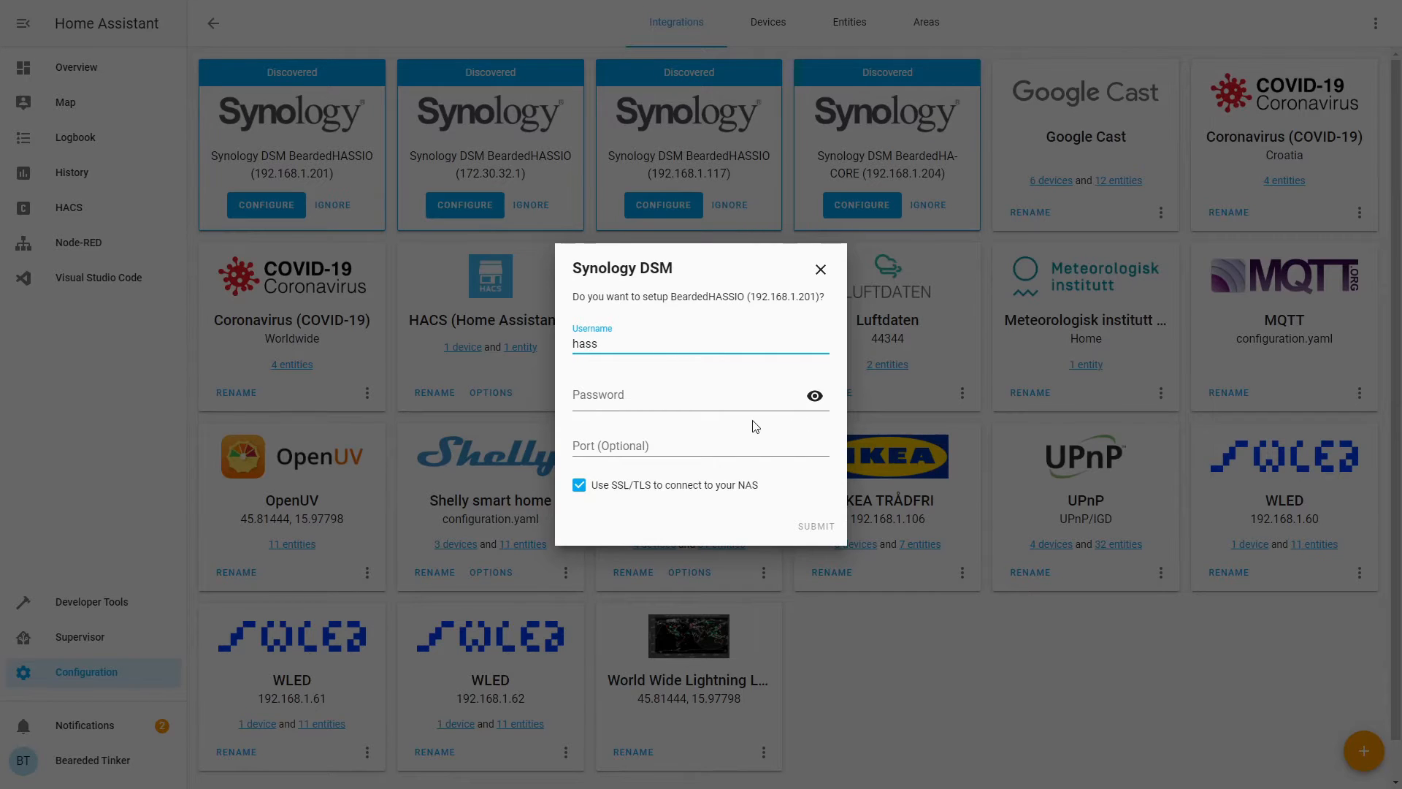
pyautogui.click(700, 394)
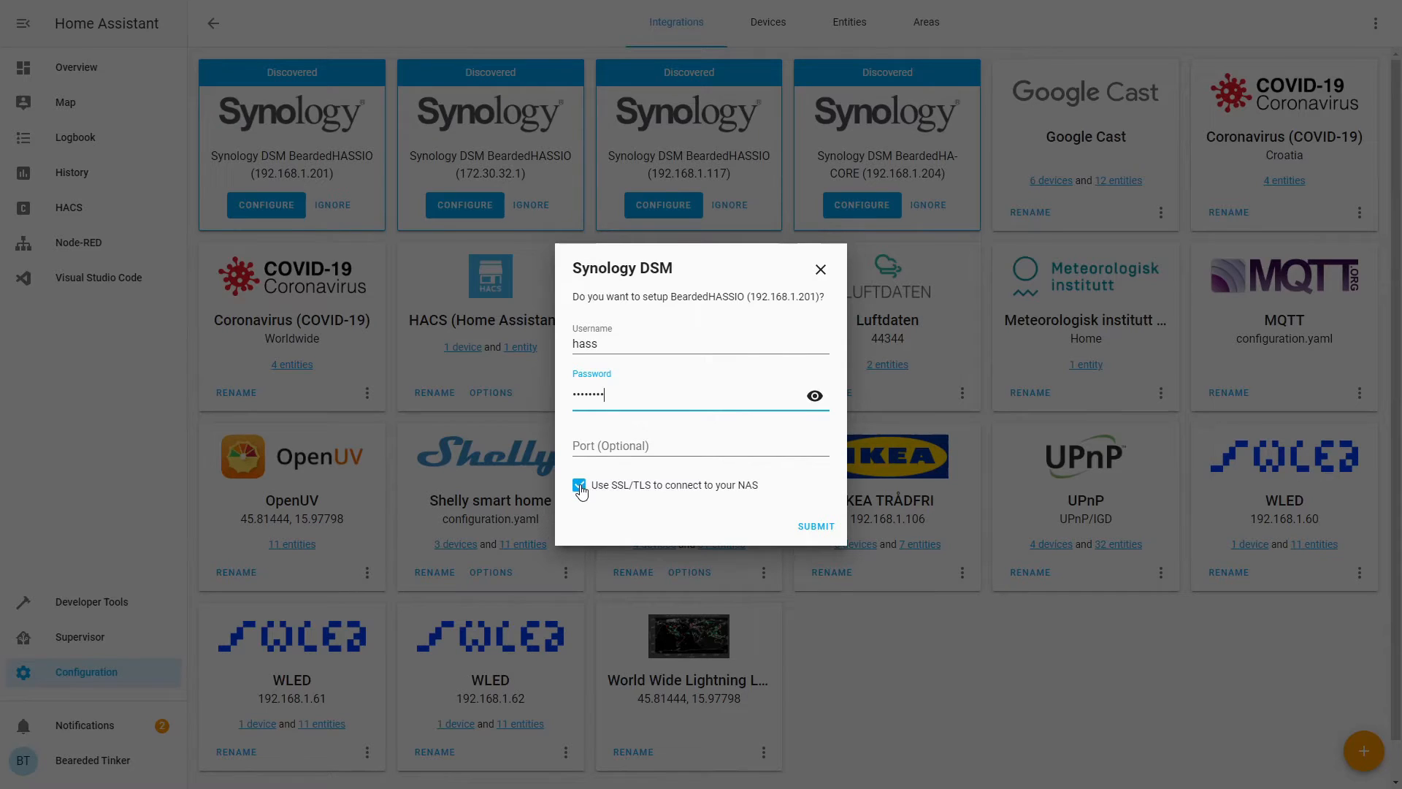
pyautogui.click(579, 485)
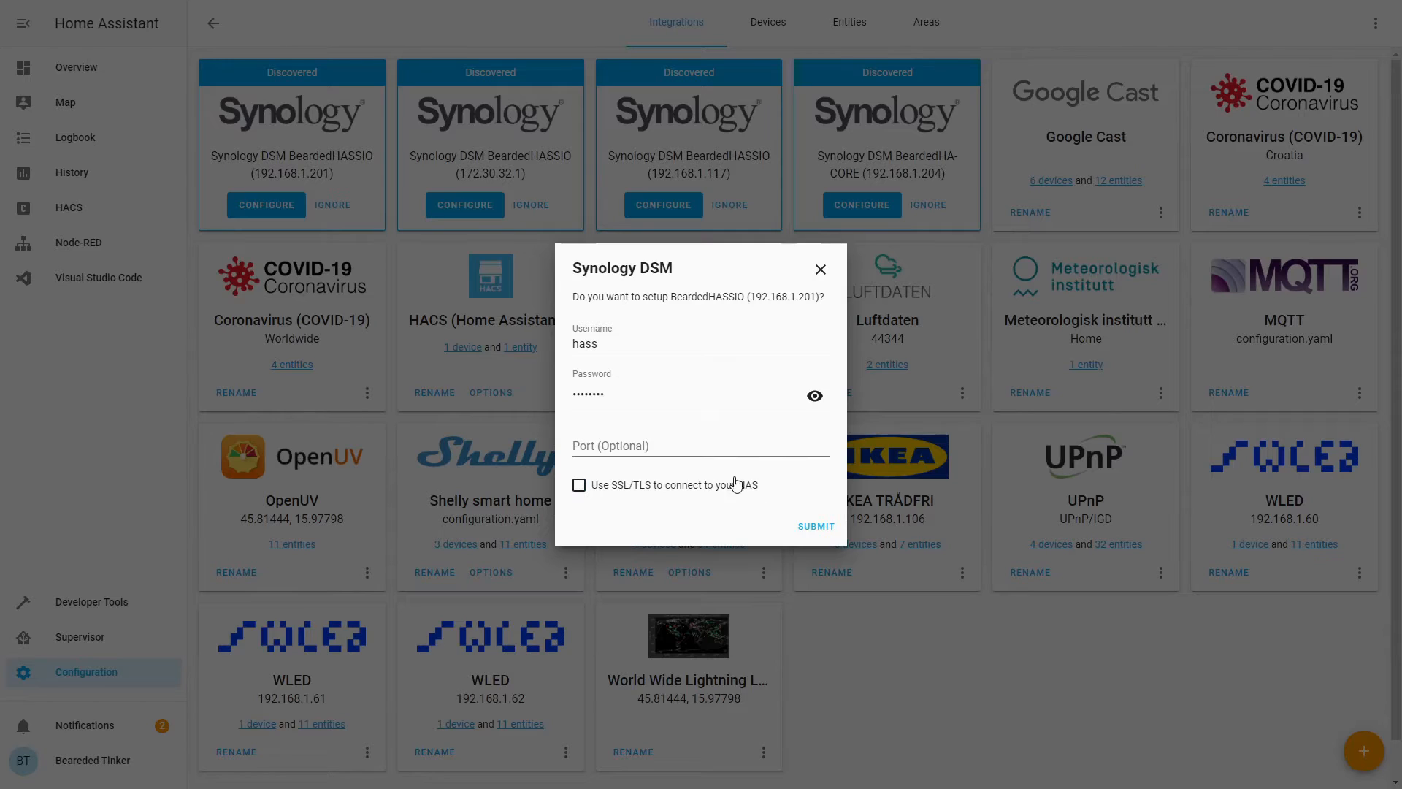
pyautogui.click(815, 526)
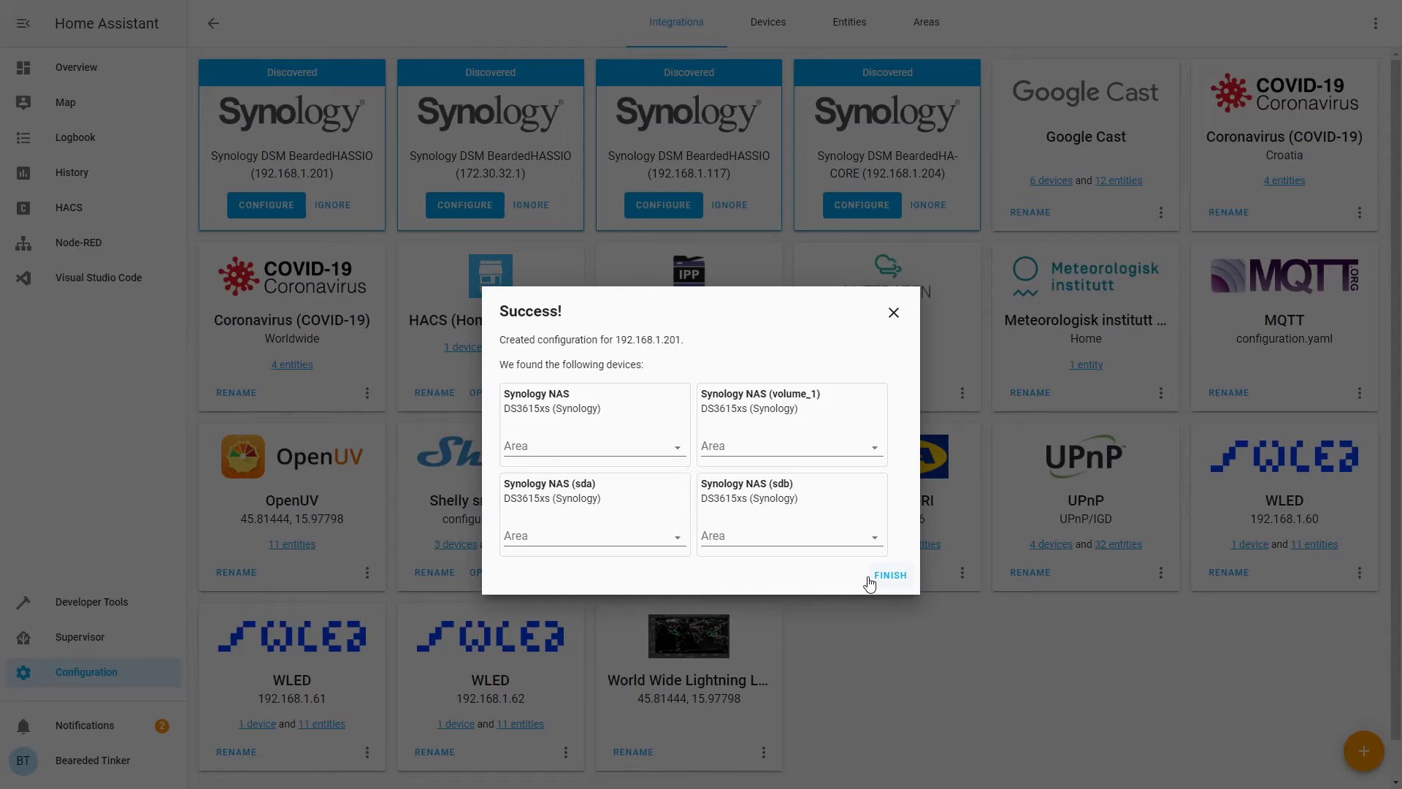
# Step: Finish the setup and review the Synology DSM card's 4 devices and 37 entities
pyautogui.click(889, 575)
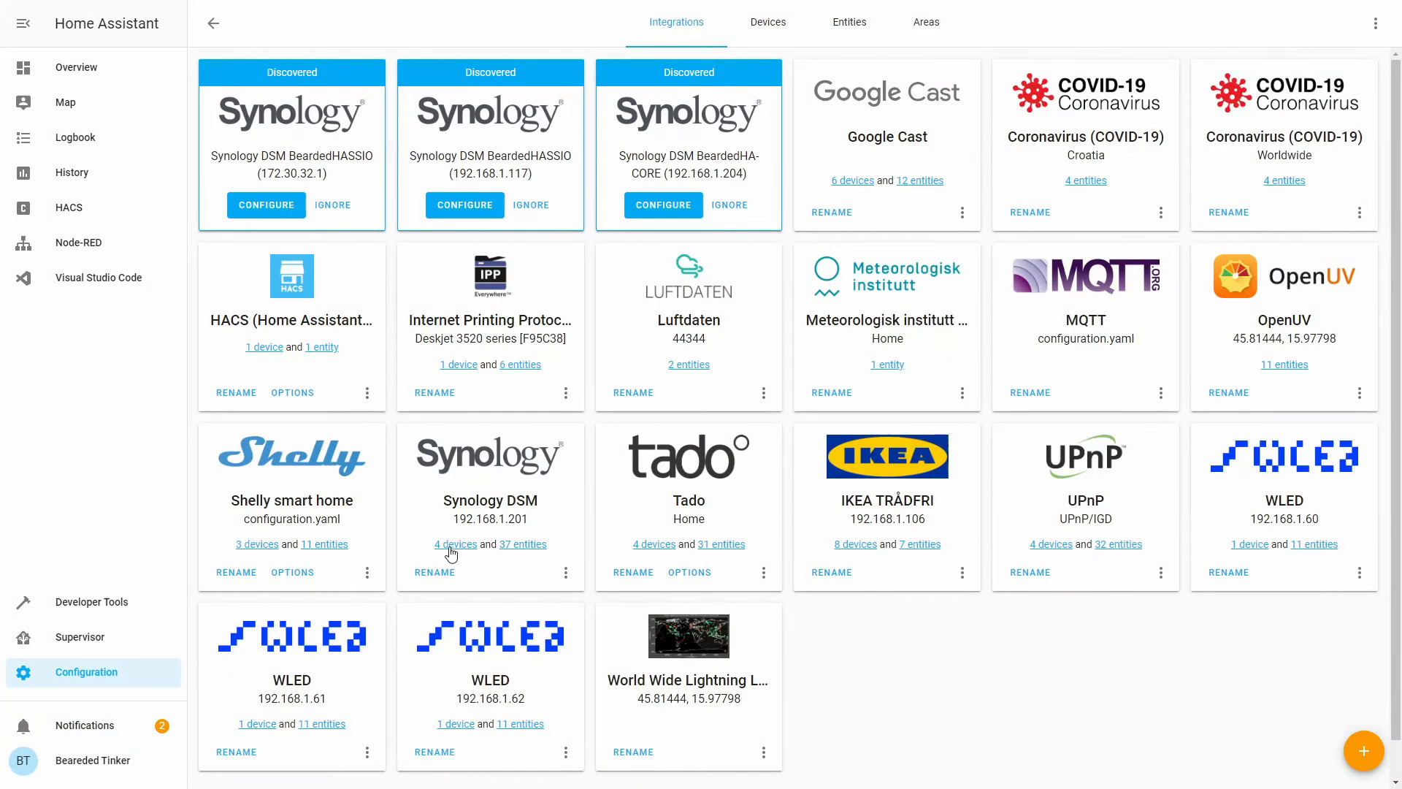
pyautogui.click(456, 543)
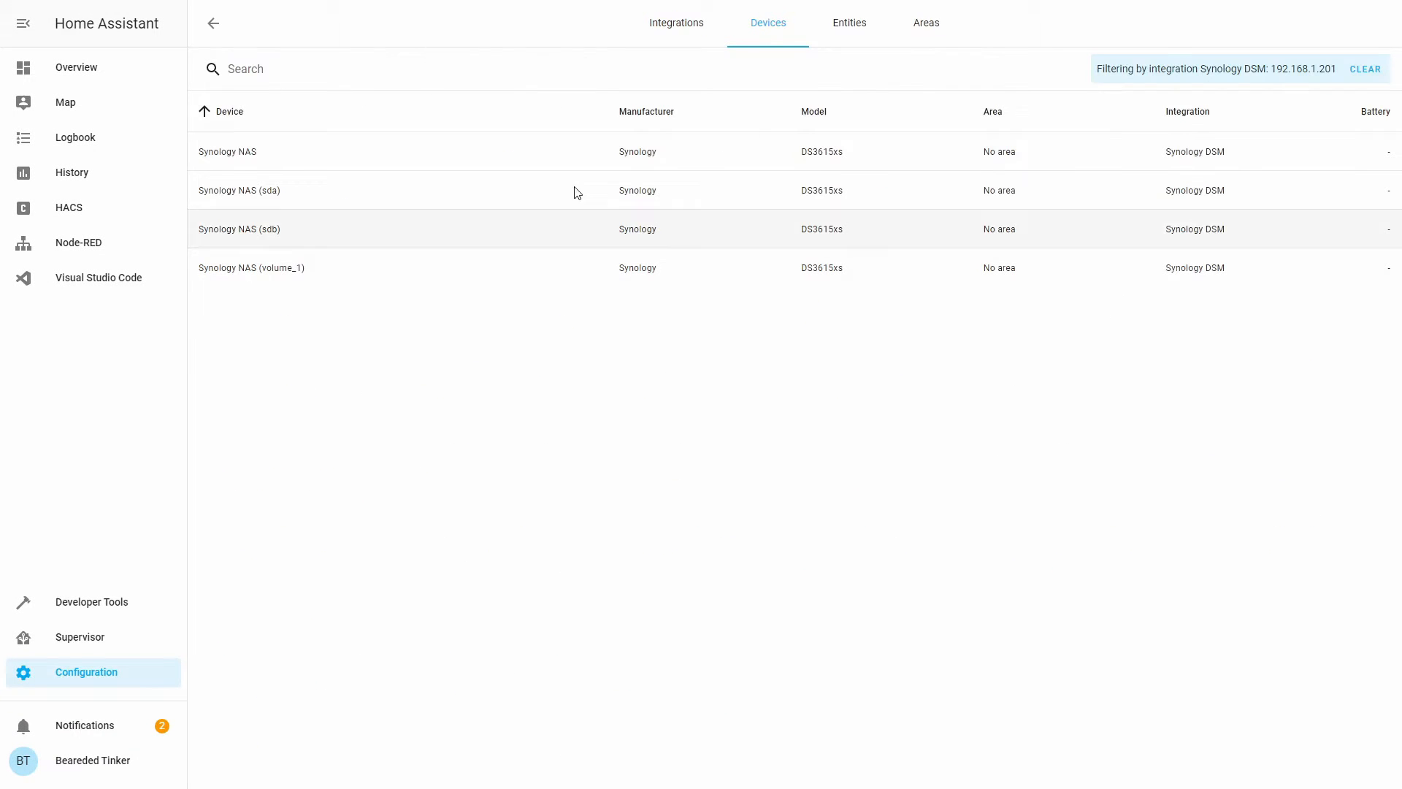
pyautogui.moveTo(260, 296)
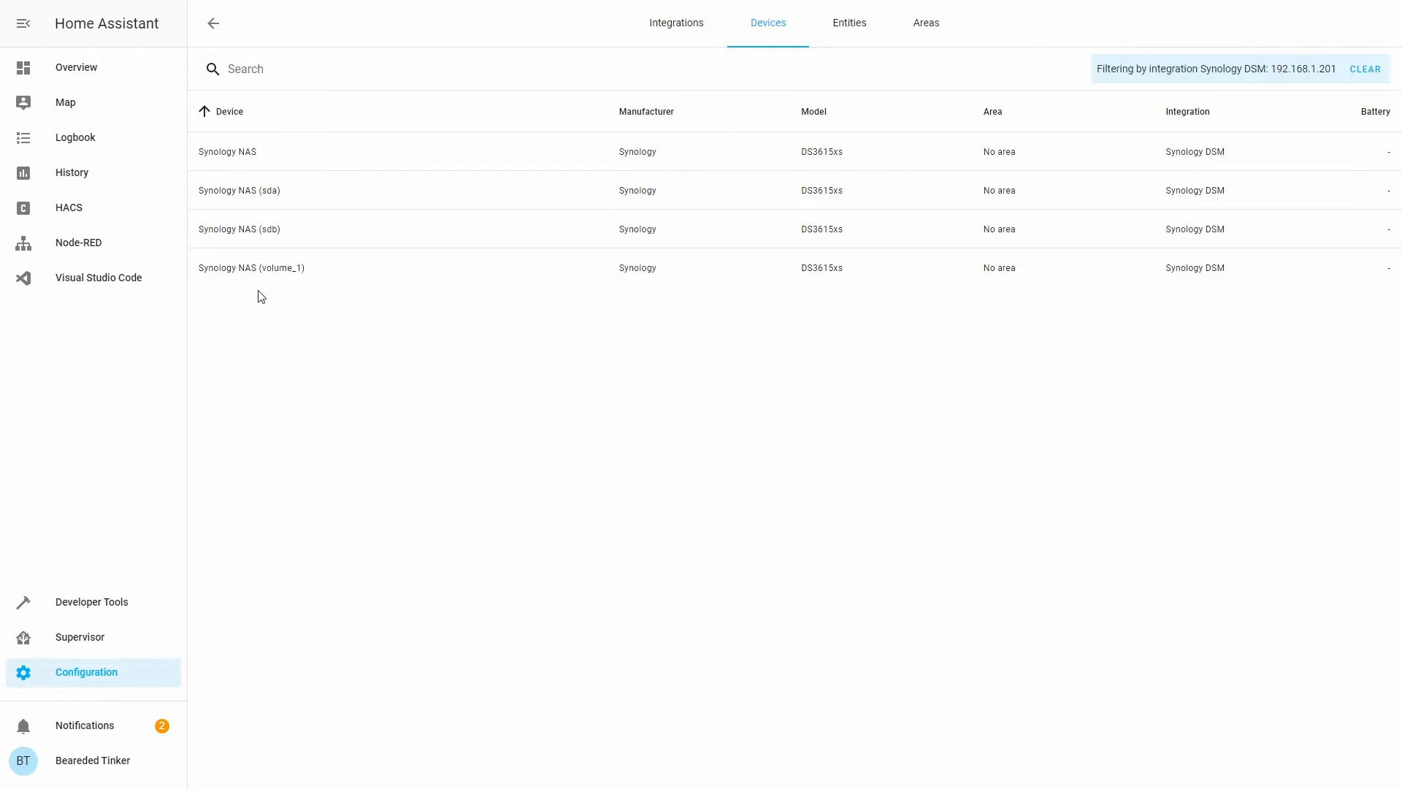
pyautogui.moveTo(254, 230)
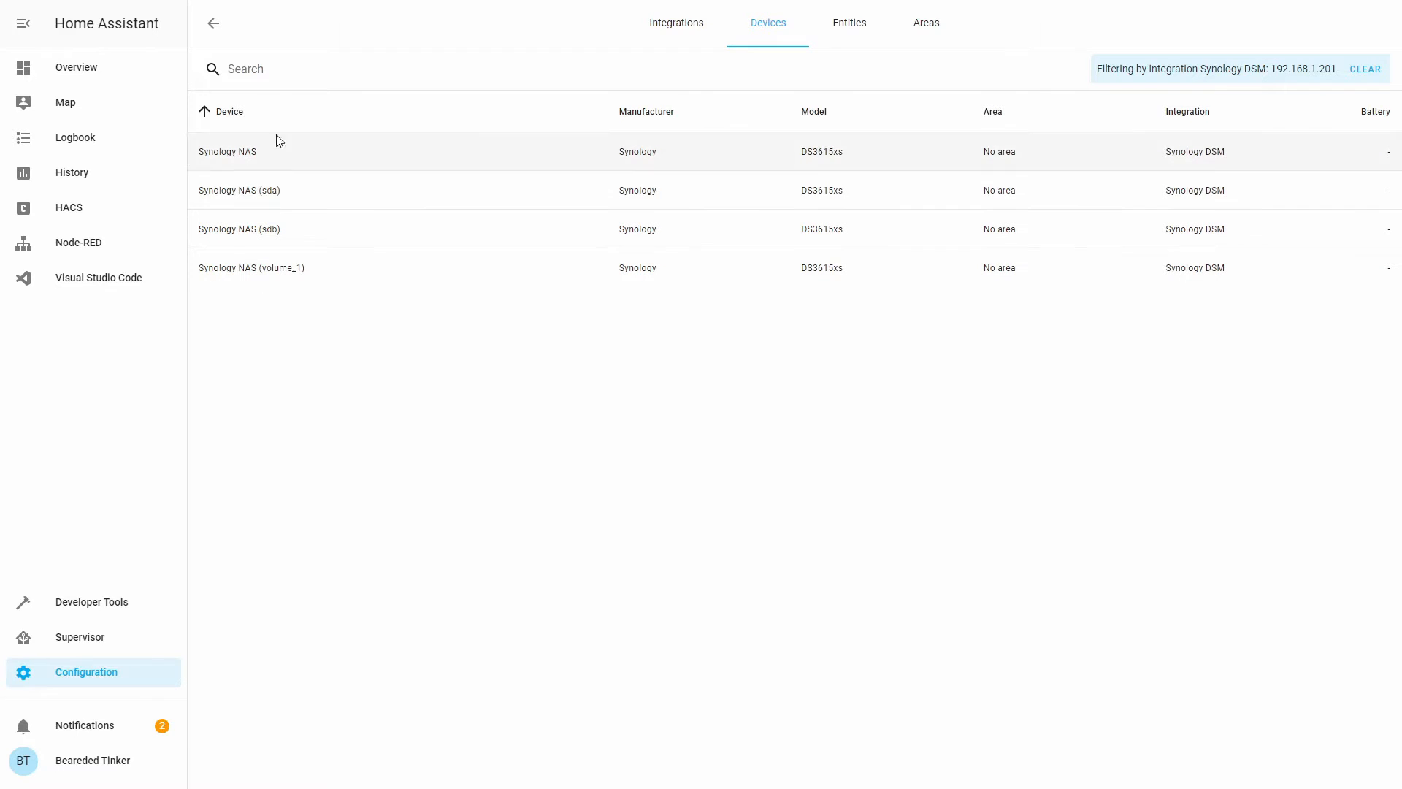
pyautogui.click(676, 22)
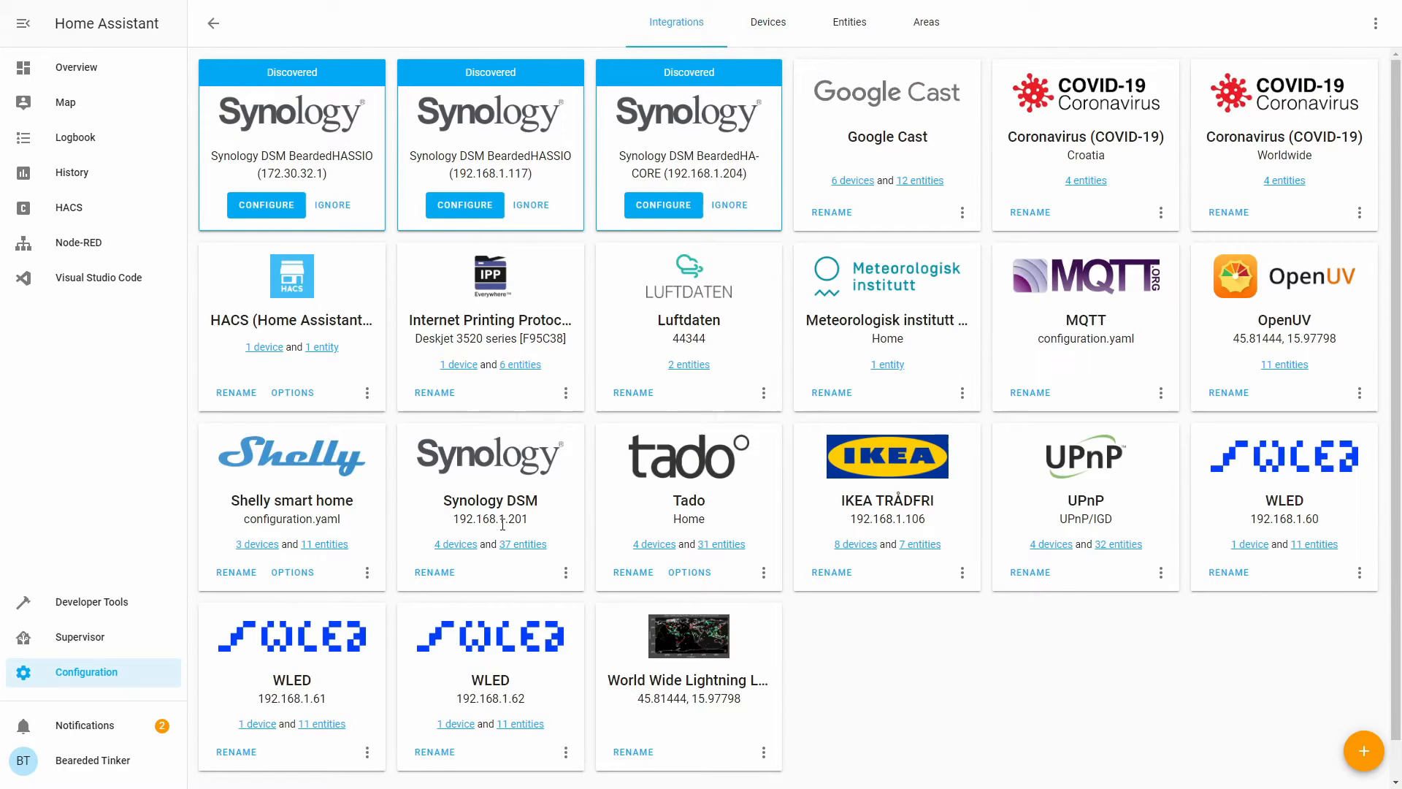
pyautogui.click(523, 545)
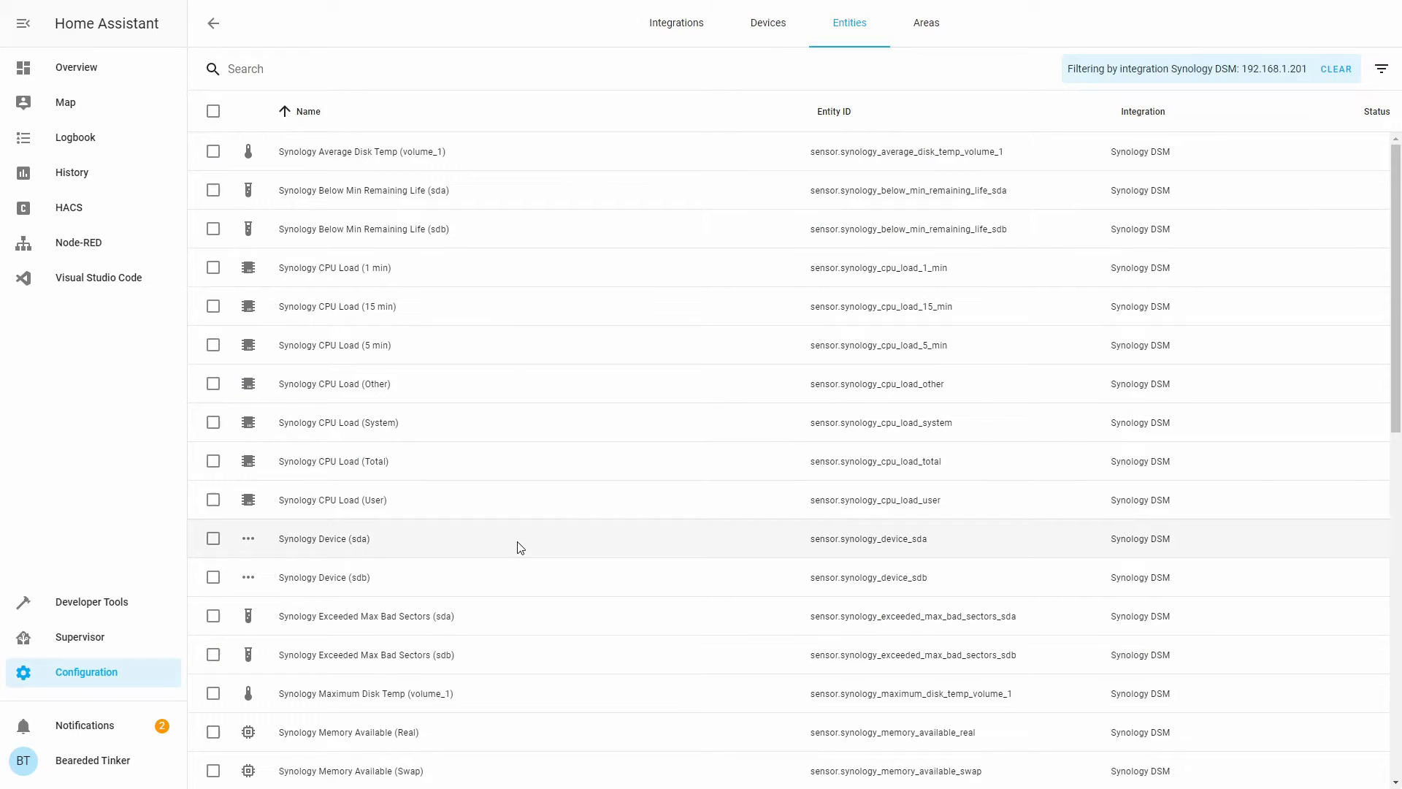
pyautogui.scroll(-3)
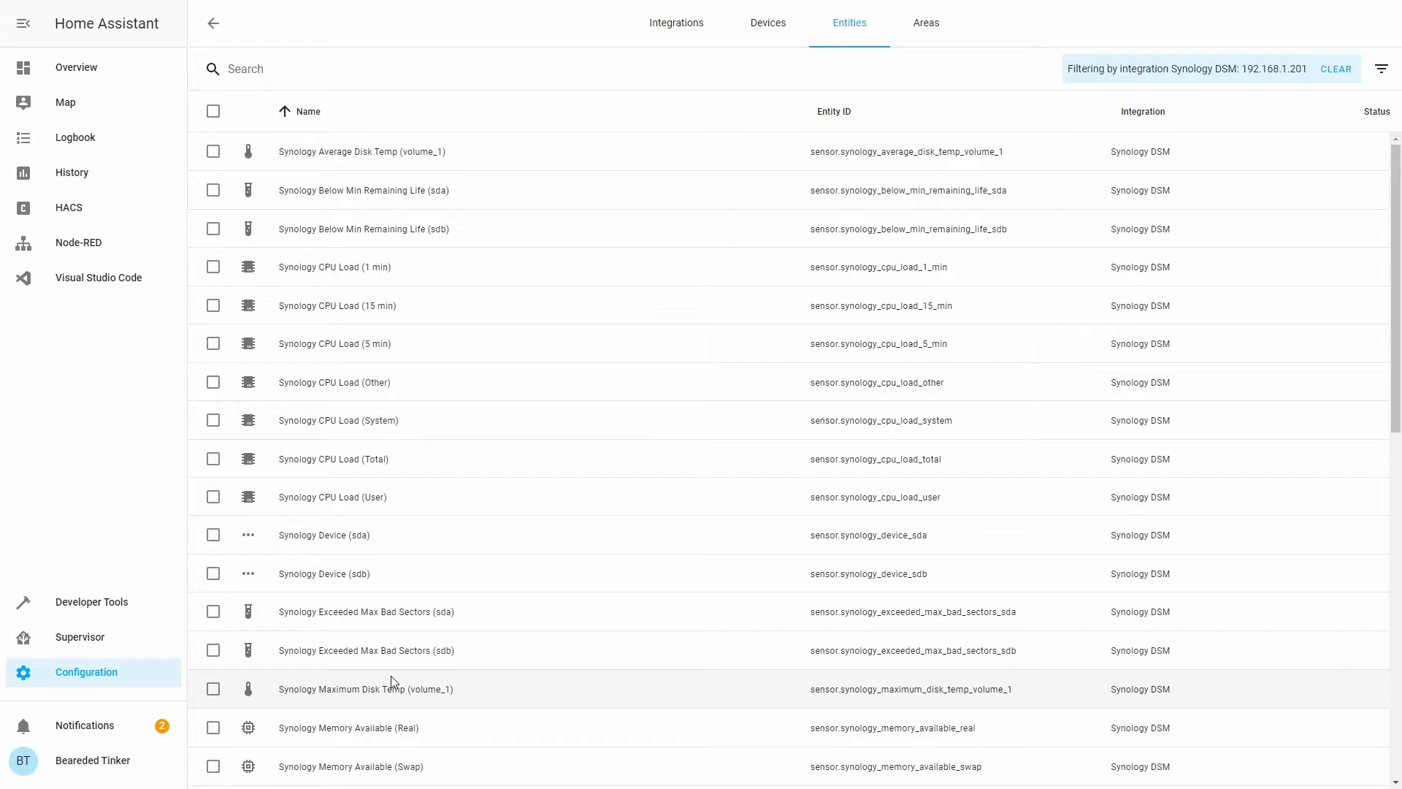
pyautogui.moveTo(438, 305)
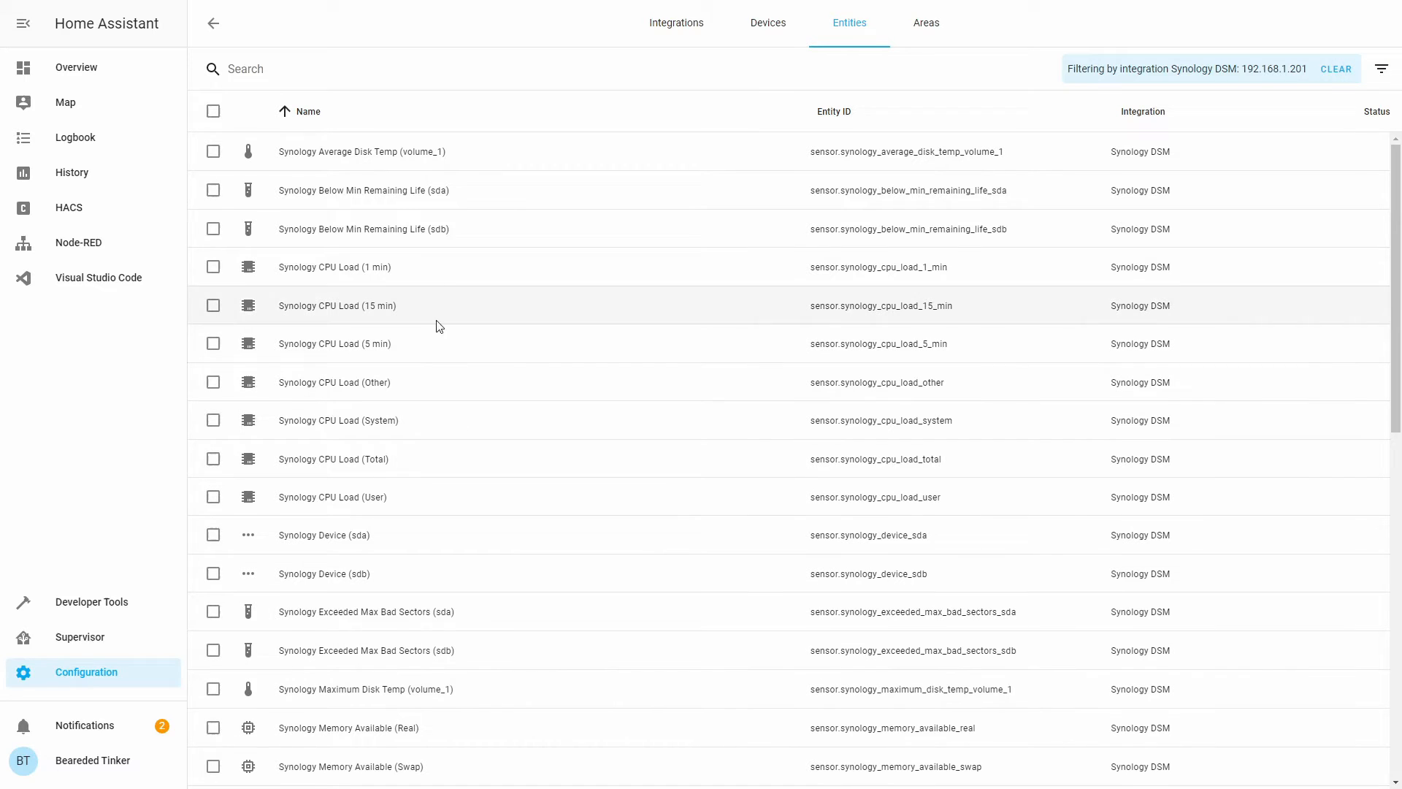
pyautogui.moveTo(391, 650)
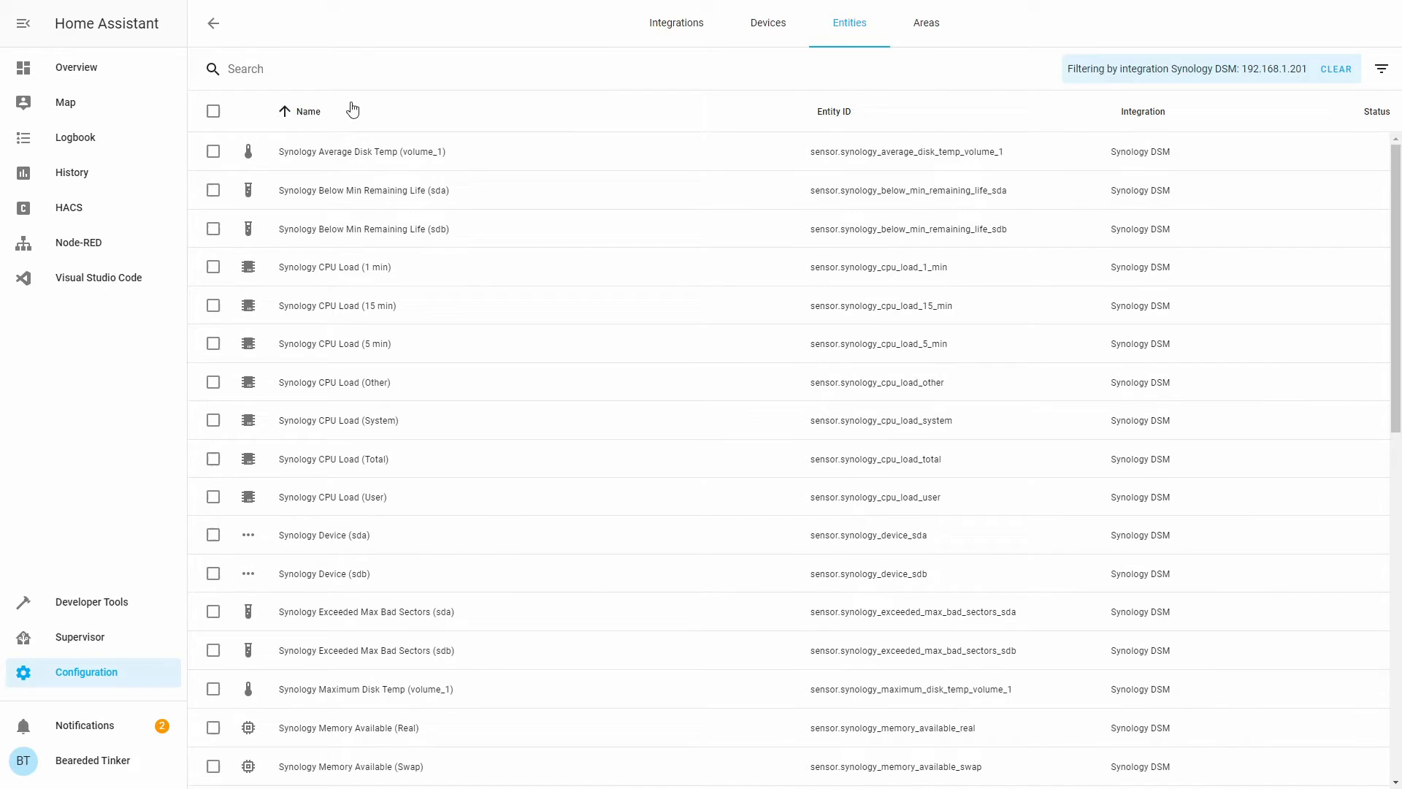
pyautogui.click(676, 22)
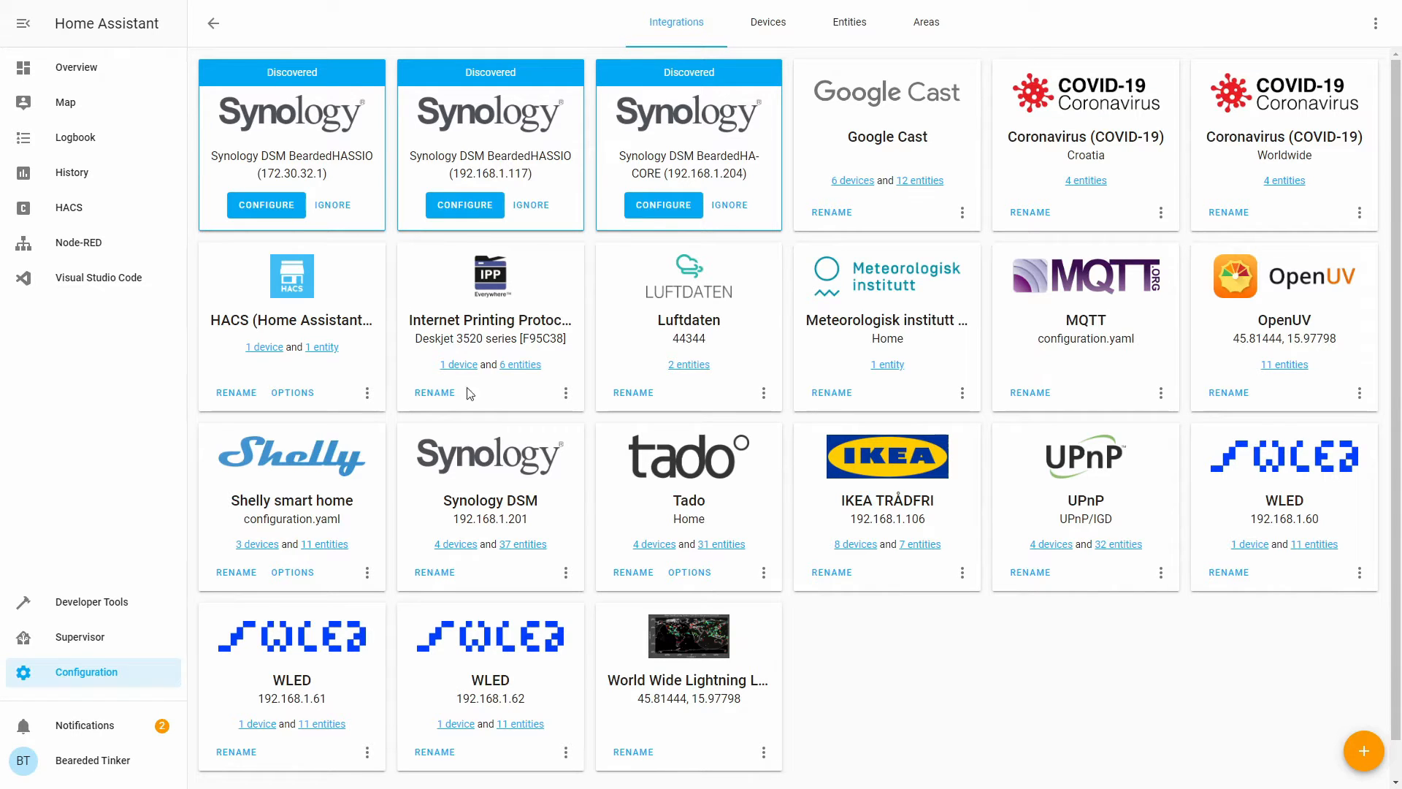
pyautogui.moveTo(532, 503)
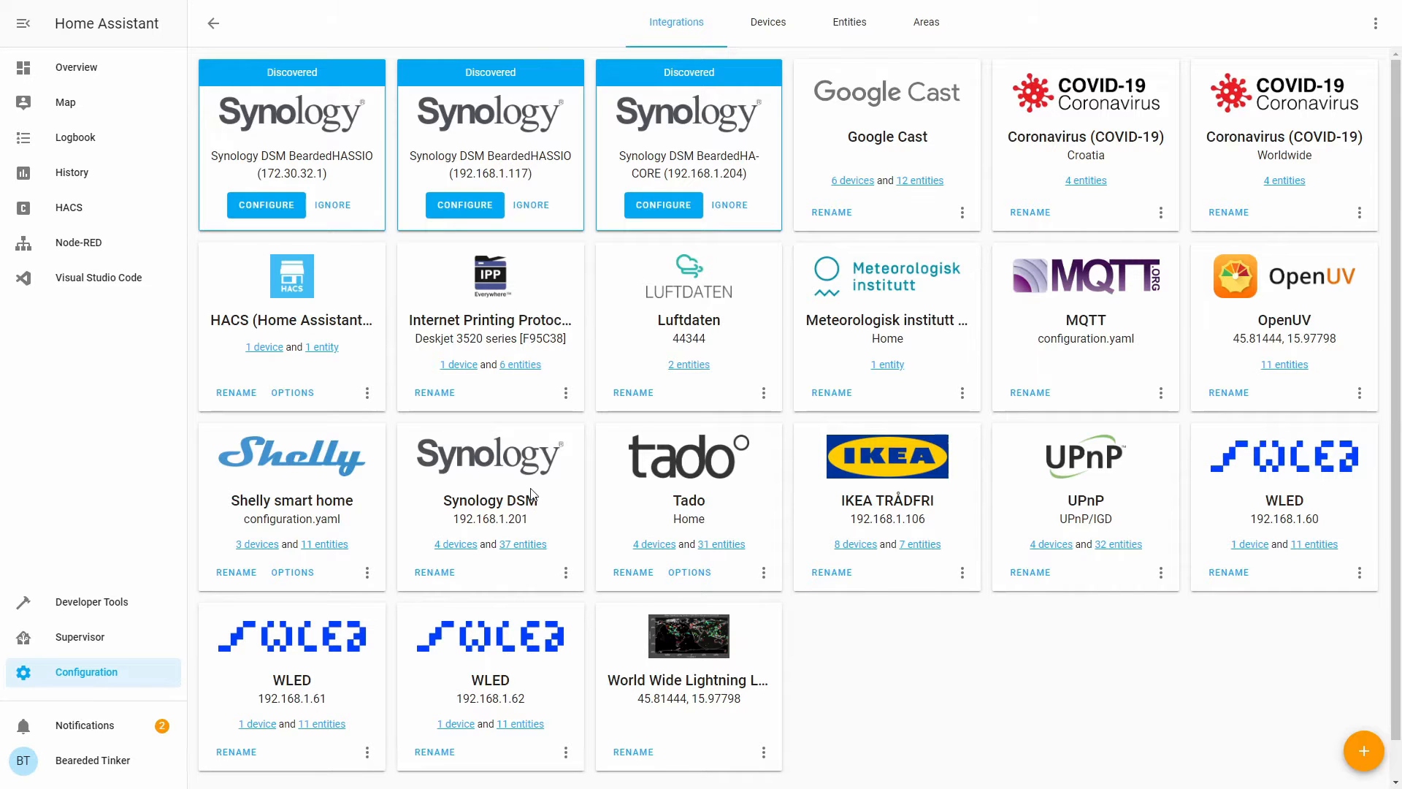
pyautogui.moveTo(434, 573)
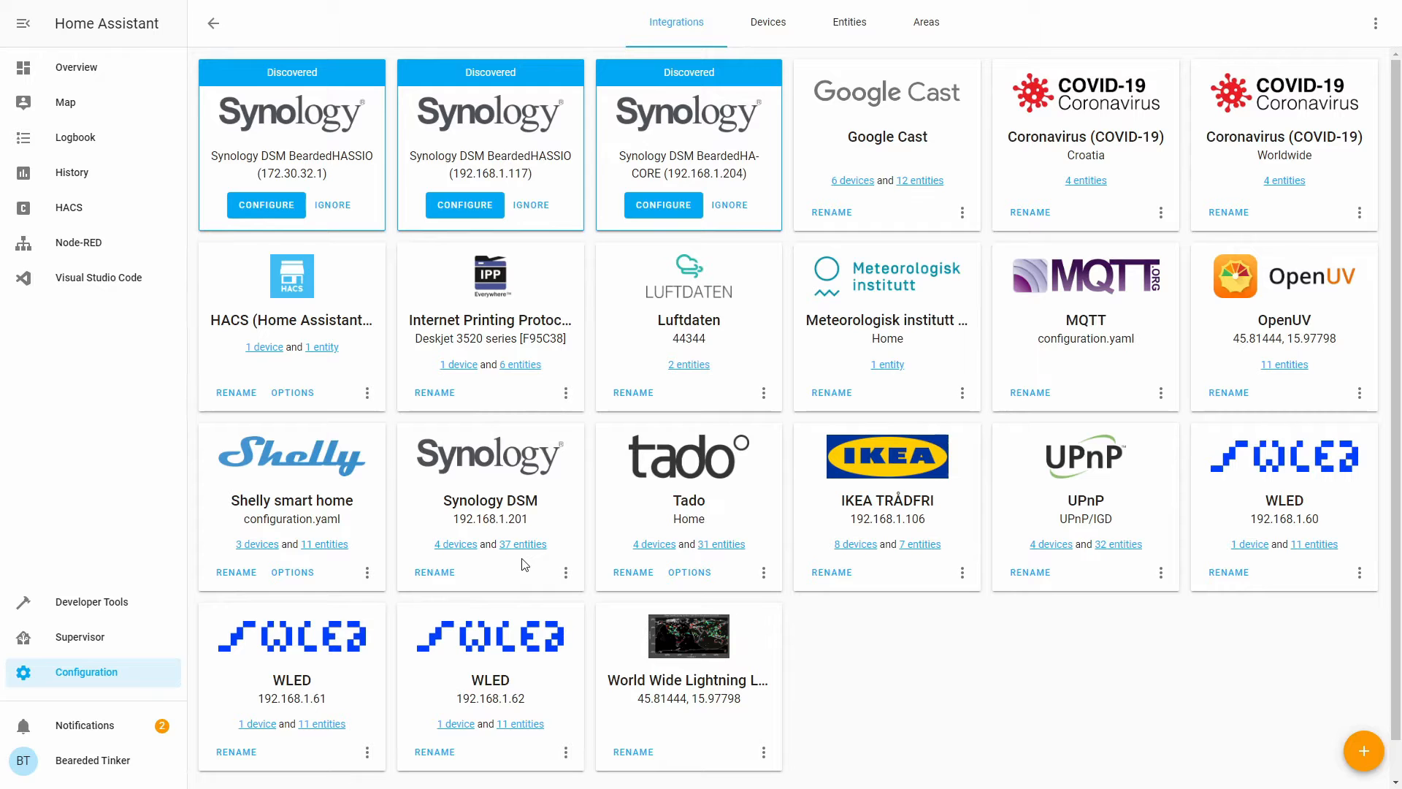
pyautogui.moveTo(408, 312)
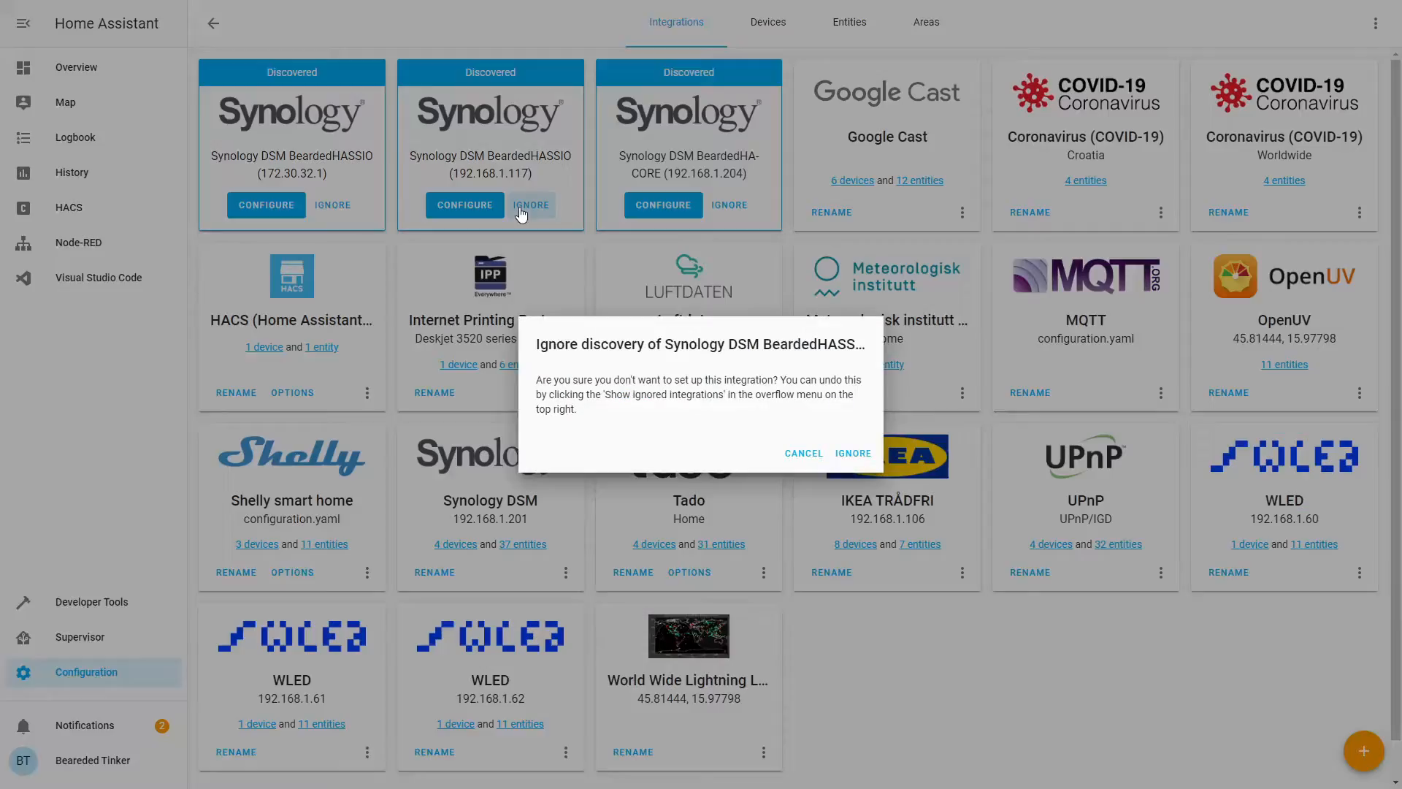
# Step: Ignore the remaining Synology discoveries (172.30.32.1, 192.168.1.117, 192.168.1.204) and return to the Home overview
pyautogui.click(852, 453)
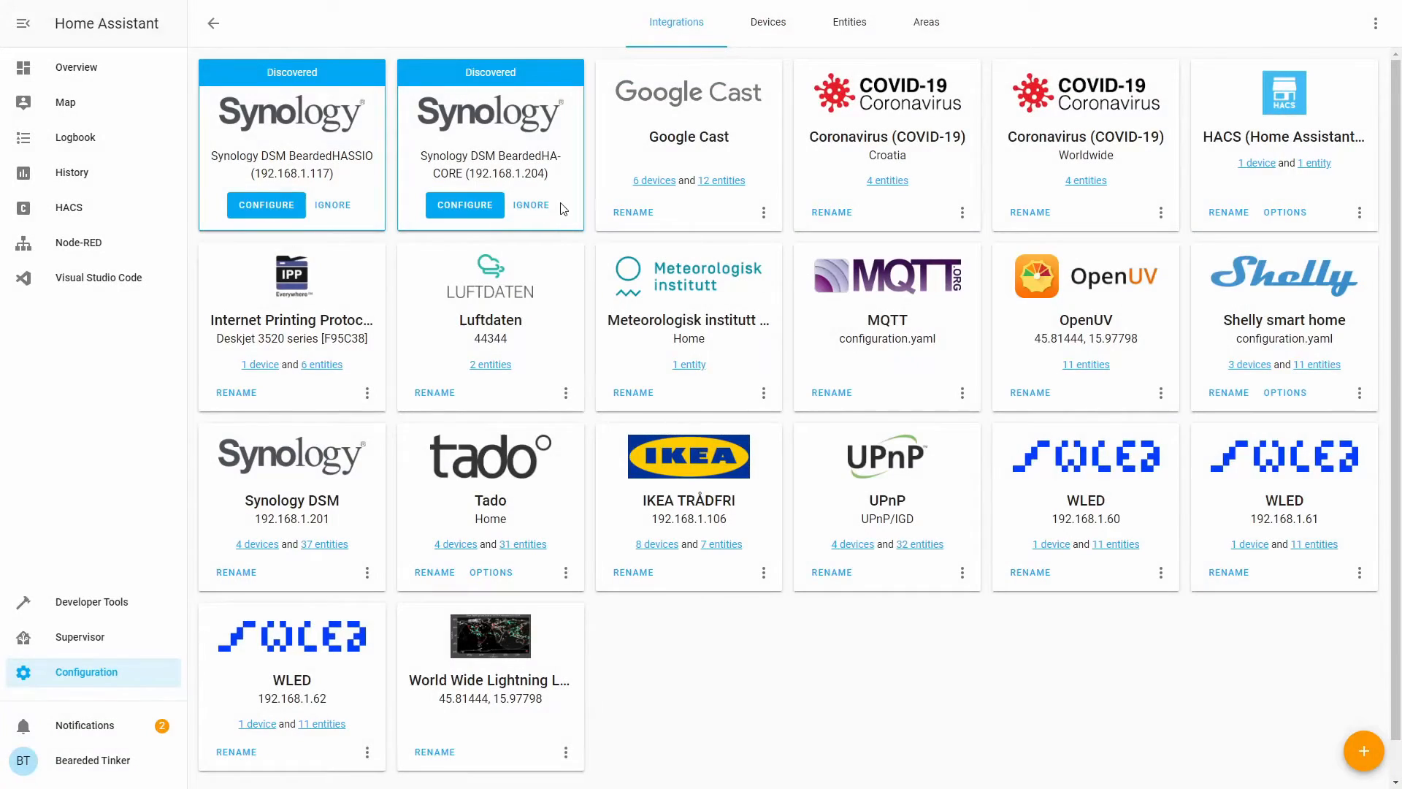
pyautogui.click(333, 205)
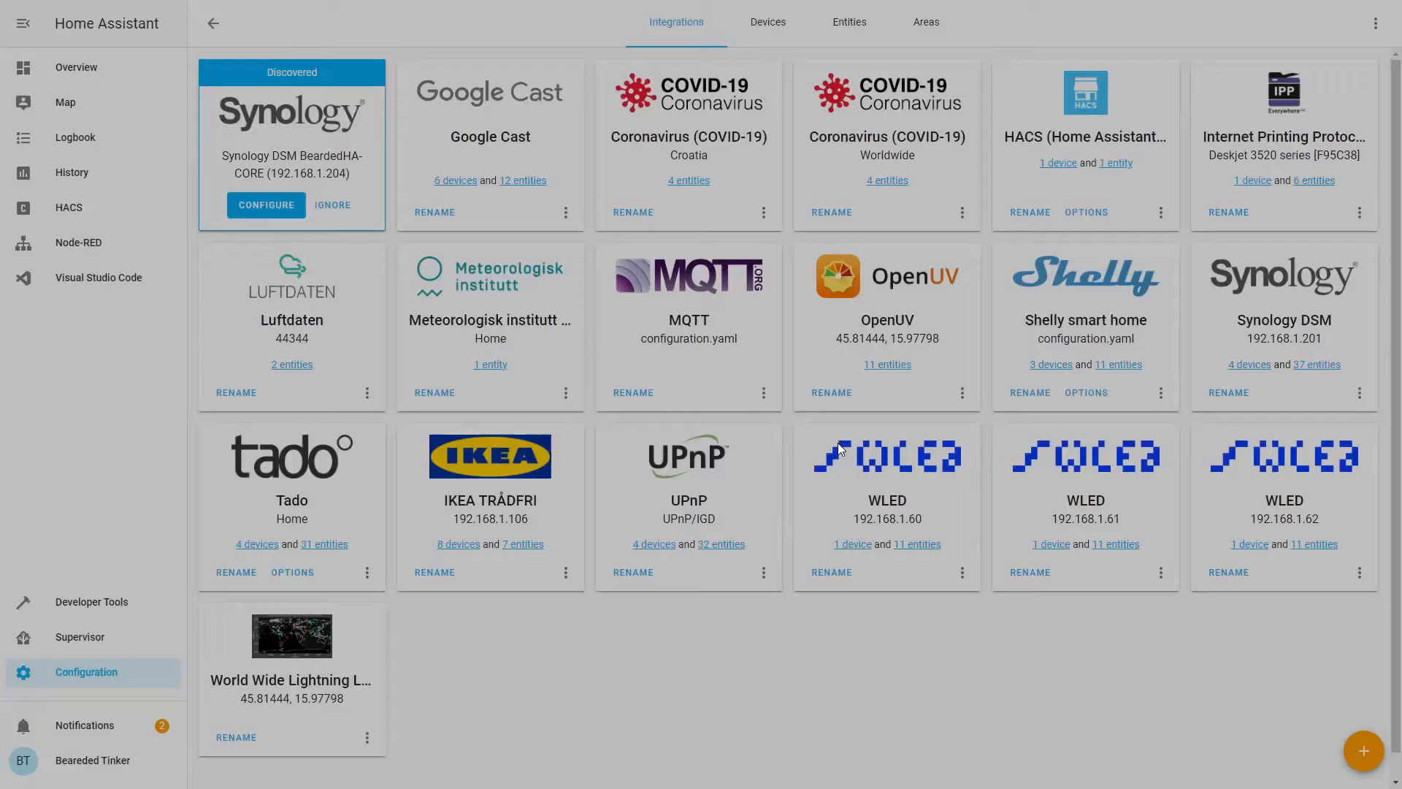
pyautogui.moveTo(838, 638)
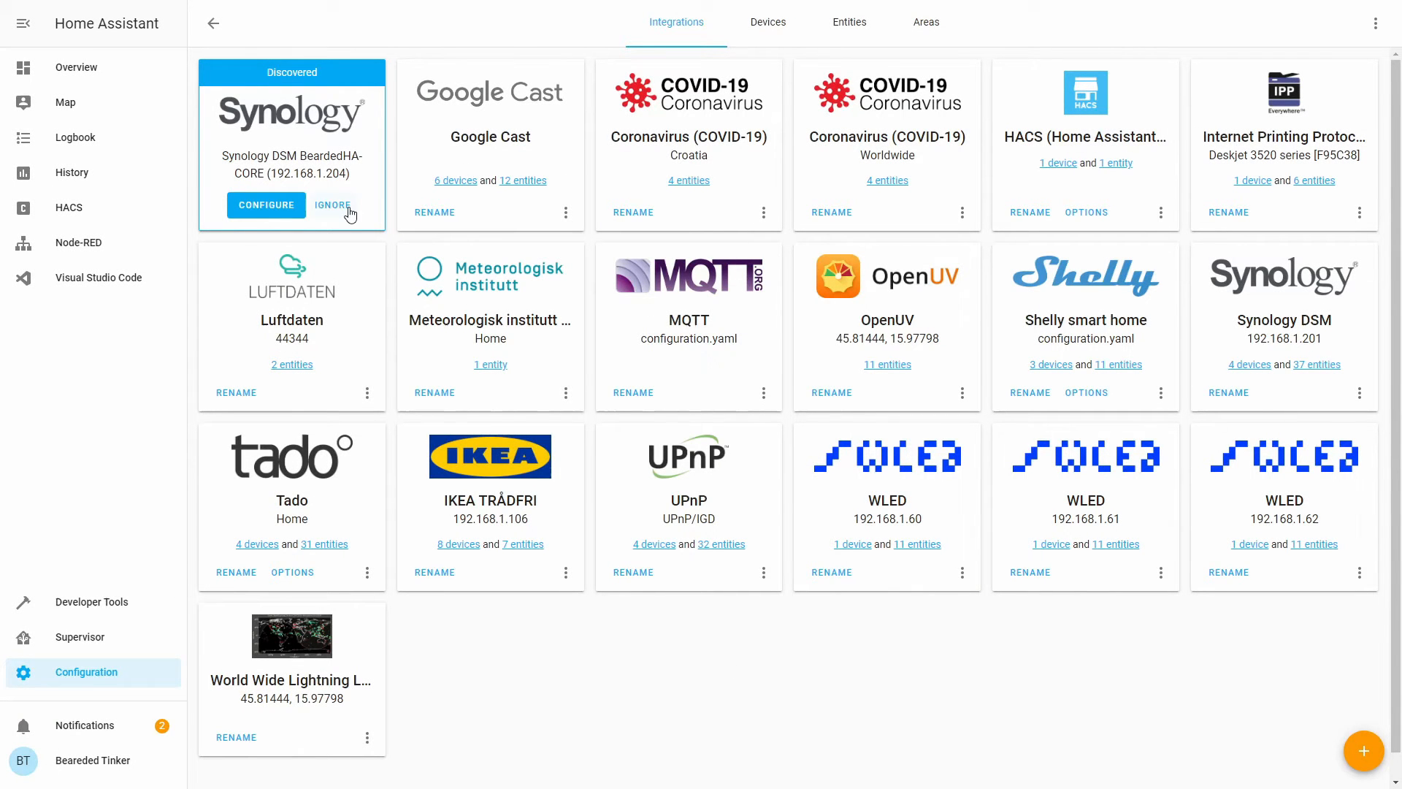
pyautogui.click(333, 204)
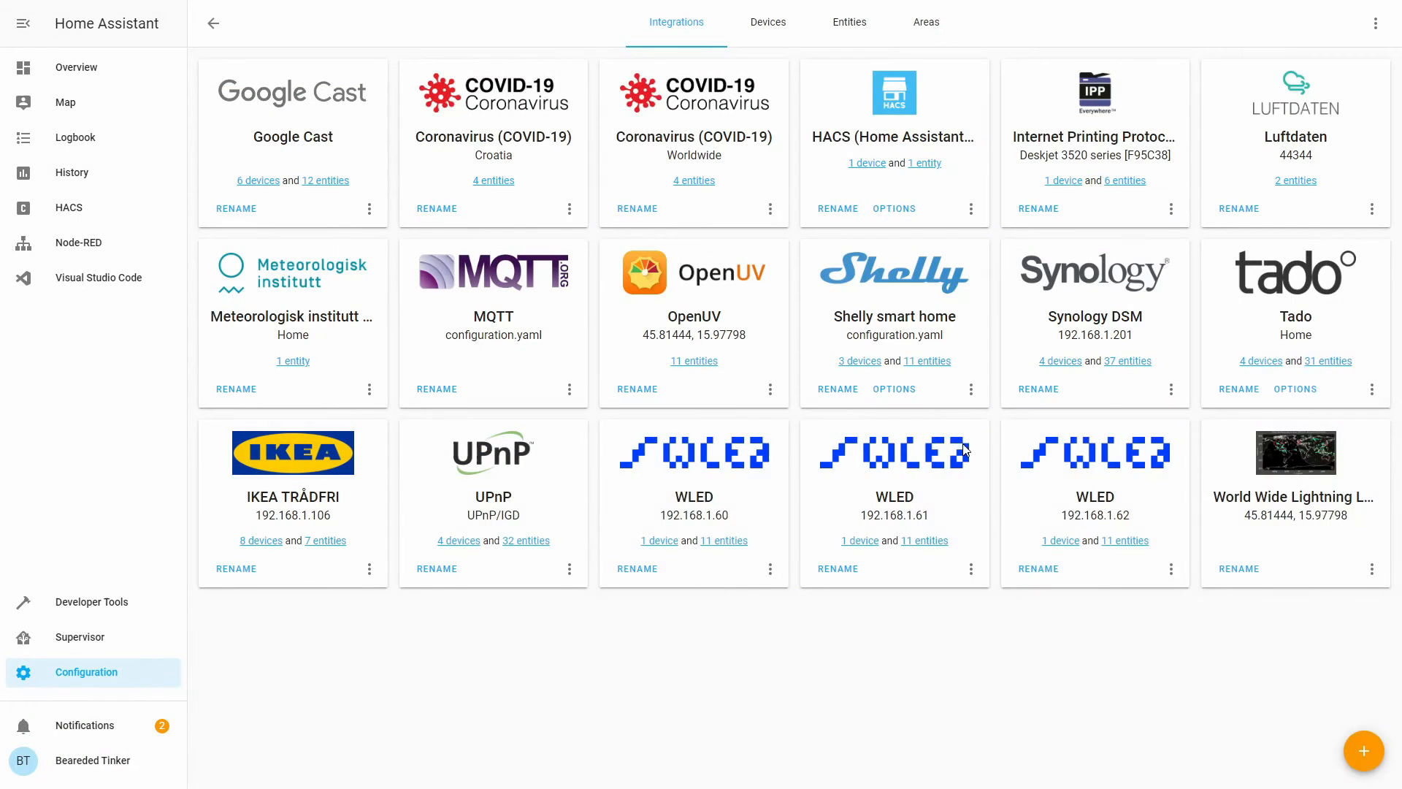
pyautogui.moveTo(1053, 297)
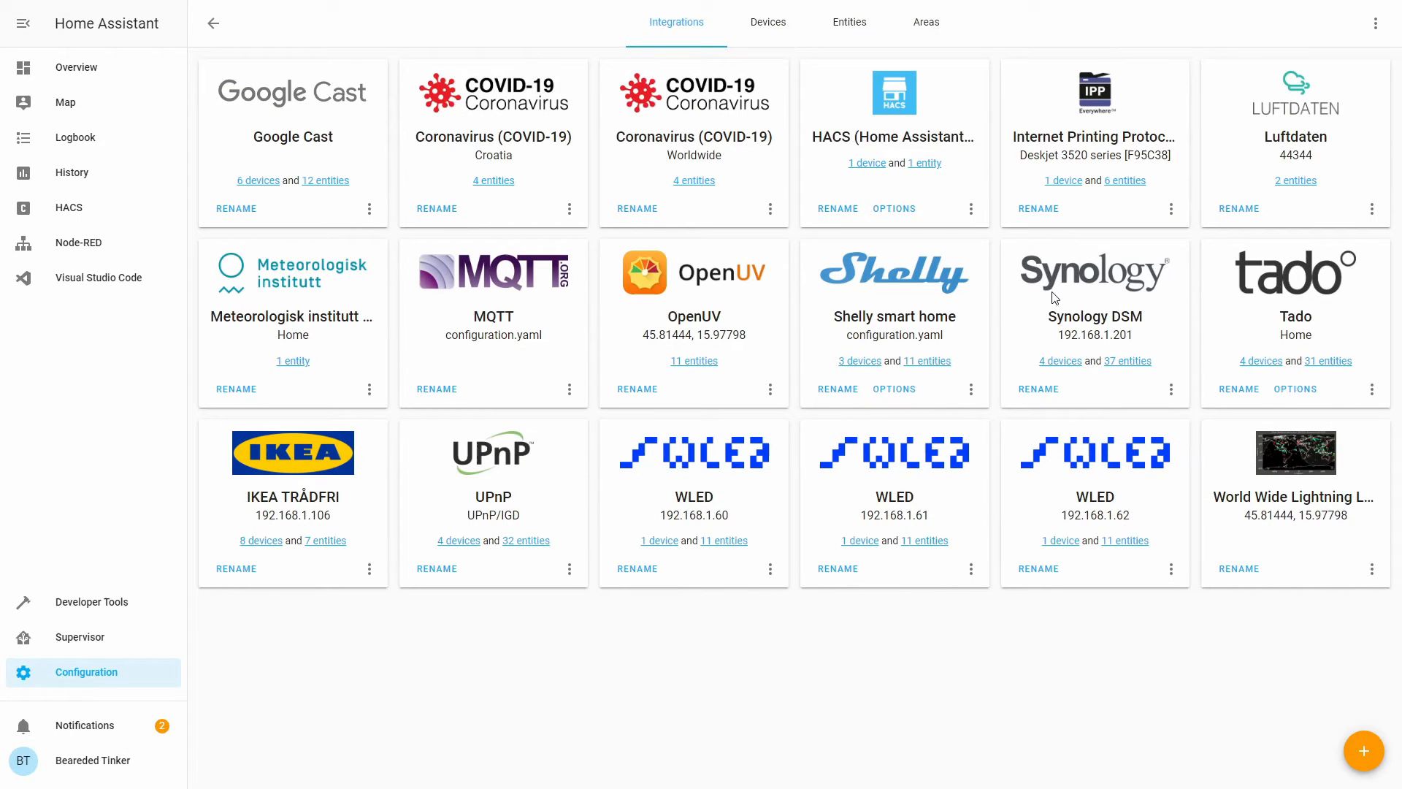
pyautogui.moveTo(1209, 283)
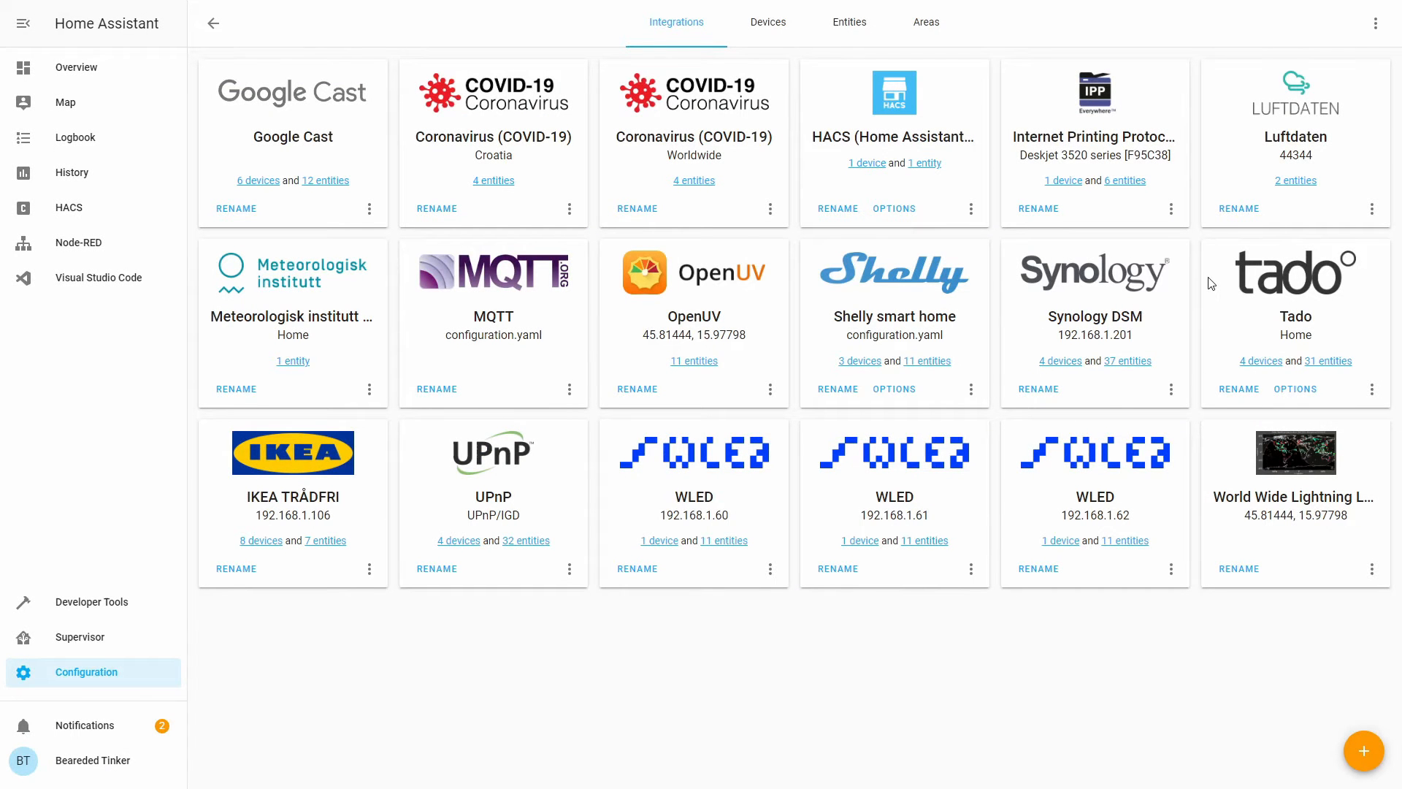
pyautogui.moveTo(1100, 374)
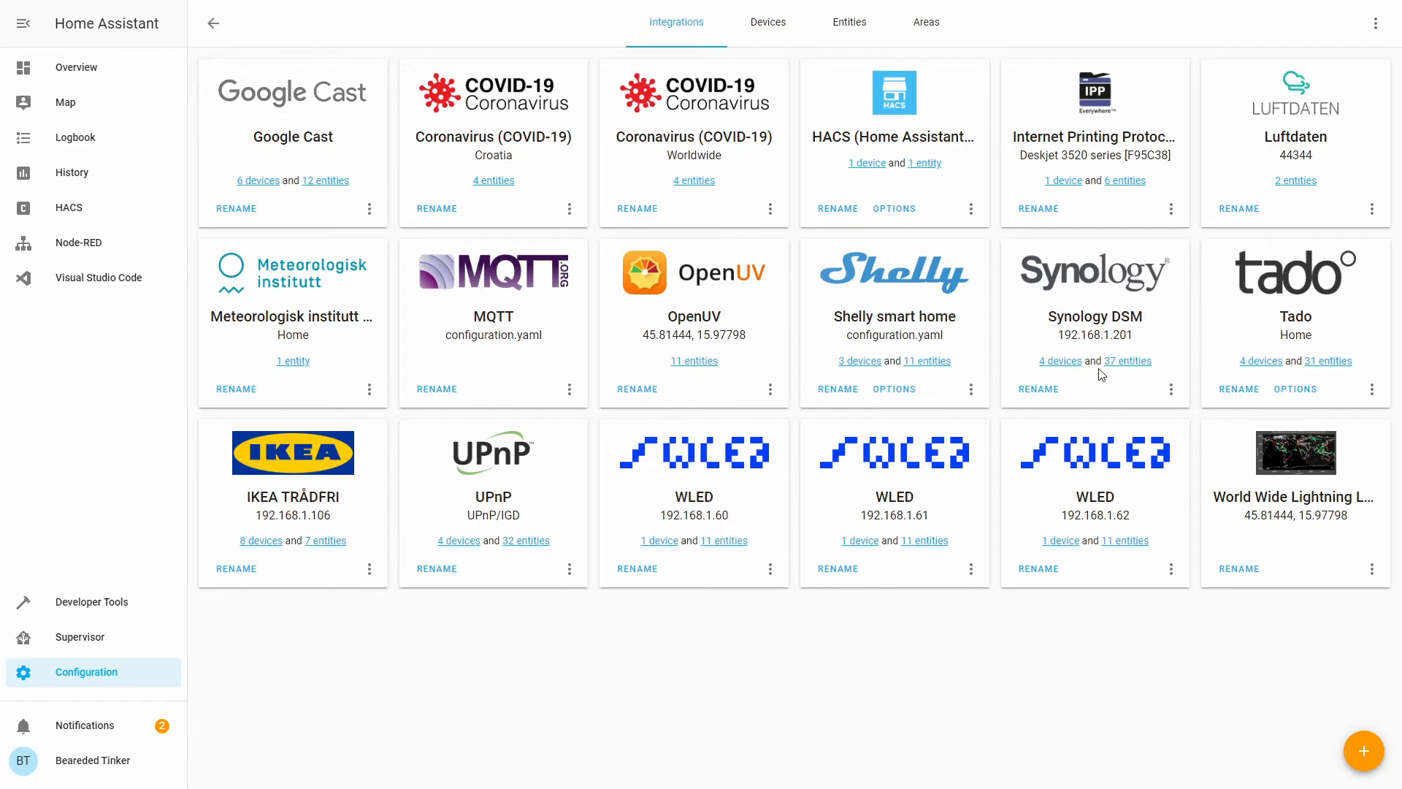
pyautogui.moveTo(1104, 337)
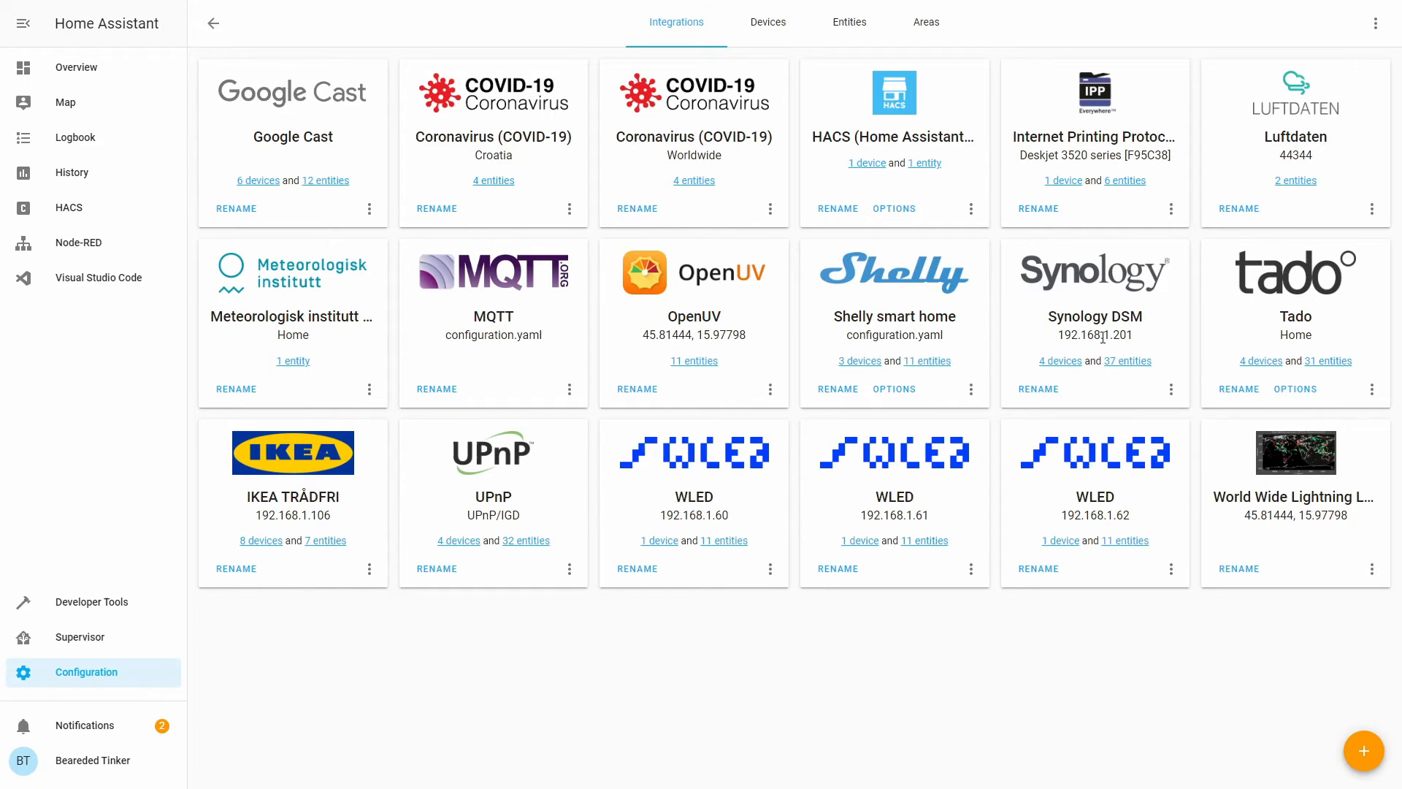
pyautogui.click(74, 67)
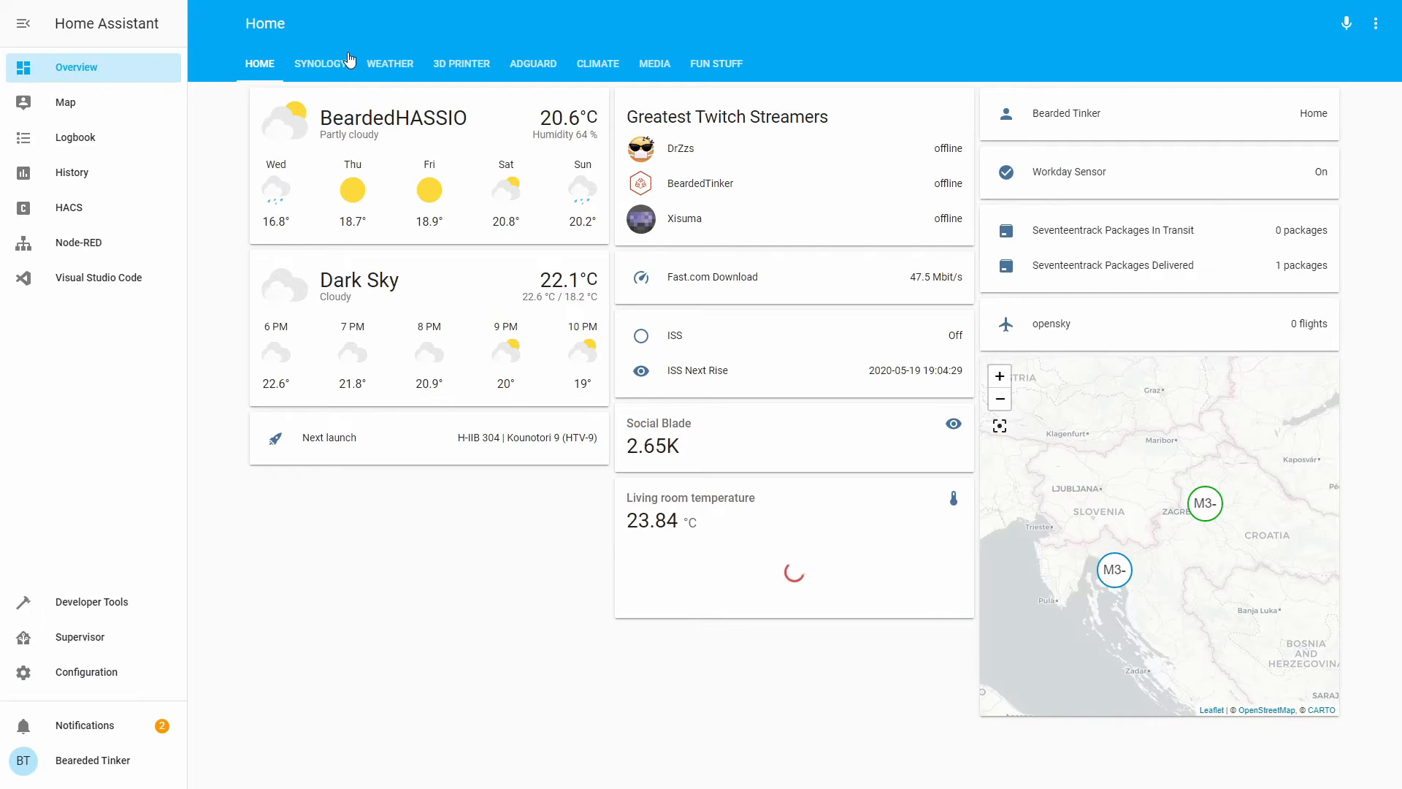
# Step: View the Synology dashboard's live readings and the CPU Load sensor details, then head to Visual Studio Code
pyautogui.click(320, 62)
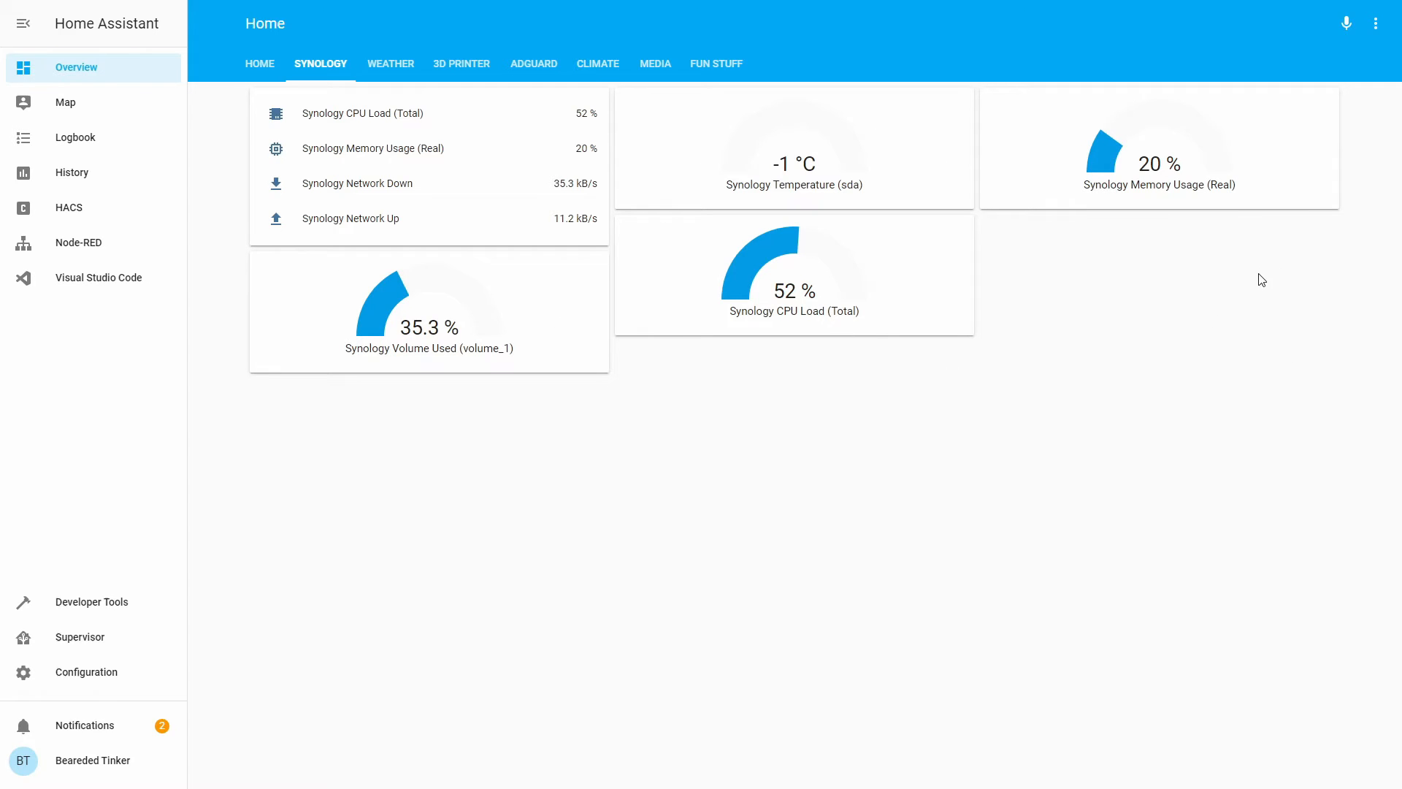
pyautogui.moveTo(724, 292)
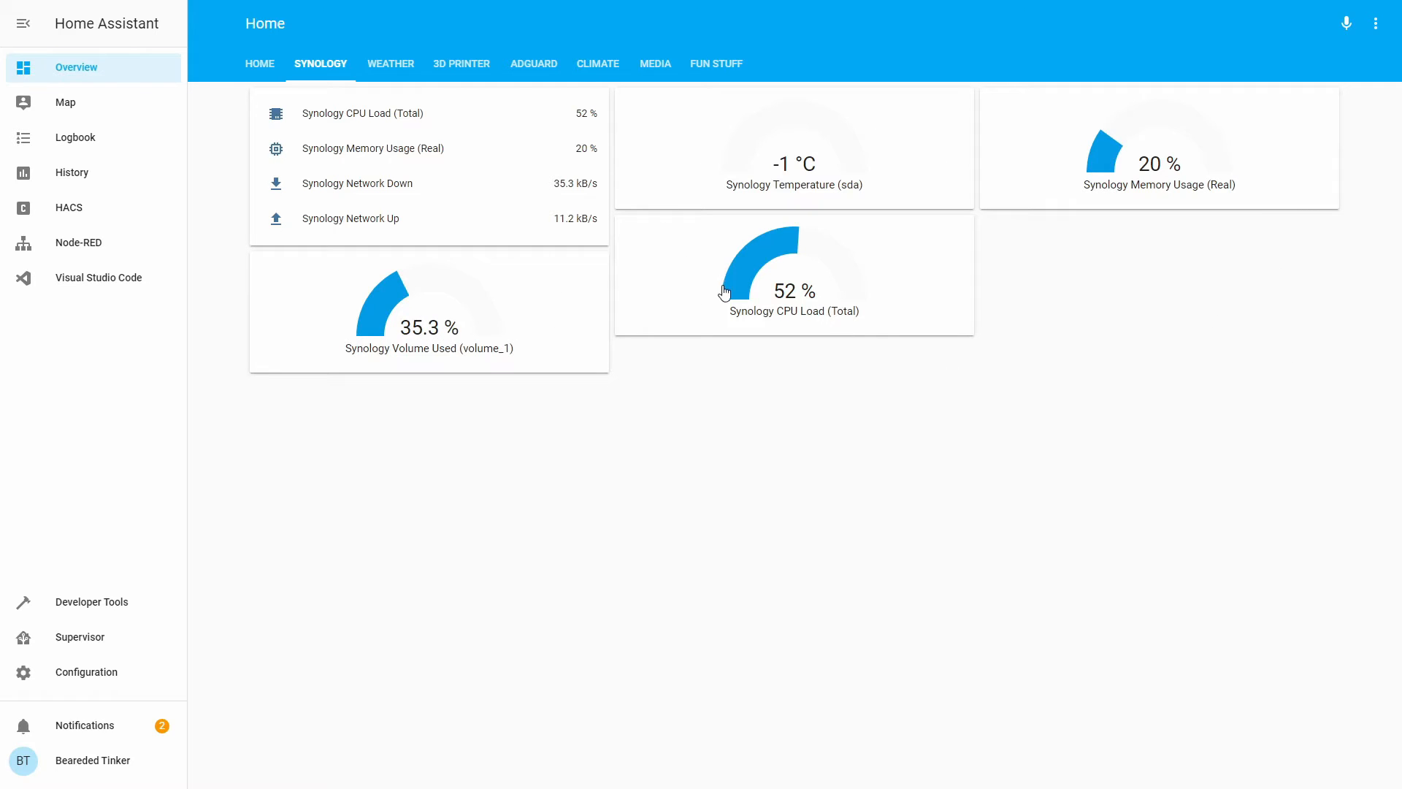
pyautogui.moveTo(506, 165)
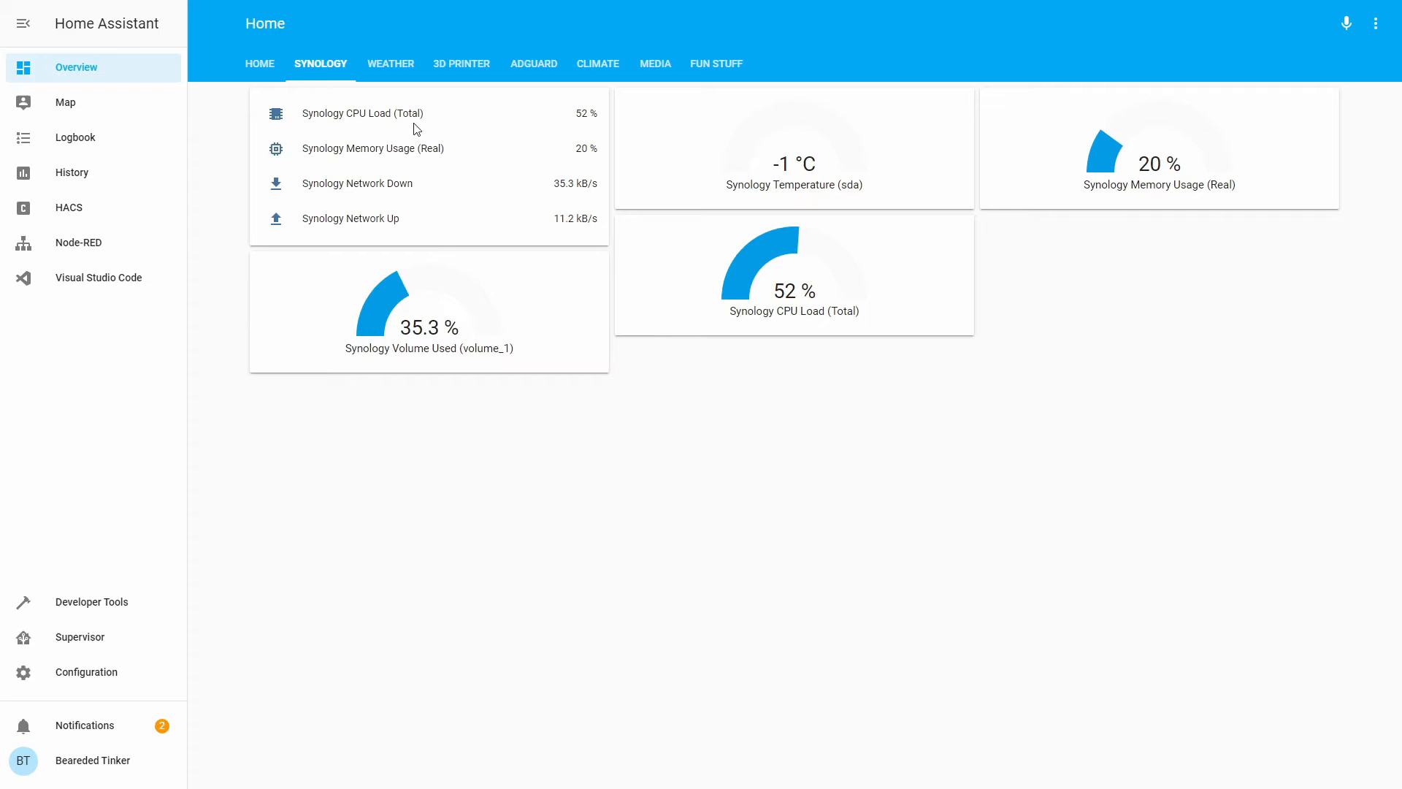
pyautogui.click(793, 274)
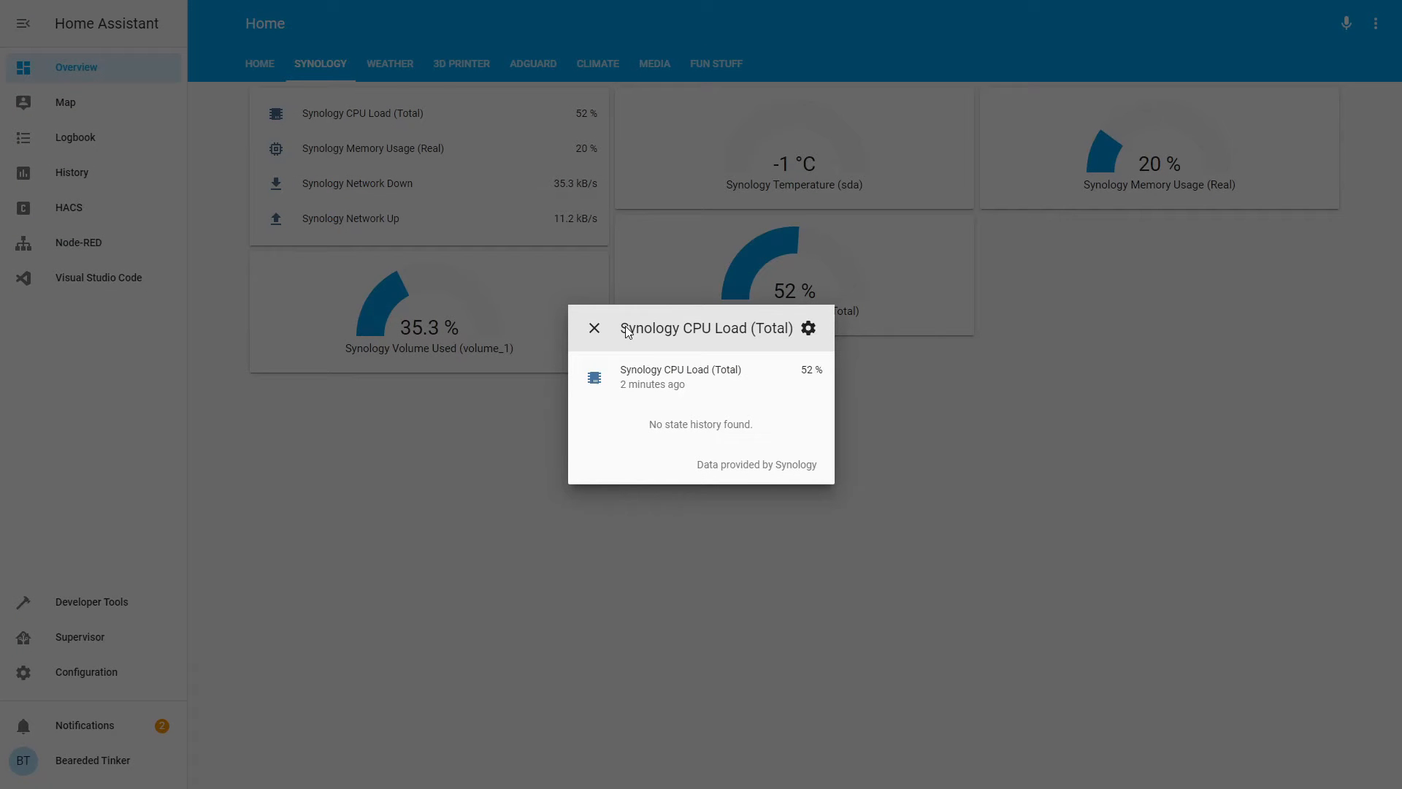
pyautogui.click(595, 327)
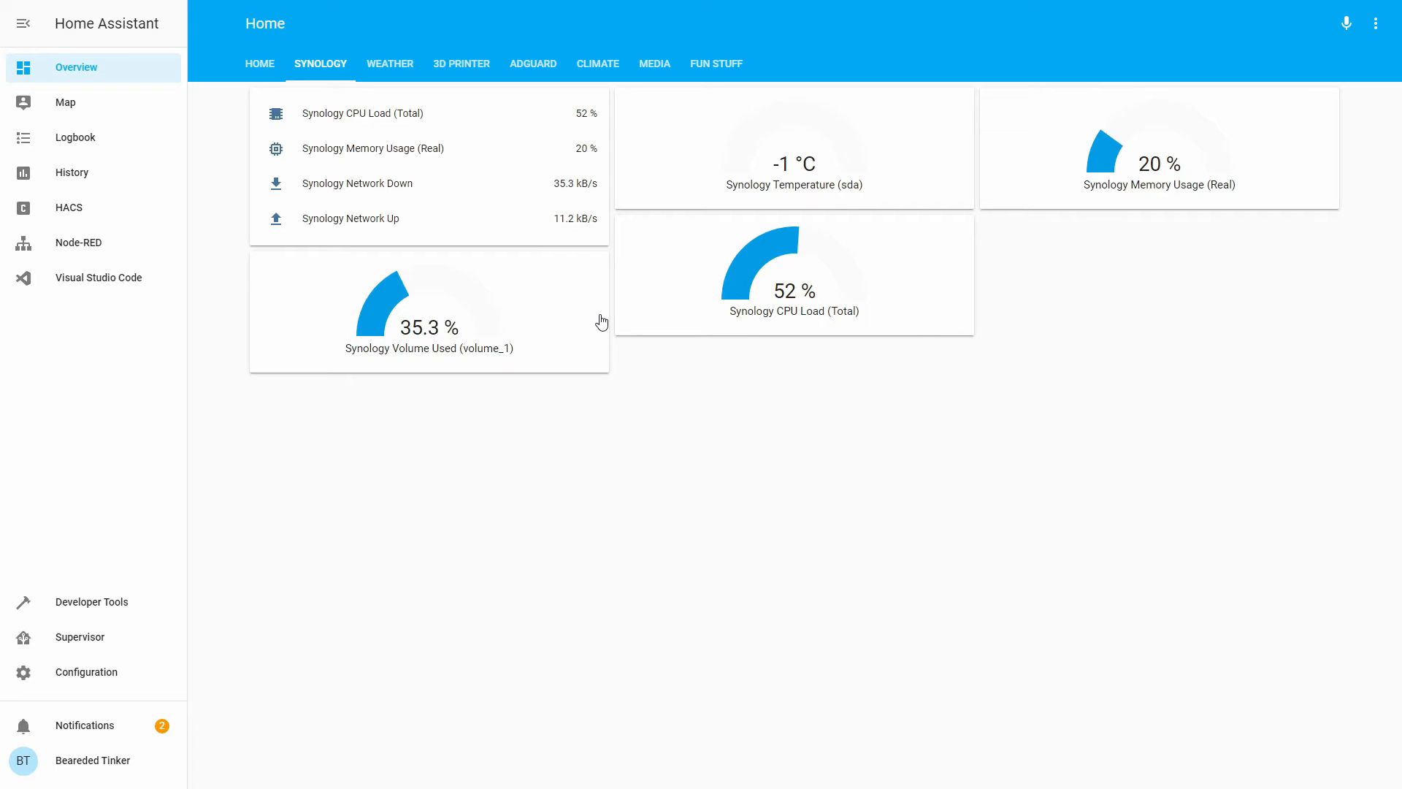
pyautogui.moveTo(759, 392)
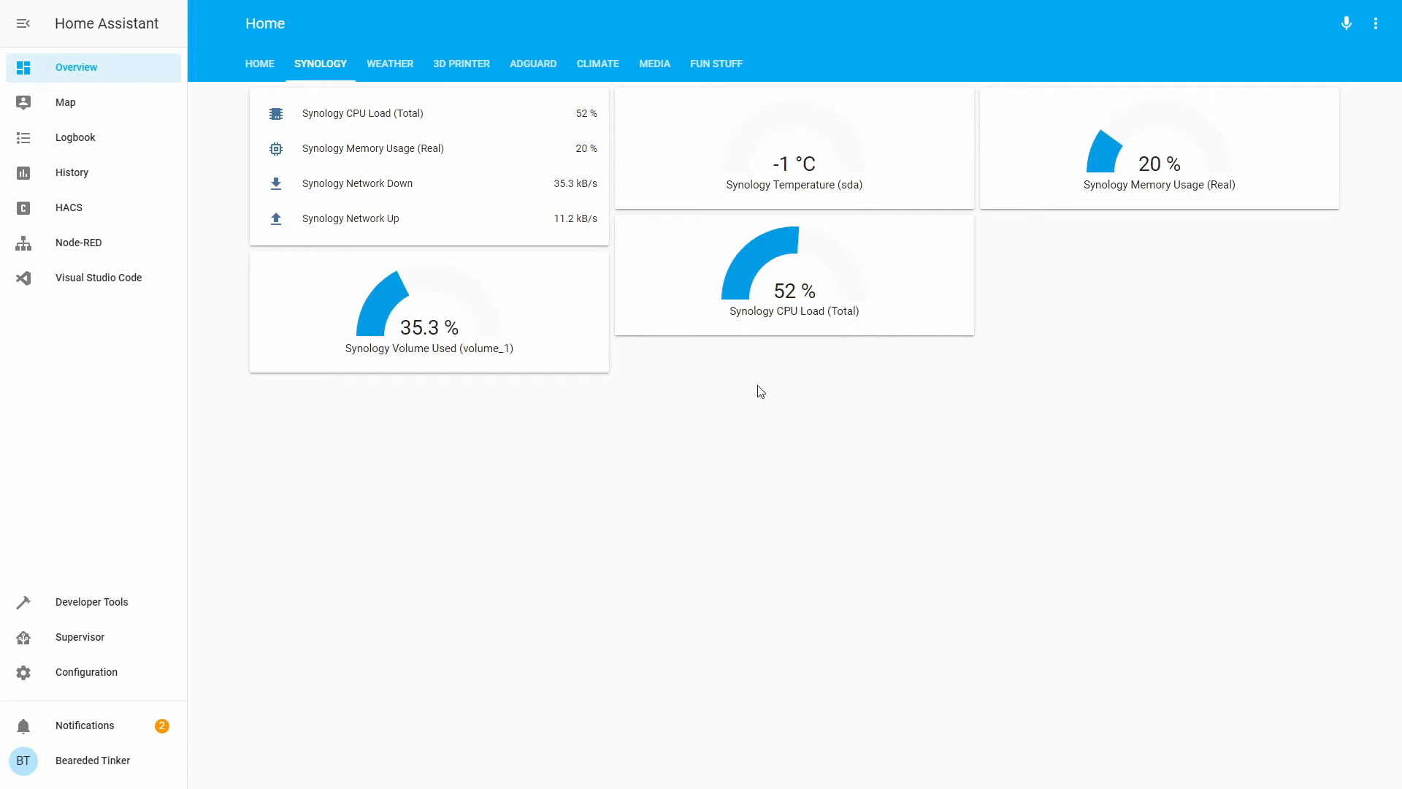
pyautogui.moveTo(86, 695)
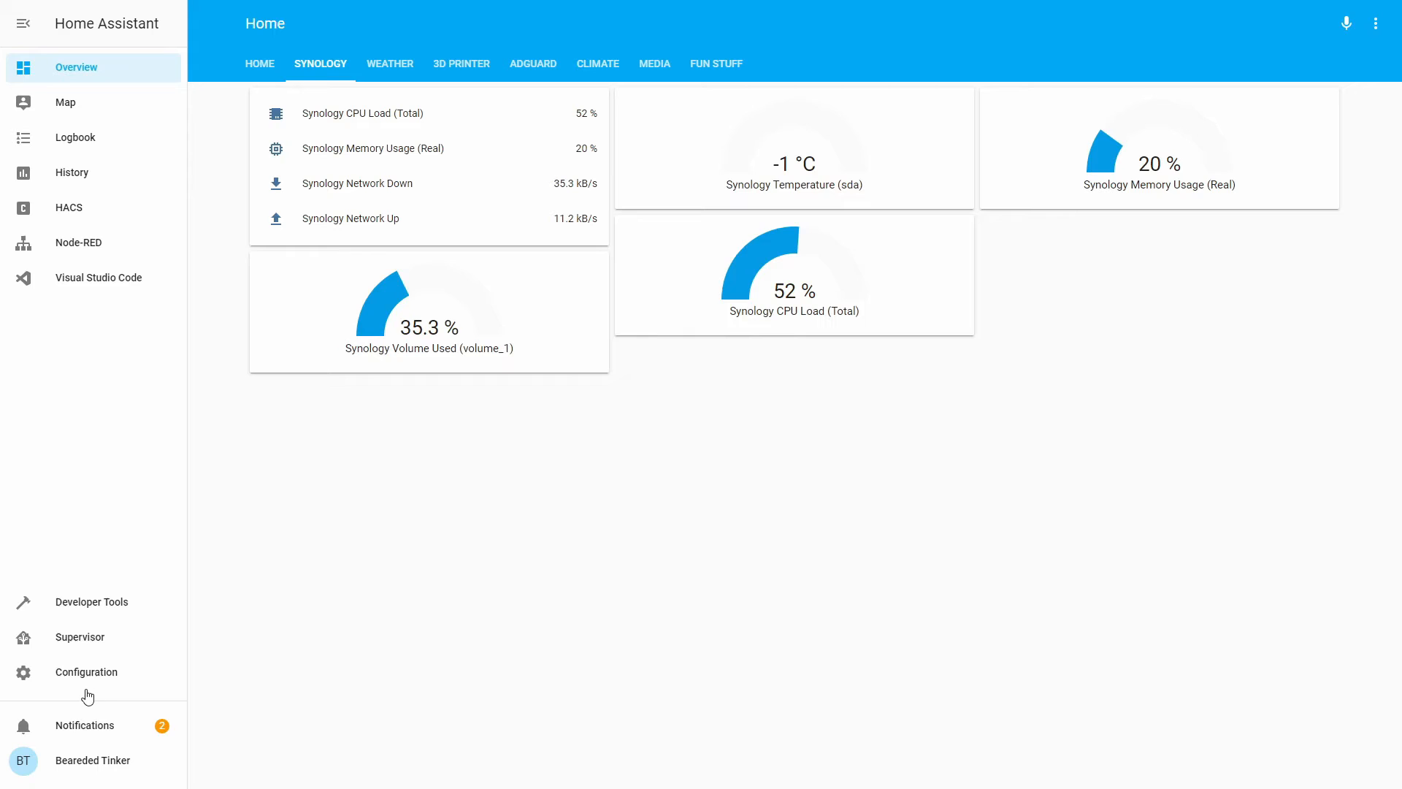
pyautogui.moveTo(133, 288)
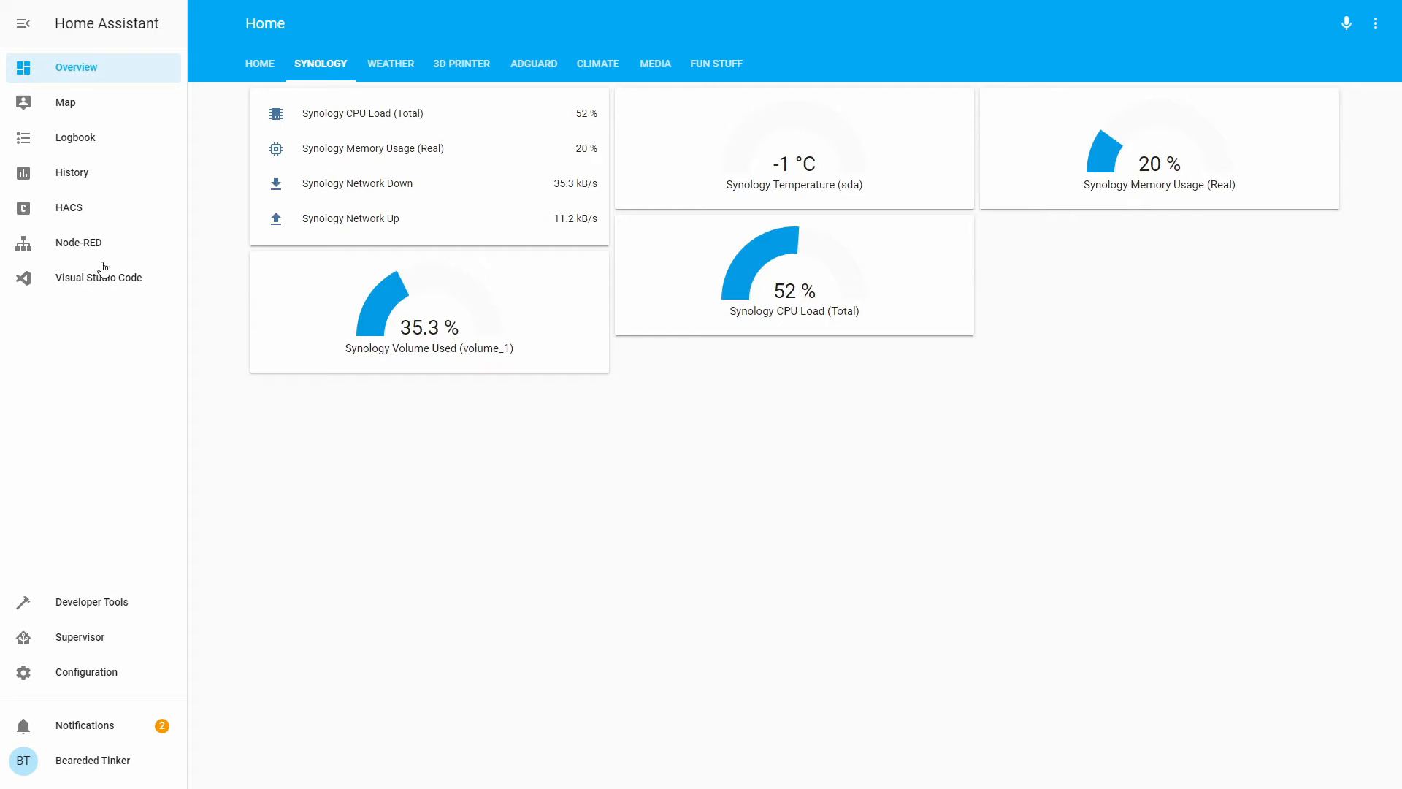
pyautogui.click(98, 277)
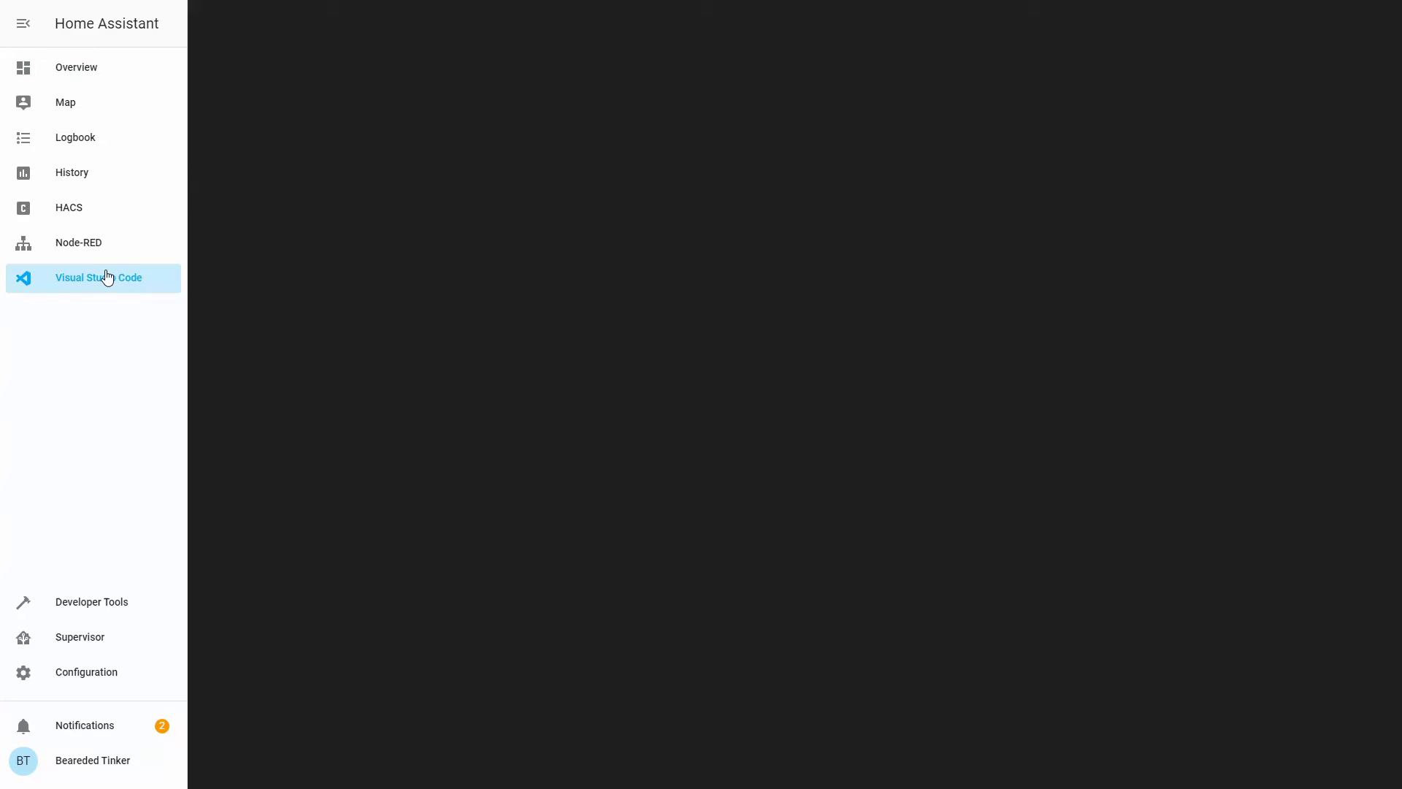
# Step: Comment out the old synologydsm block in sensor.yaml and start a comment at the end of configuration.yaml
pyautogui.click(97, 278)
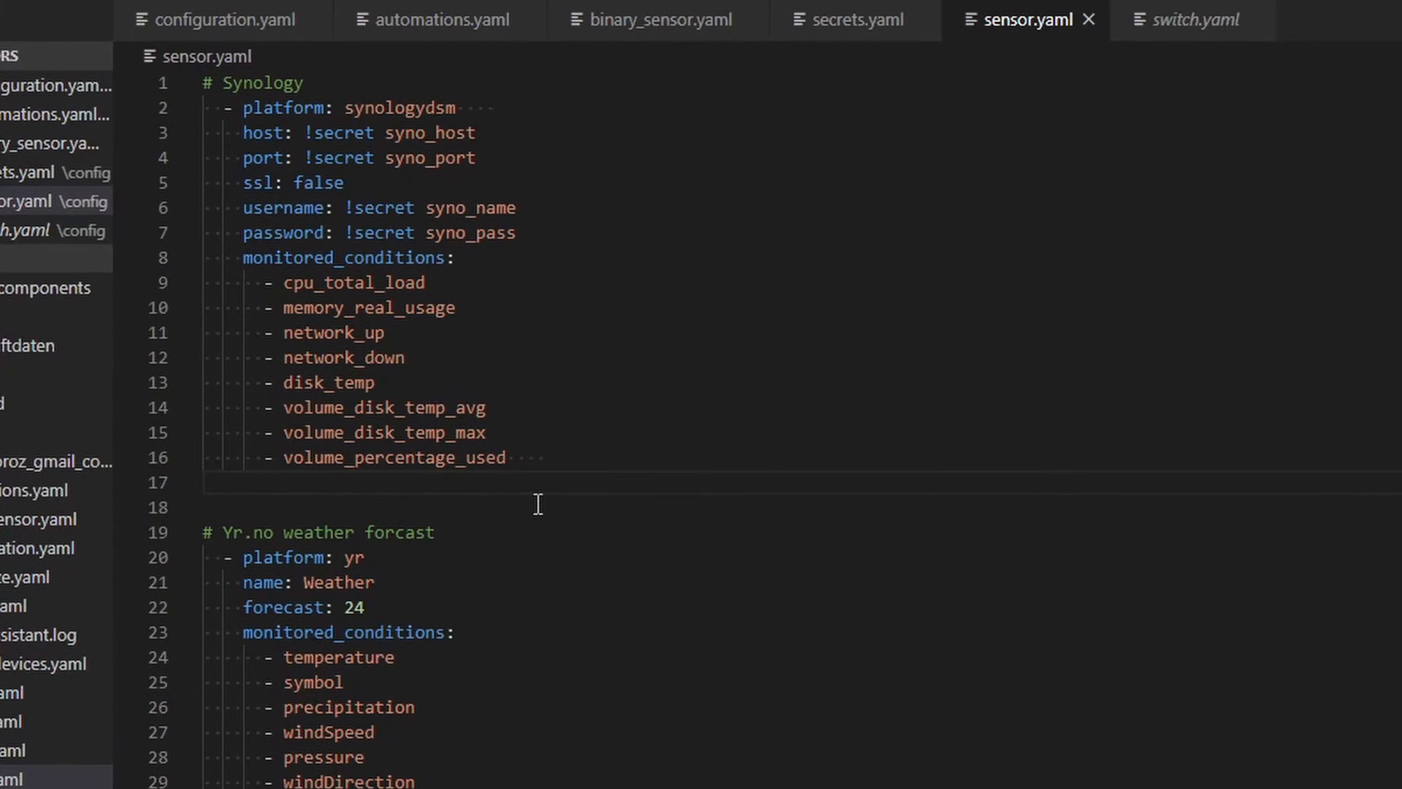
pyautogui.click(304, 81)
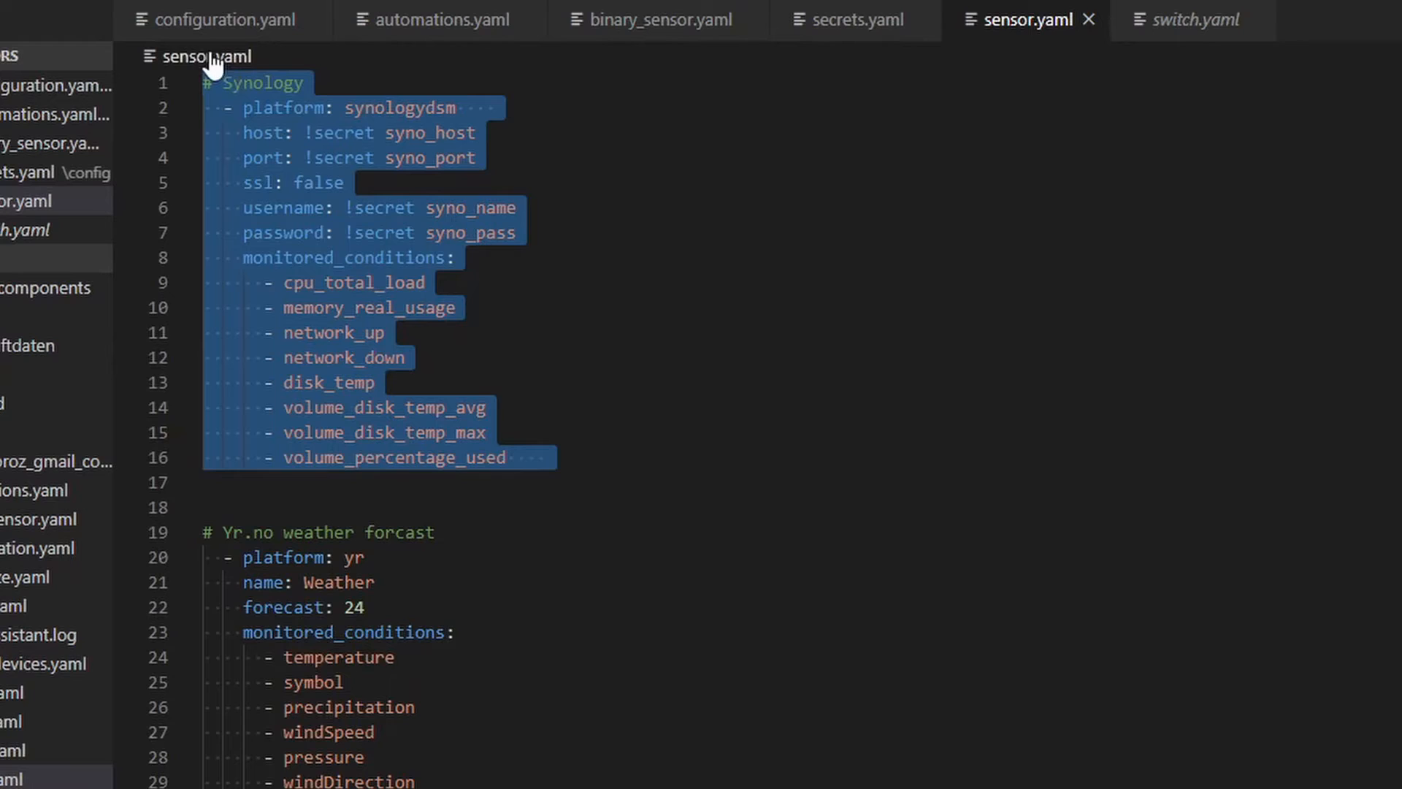
pyautogui.moveTo(438, 415)
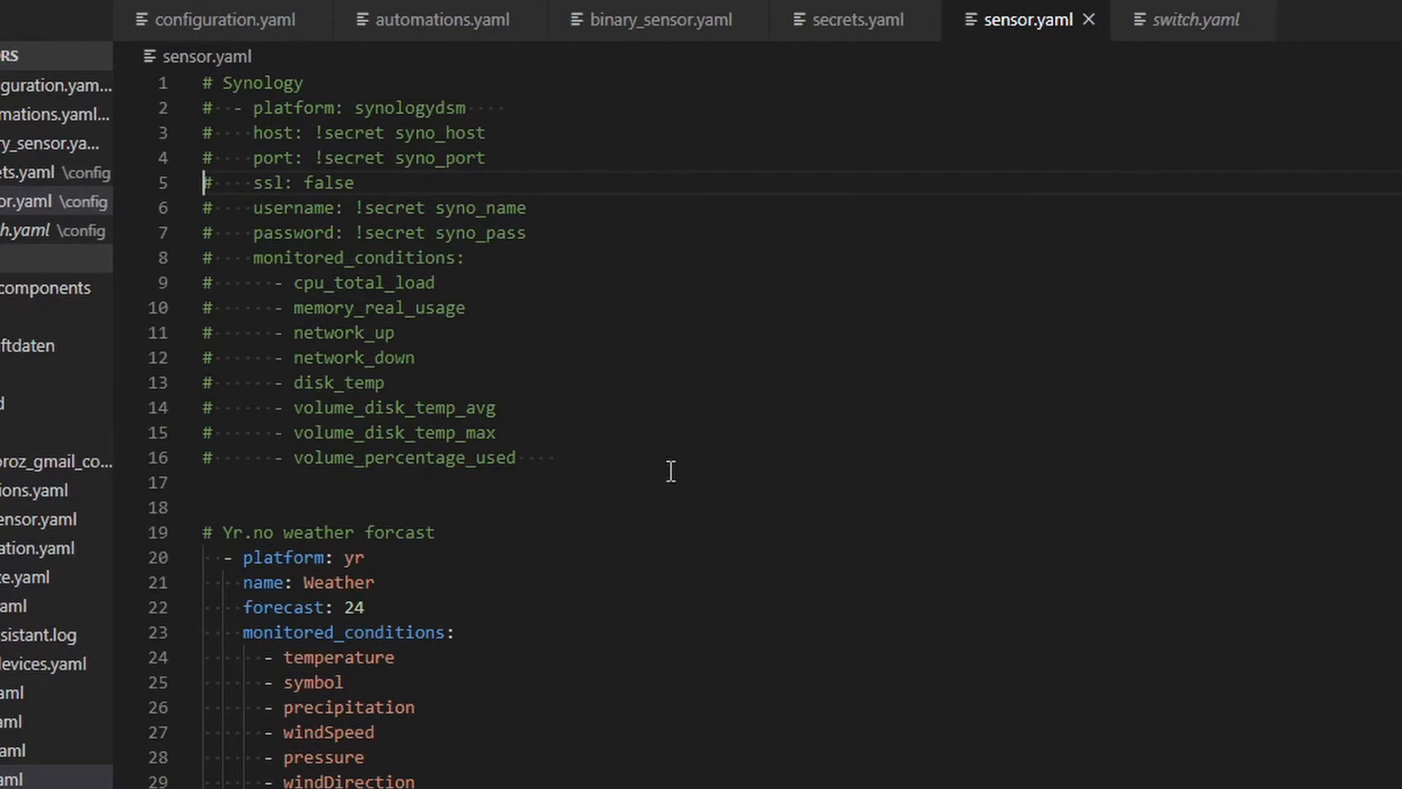
pyautogui.moveTo(527, 123)
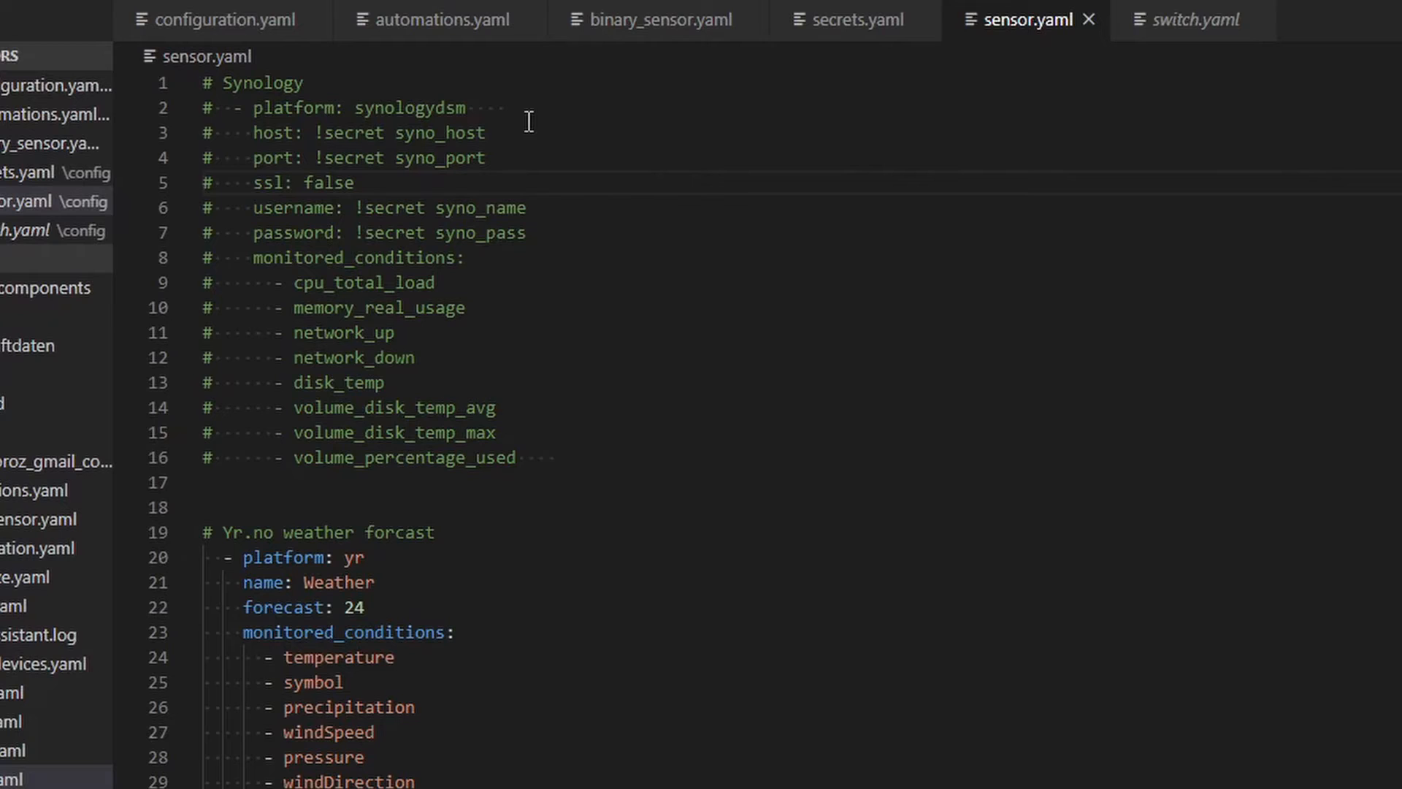
pyautogui.click(219, 19)
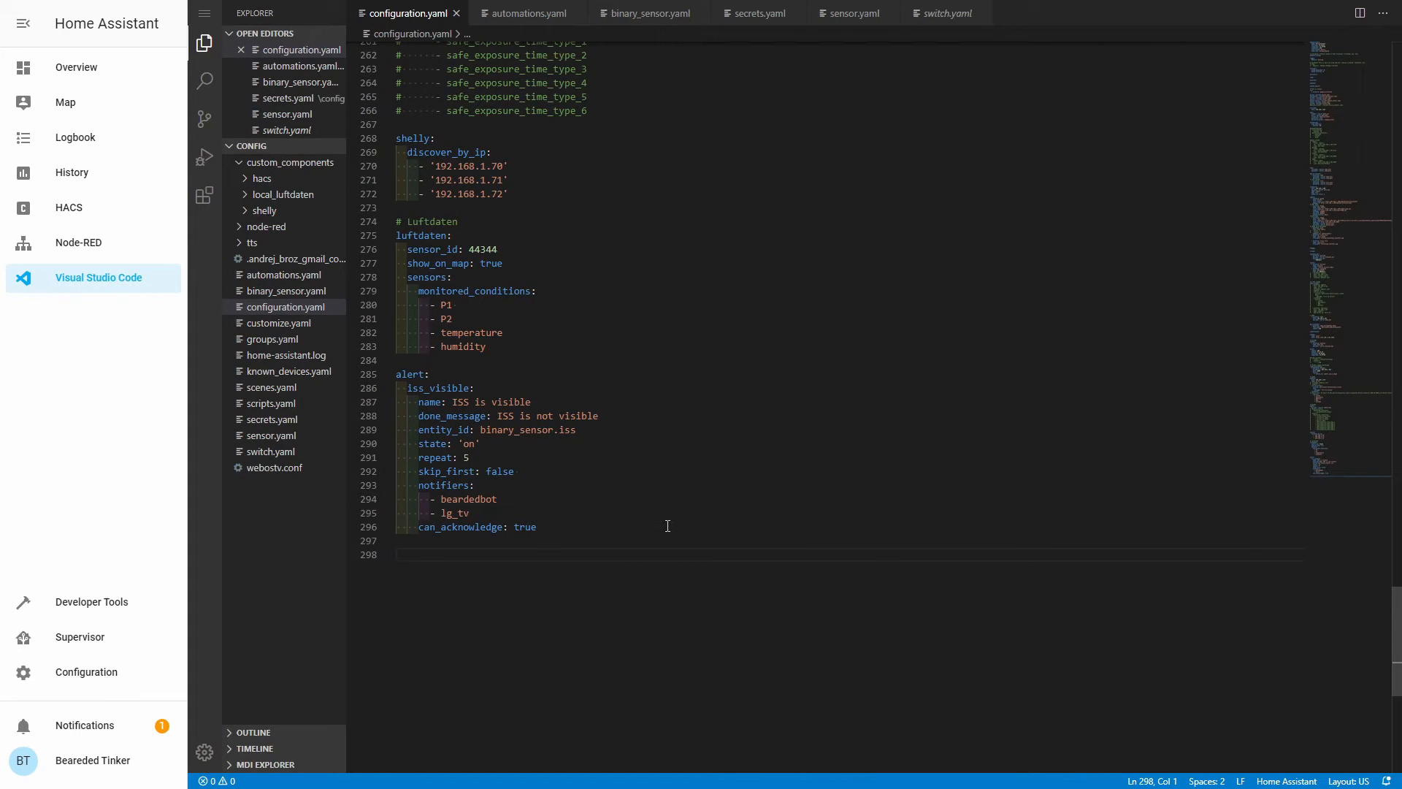
pyautogui.write('#')
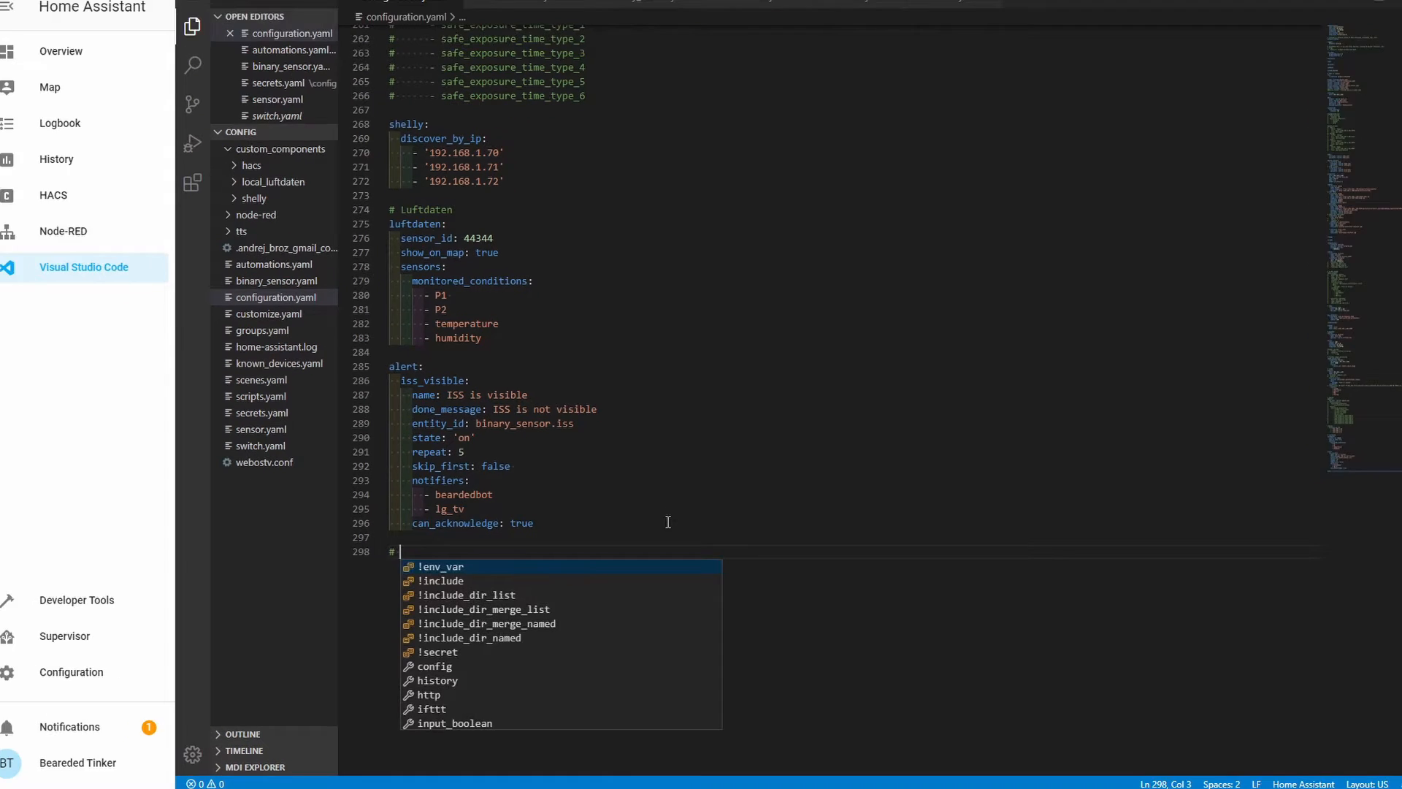
# Step: Write the '# Synology' header and the synology_dsm: entry
pyautogui.write('Sync')
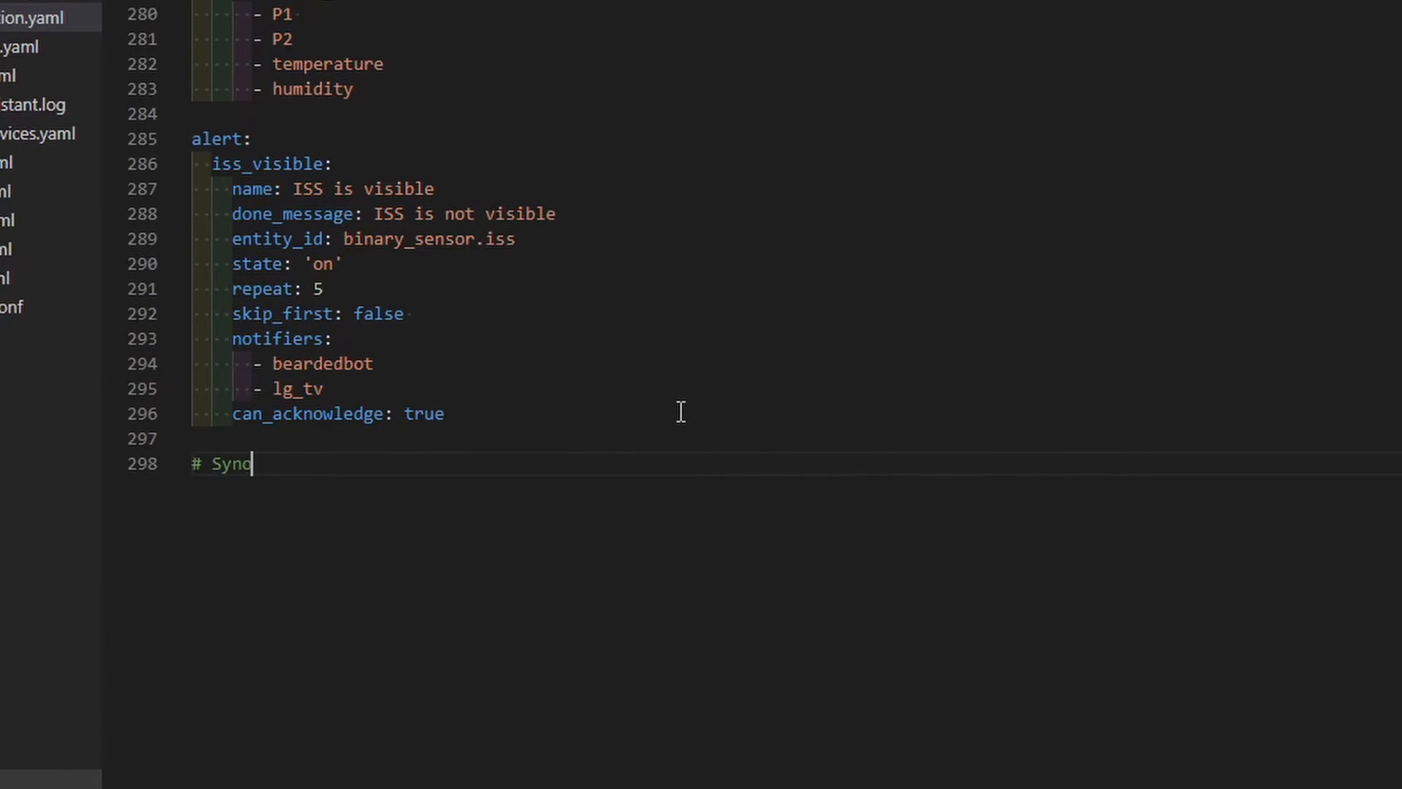
pyautogui.write('ology')
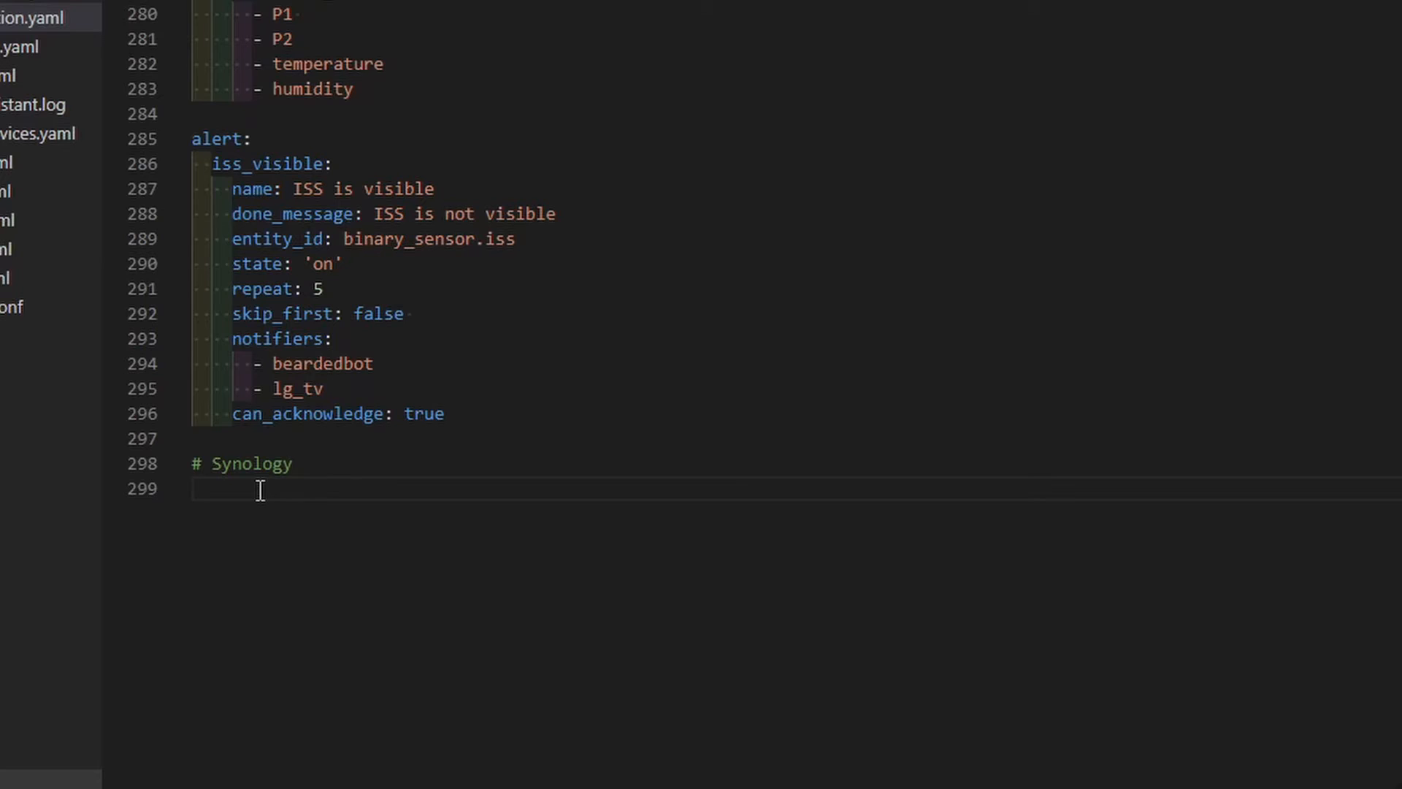
pyautogui.write('synolo')
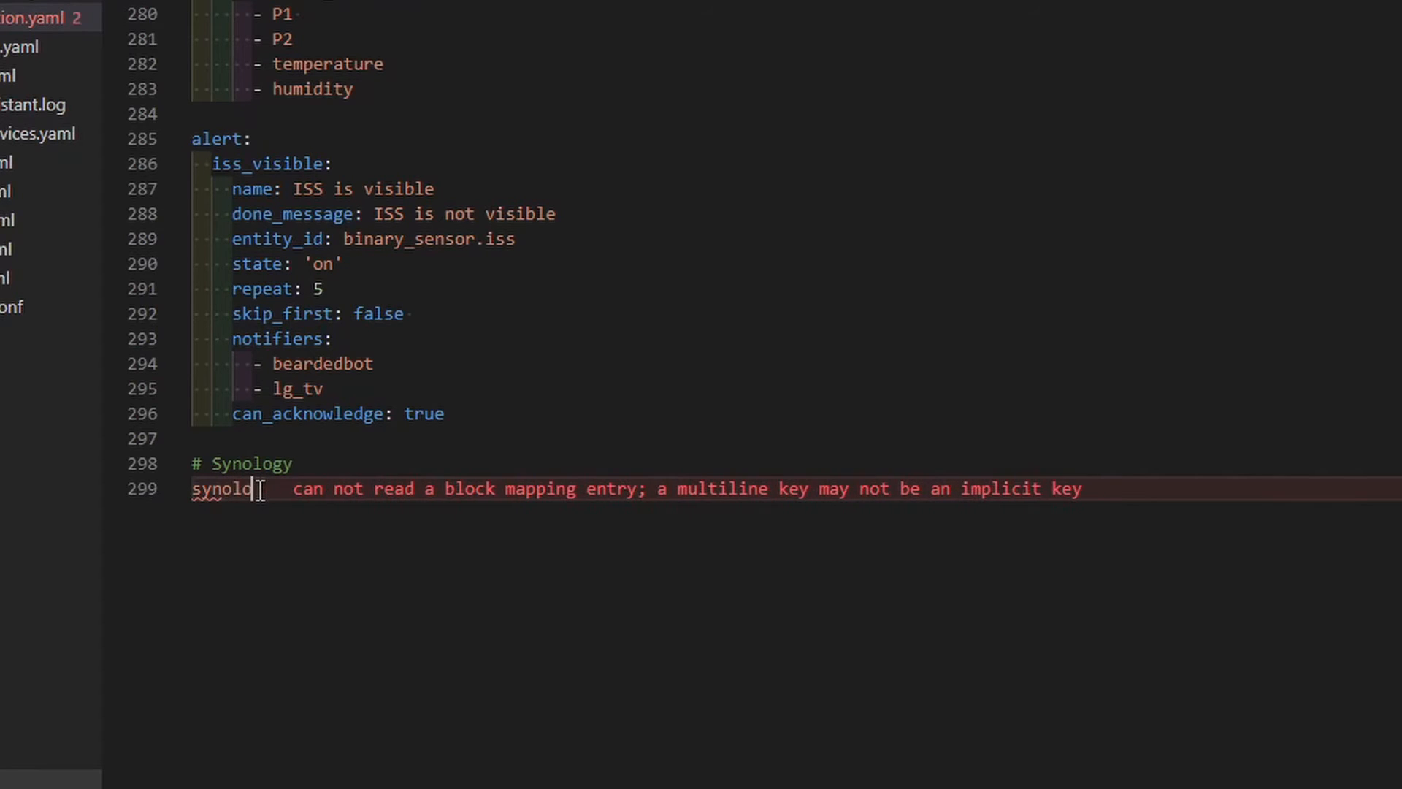
pyautogui.write('gy_dsm:')
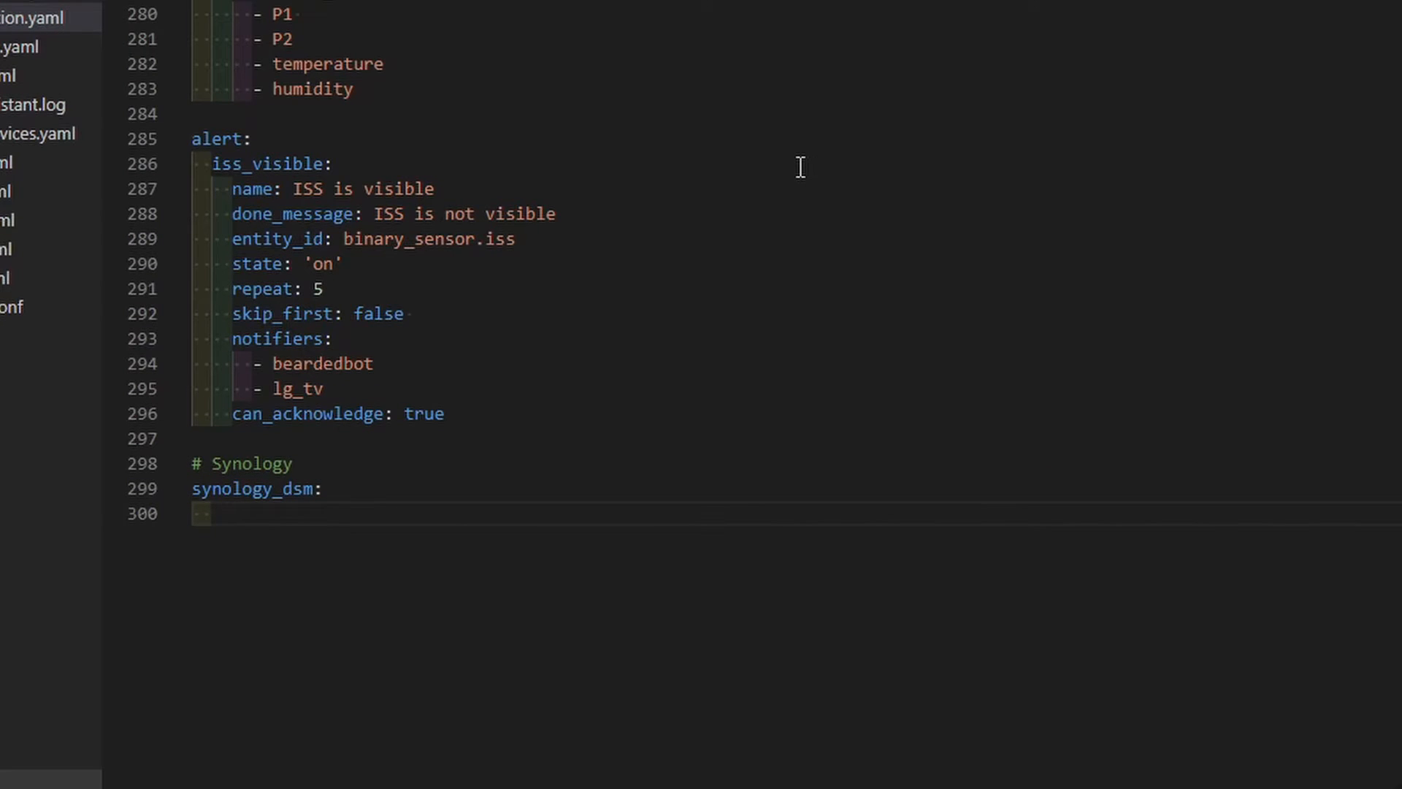
# Step: Add indented host, port, ssl, username and password keys with empty values
pyautogui.write('host')
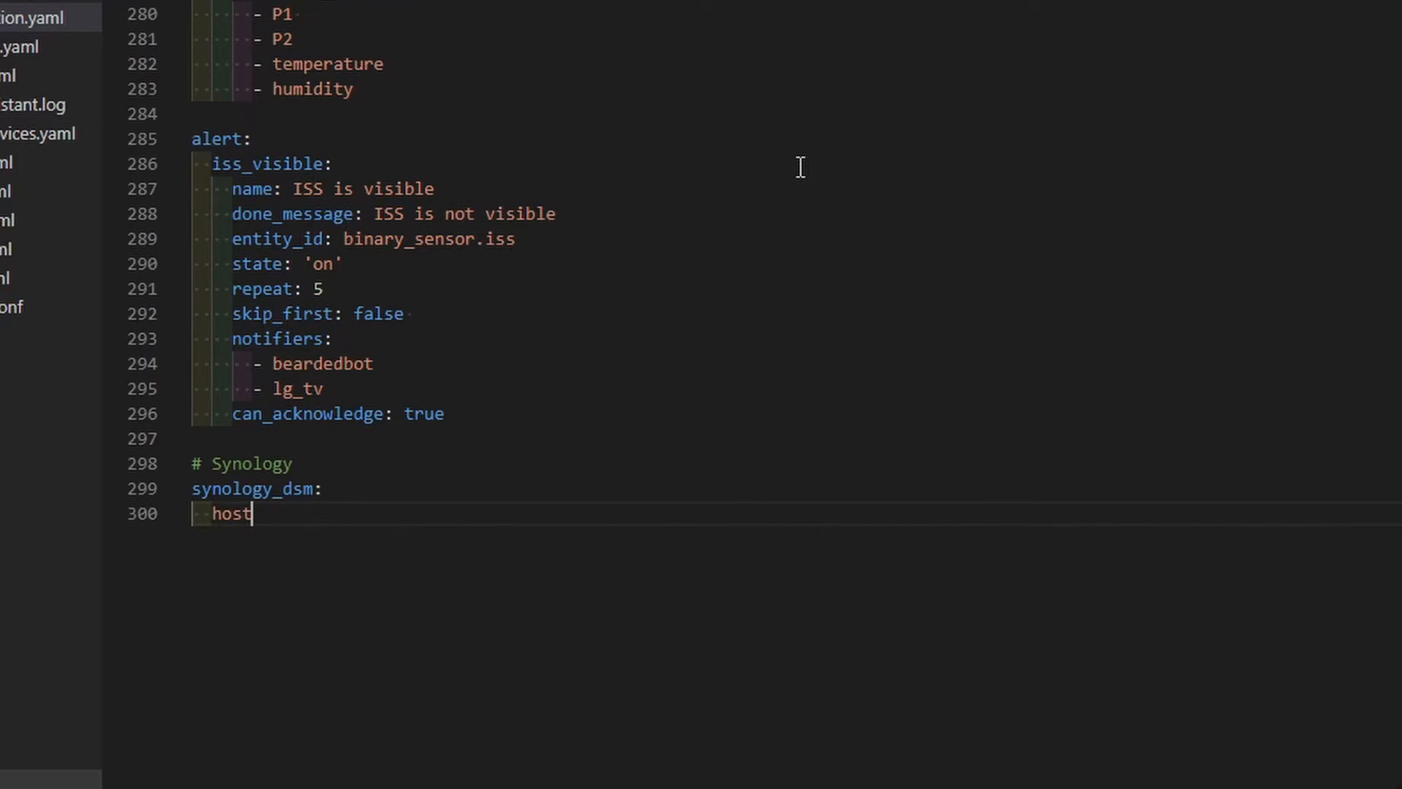
pyautogui.write(':')
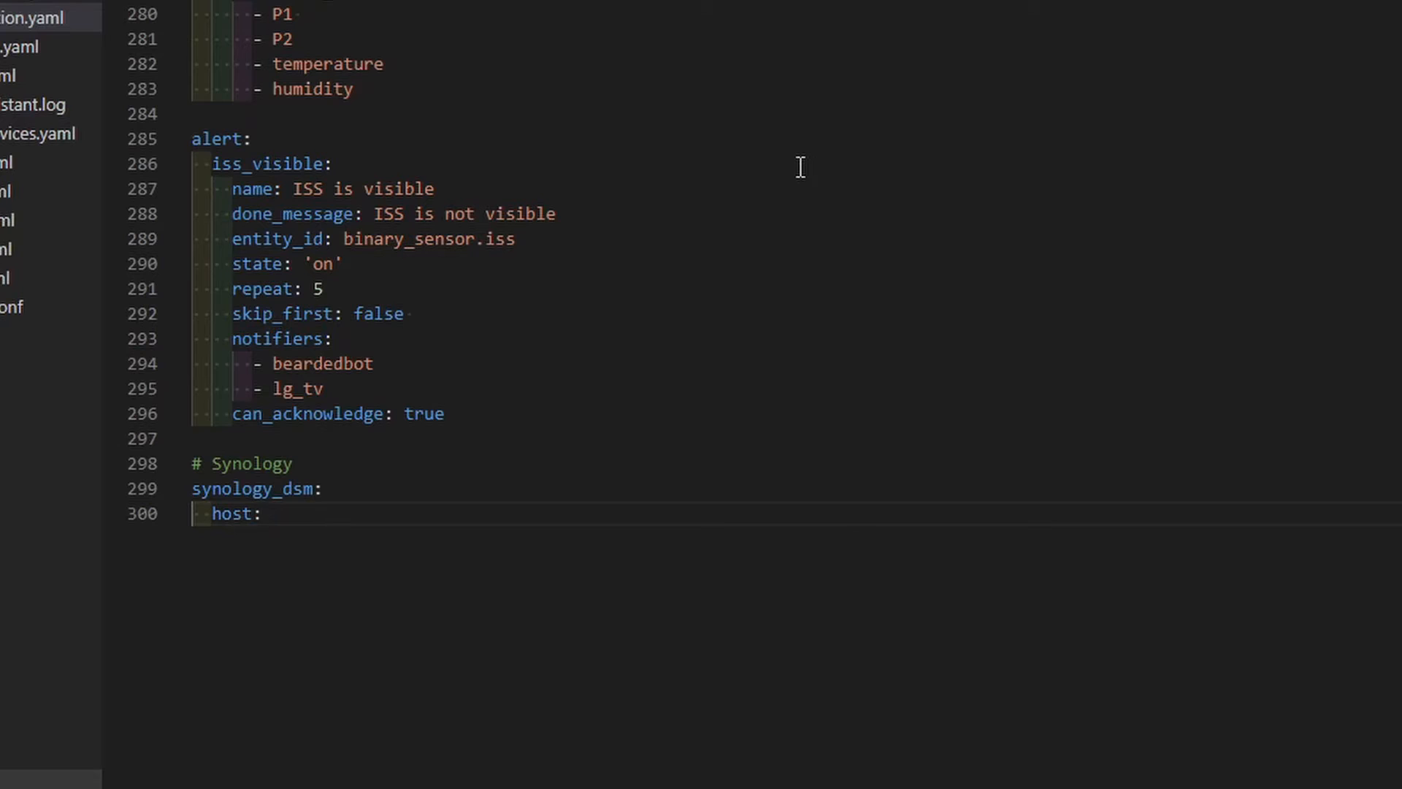
pyautogui.press('enter')
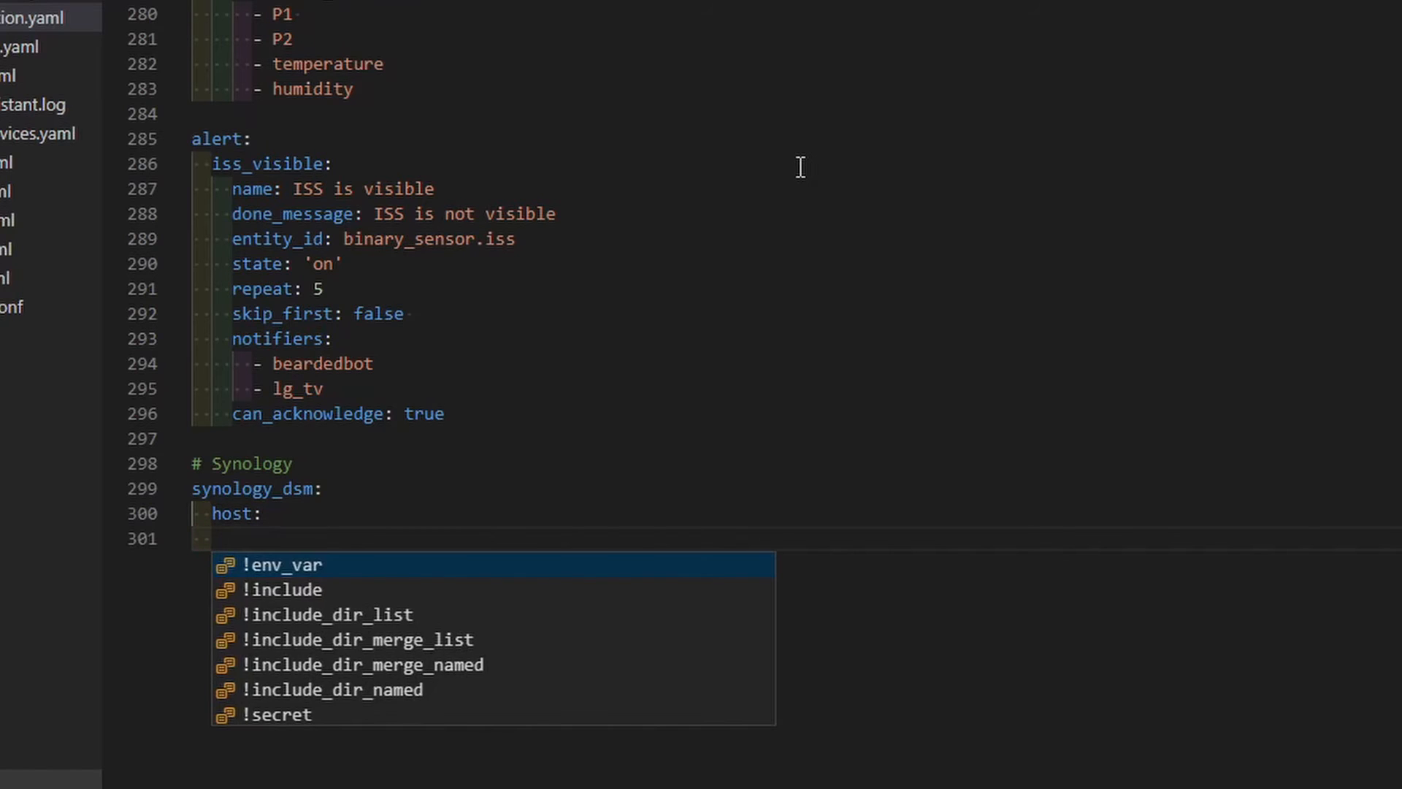
pyautogui.press('Escape')
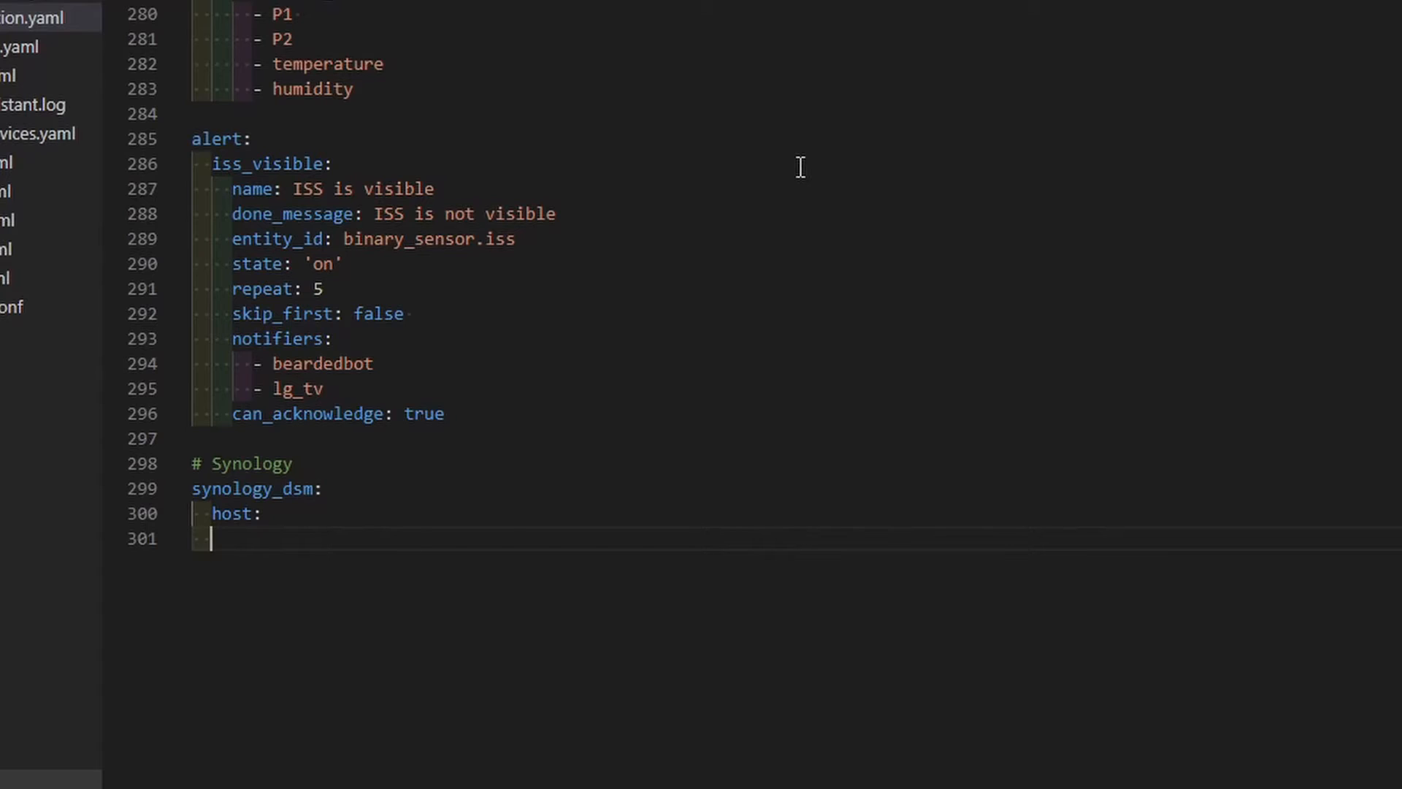
pyautogui.write('port:')
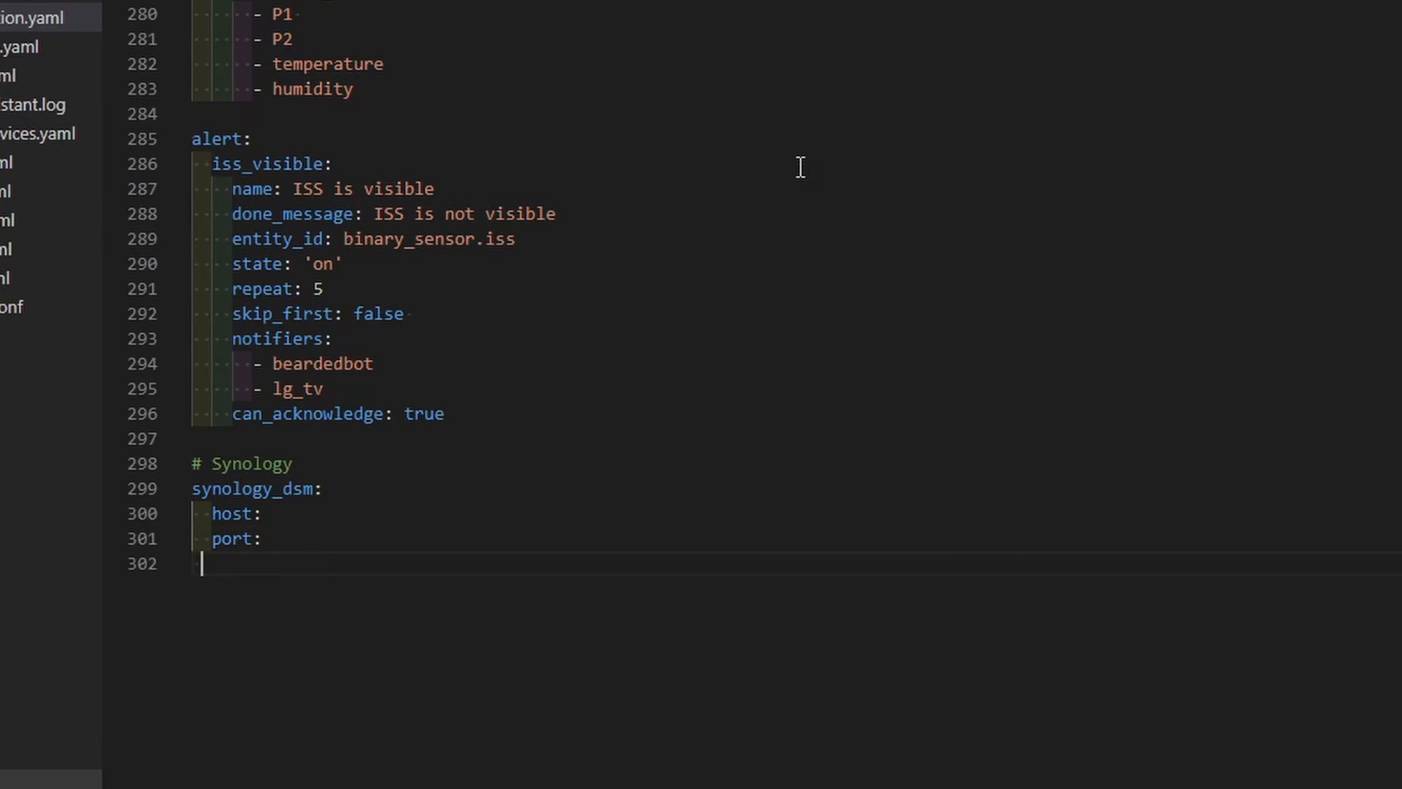
pyautogui.write('!')
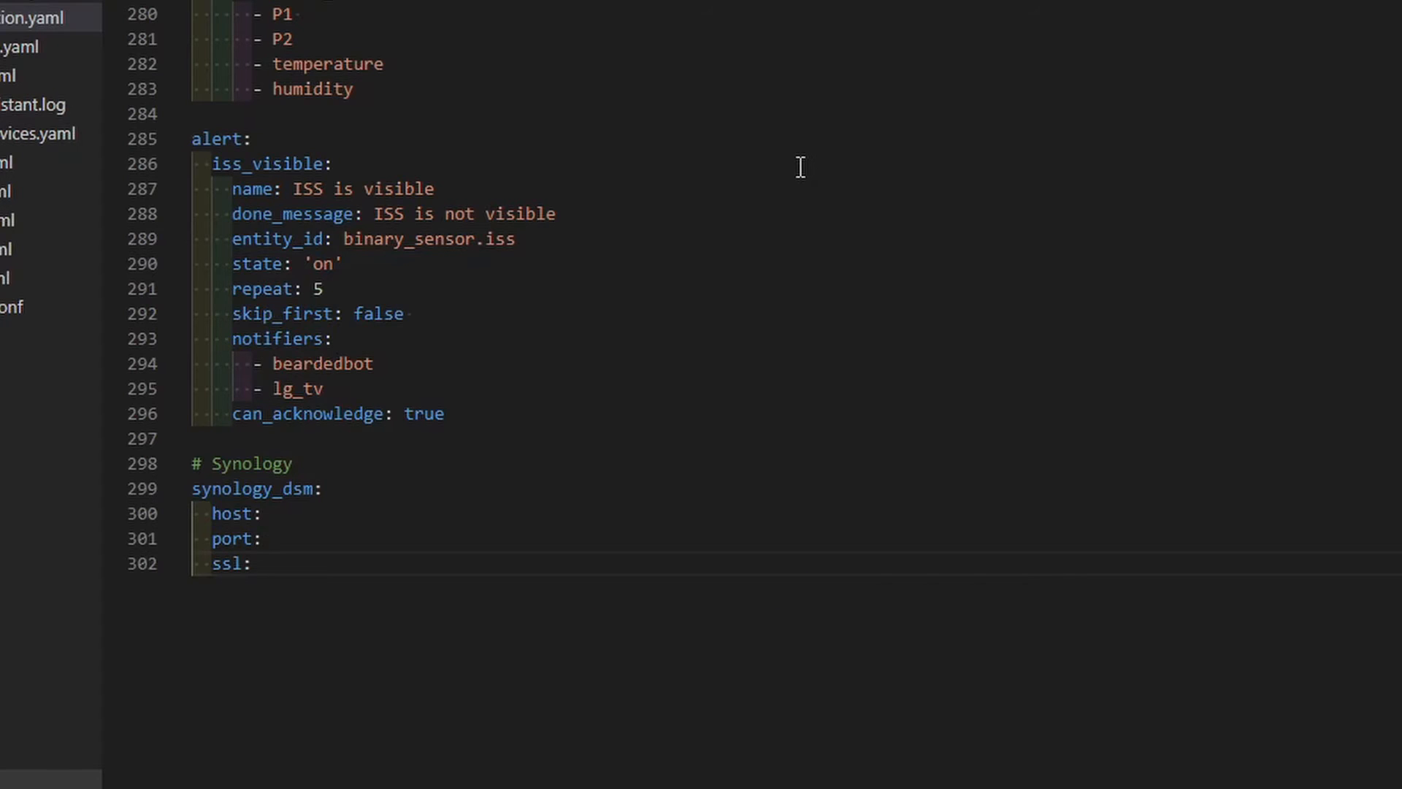
pyautogui.click(261, 564)
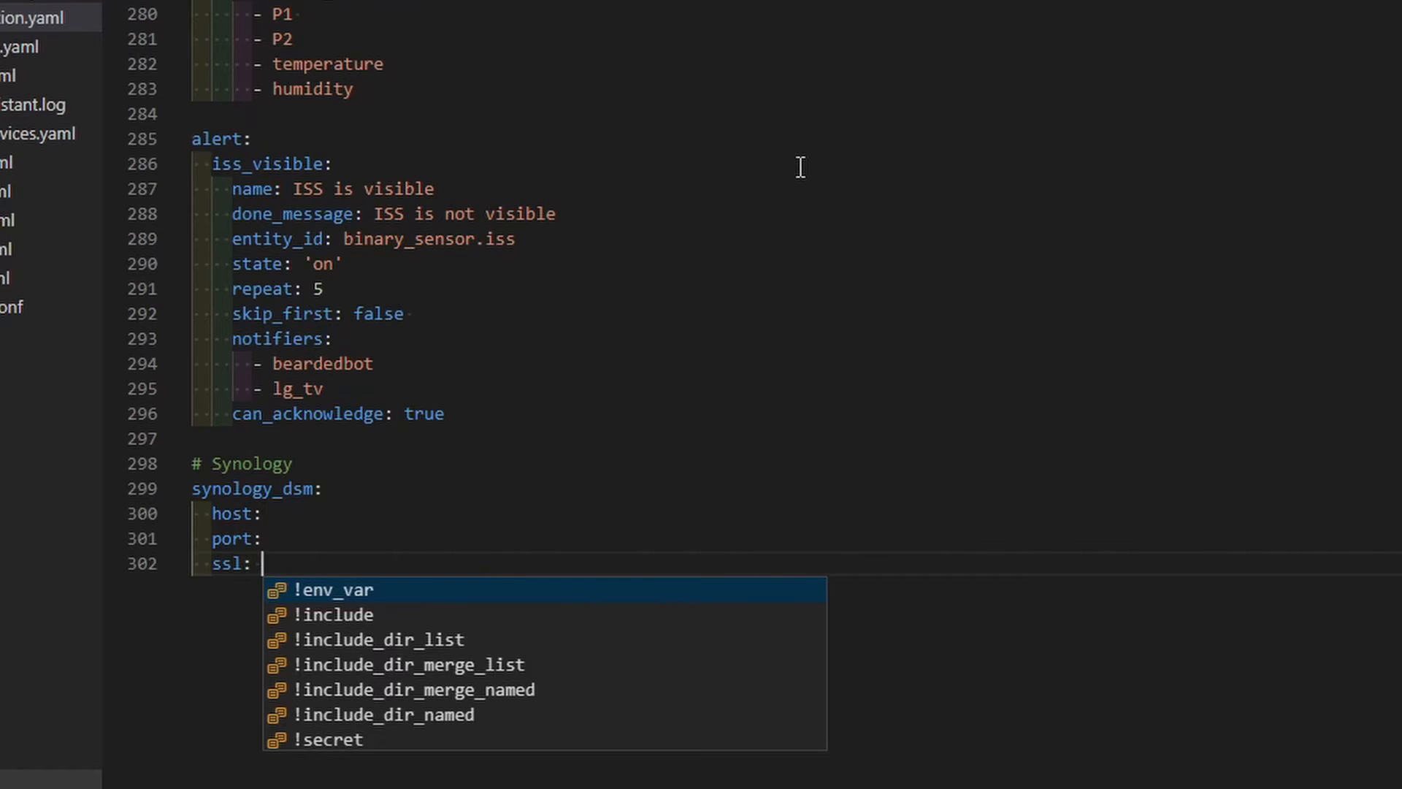
pyautogui.press('Escape')
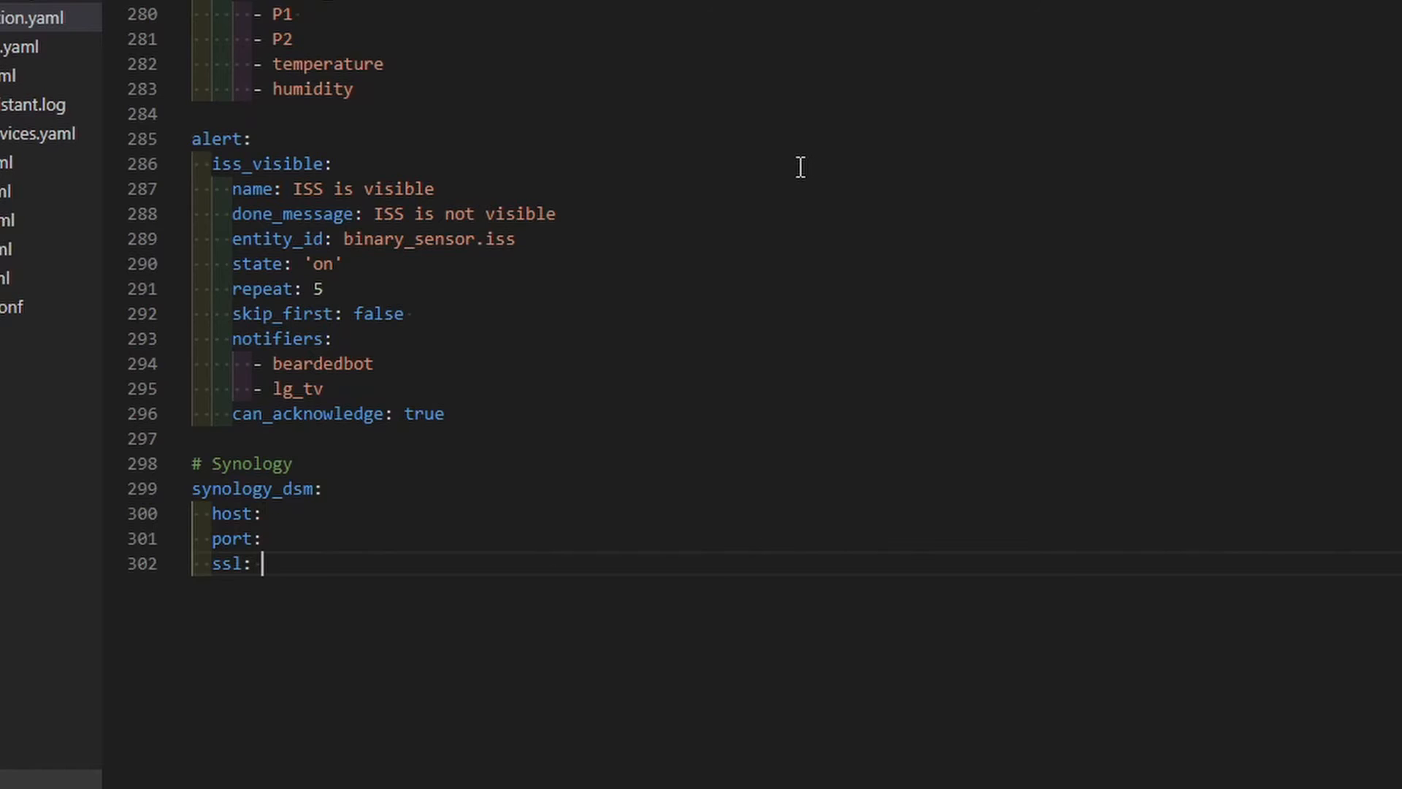
pyautogui.press('enter')
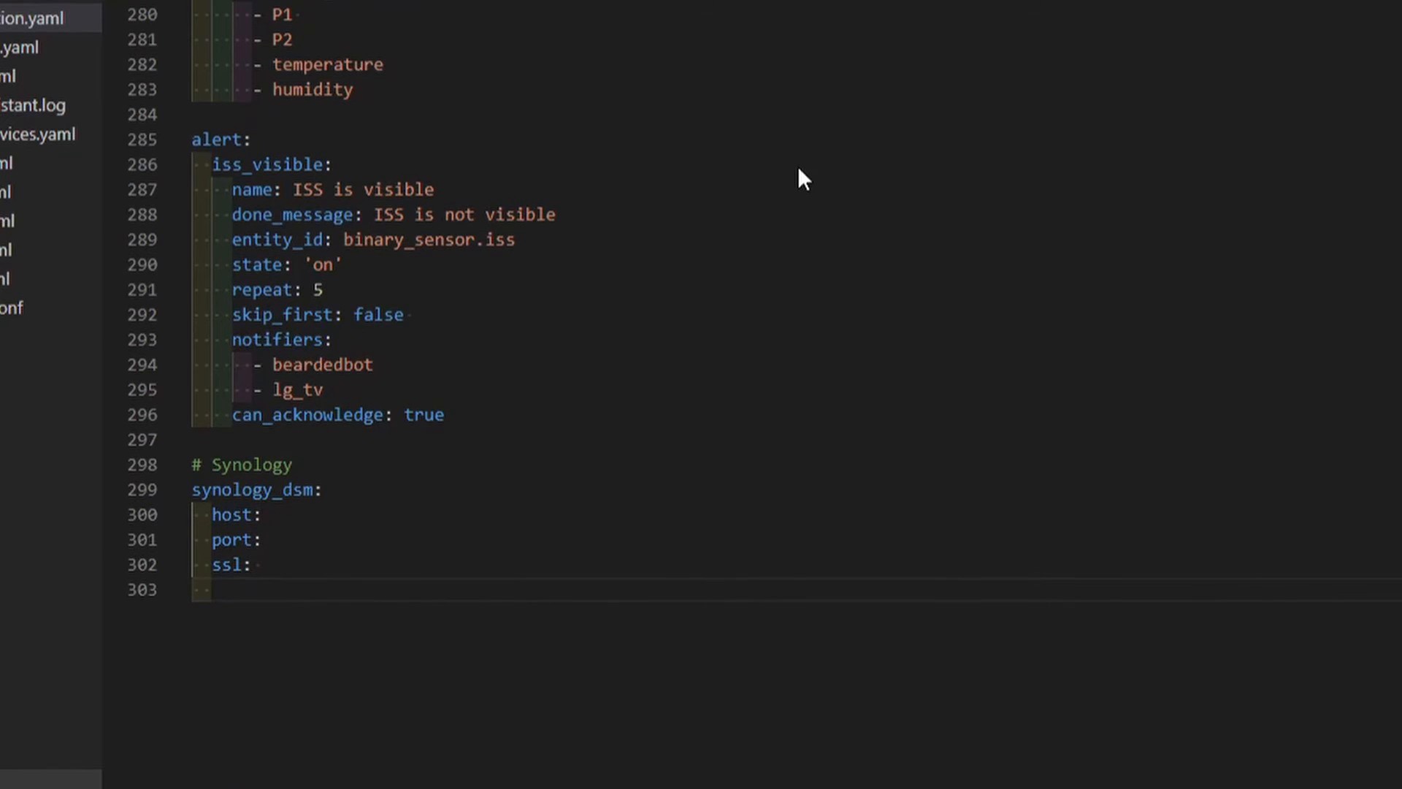
pyautogui.write('u')
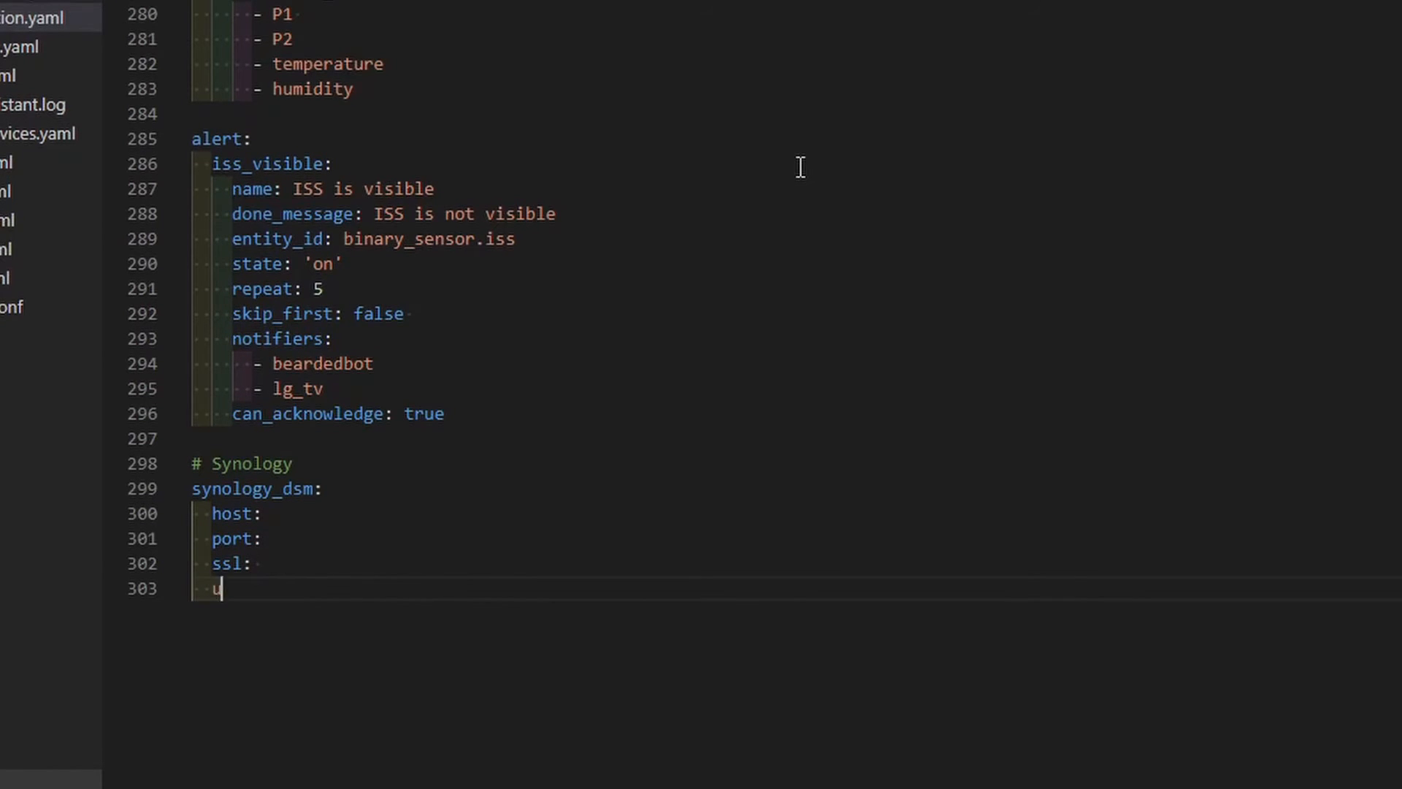
pyautogui.write('sername:')
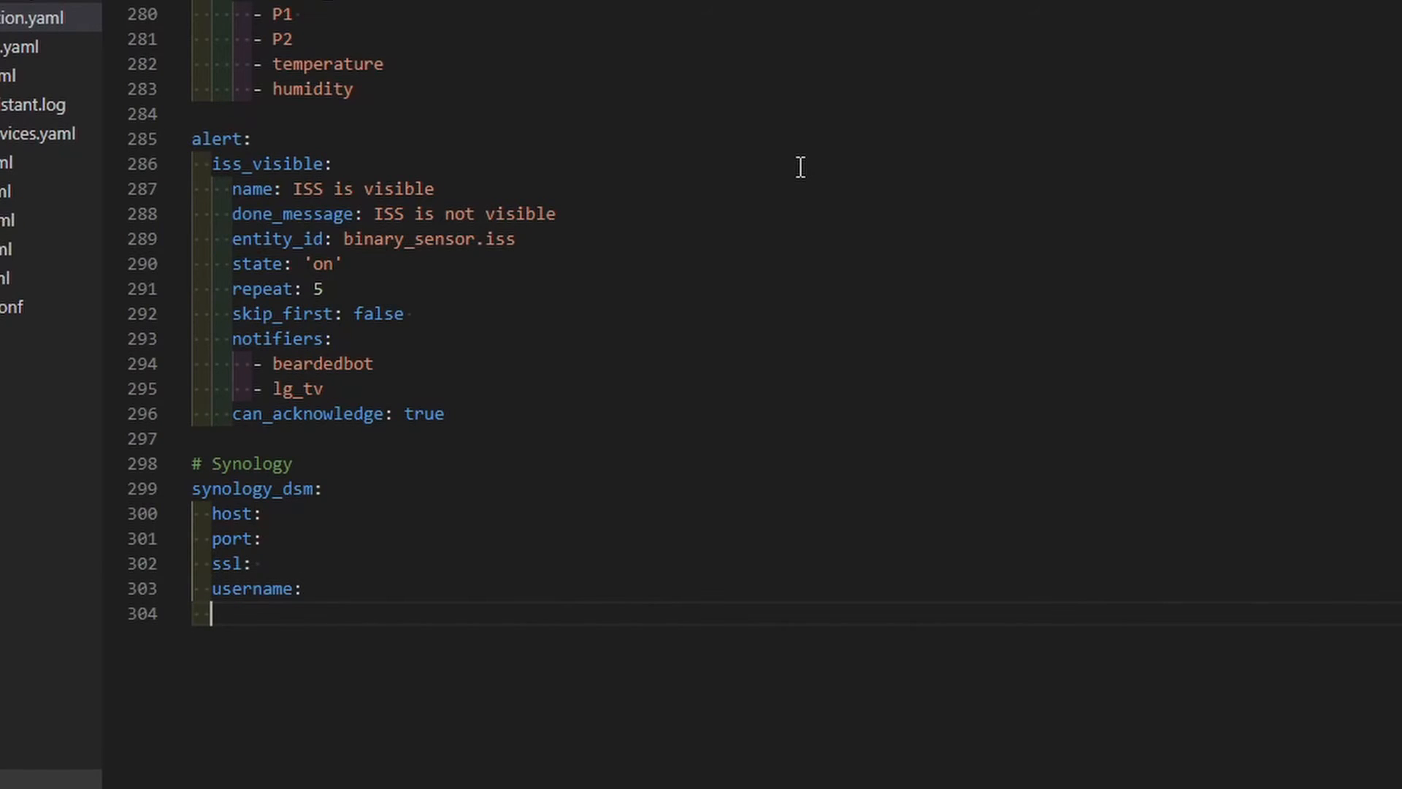
pyautogui.write('password')
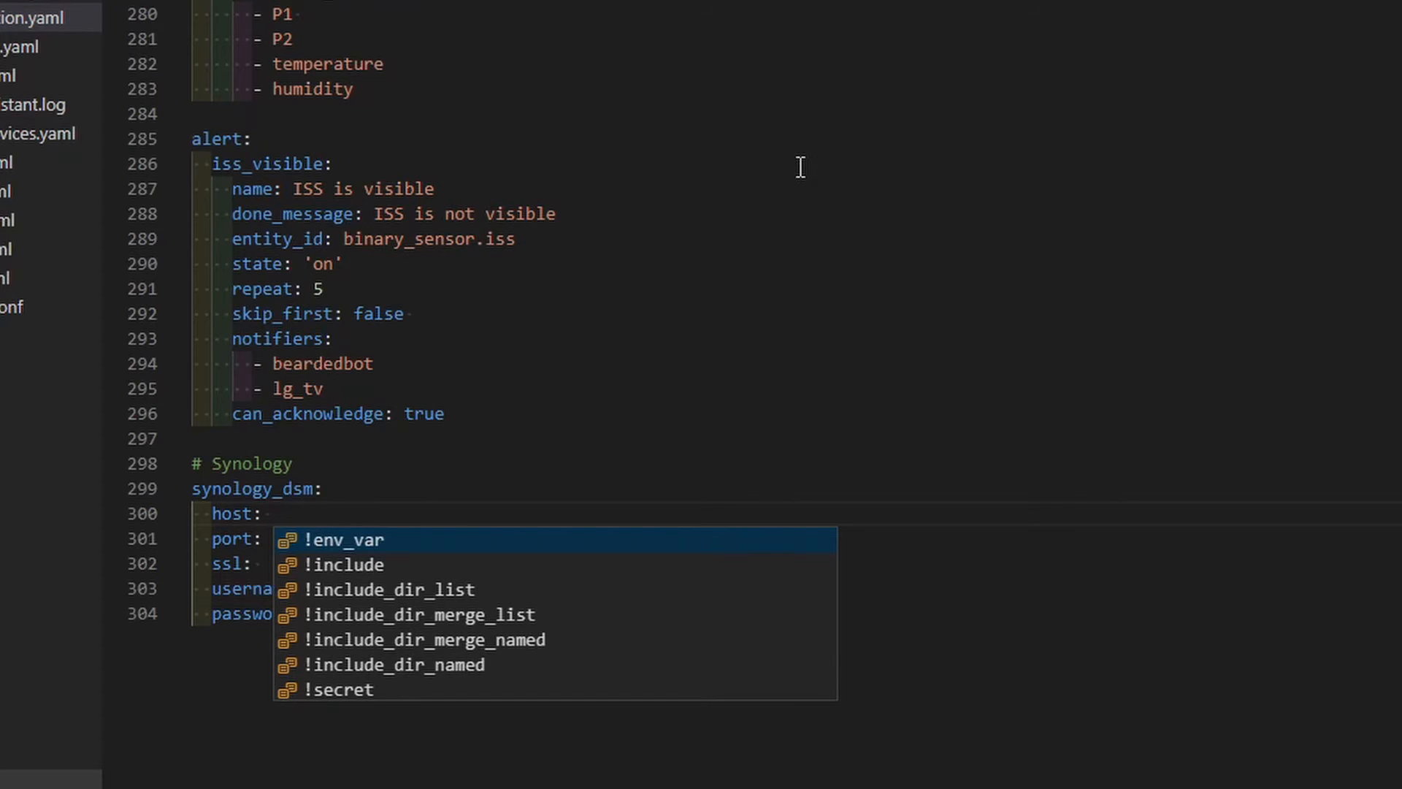
# Step: Set host to !secret syno_host and port to !secret syno_port
pyautogui.write('!')
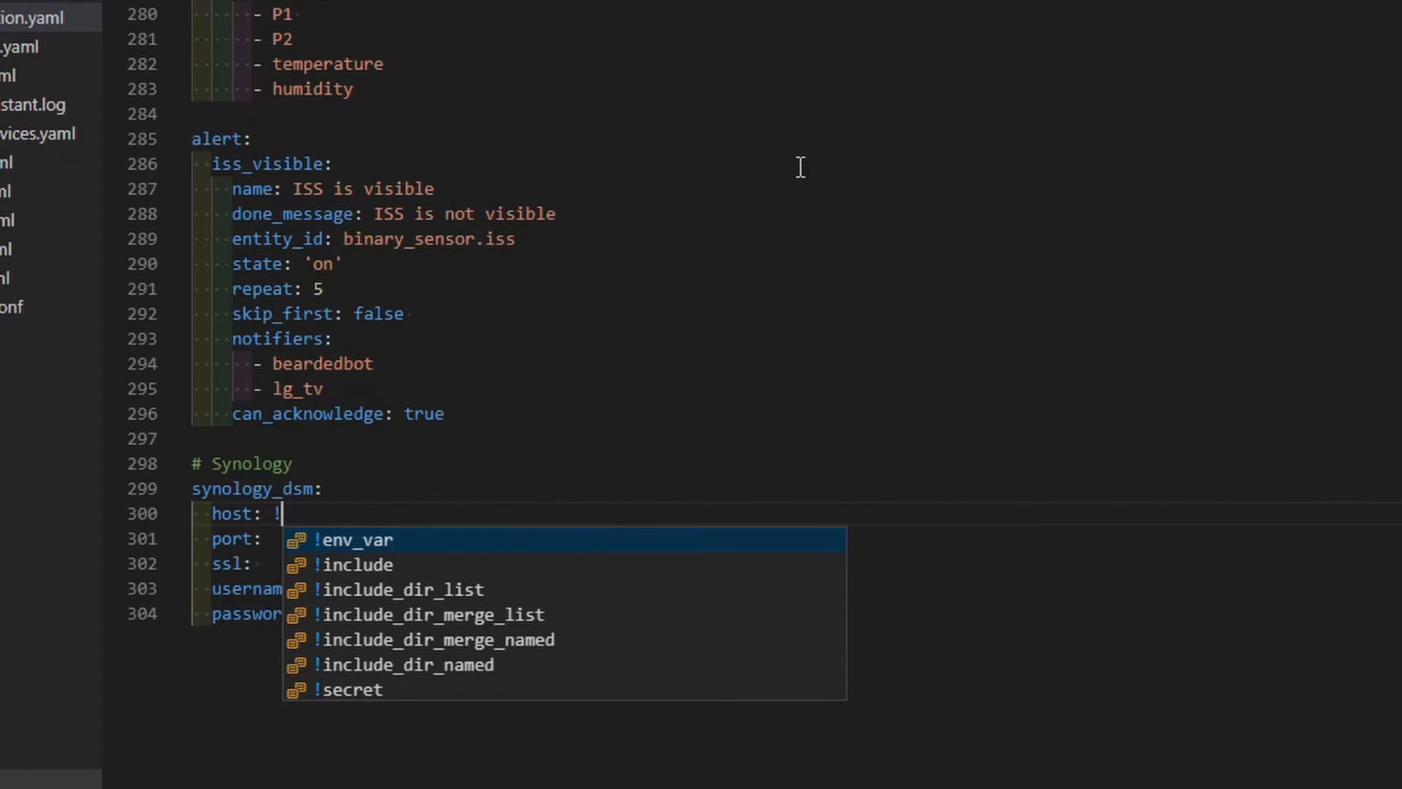
pyautogui.write('se')
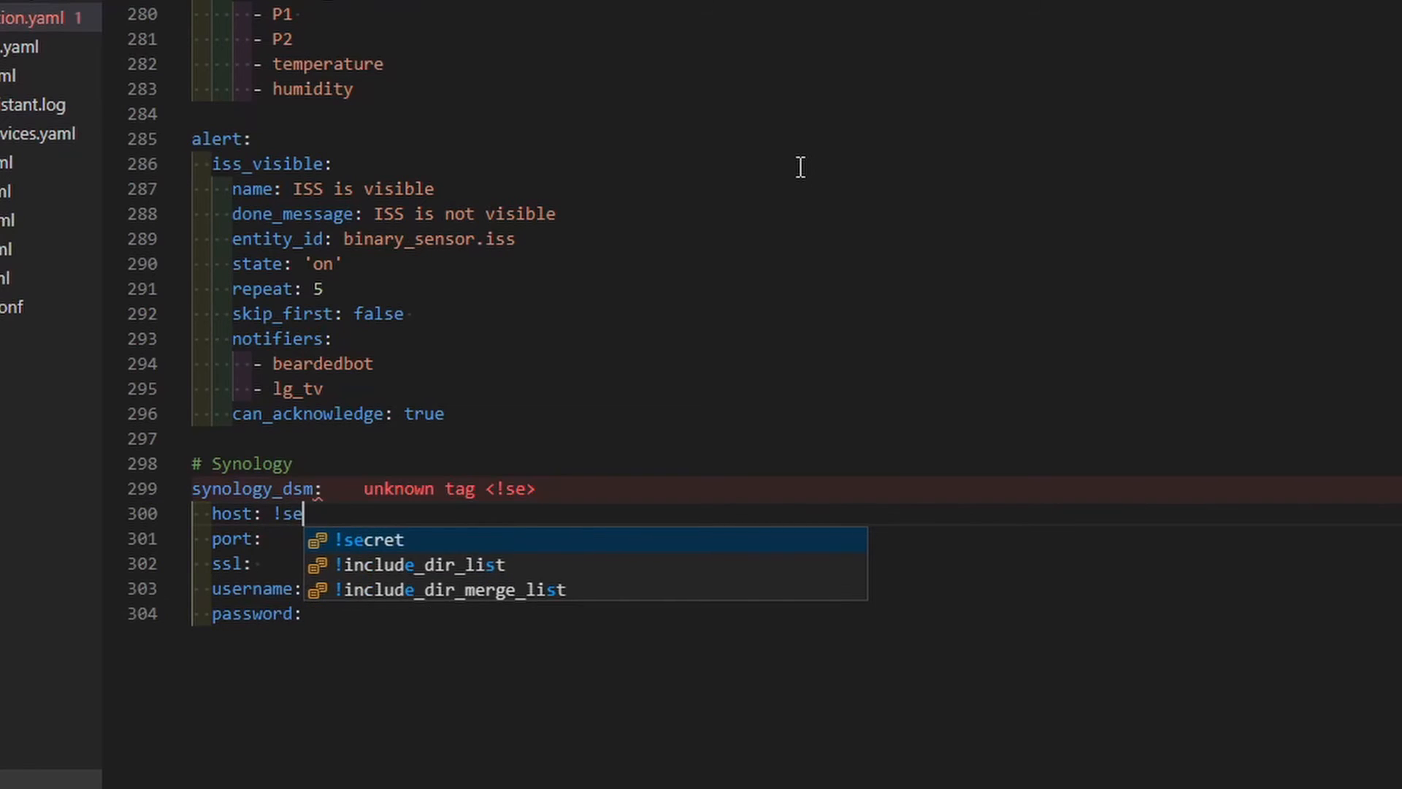
pyautogui.press('Tab')
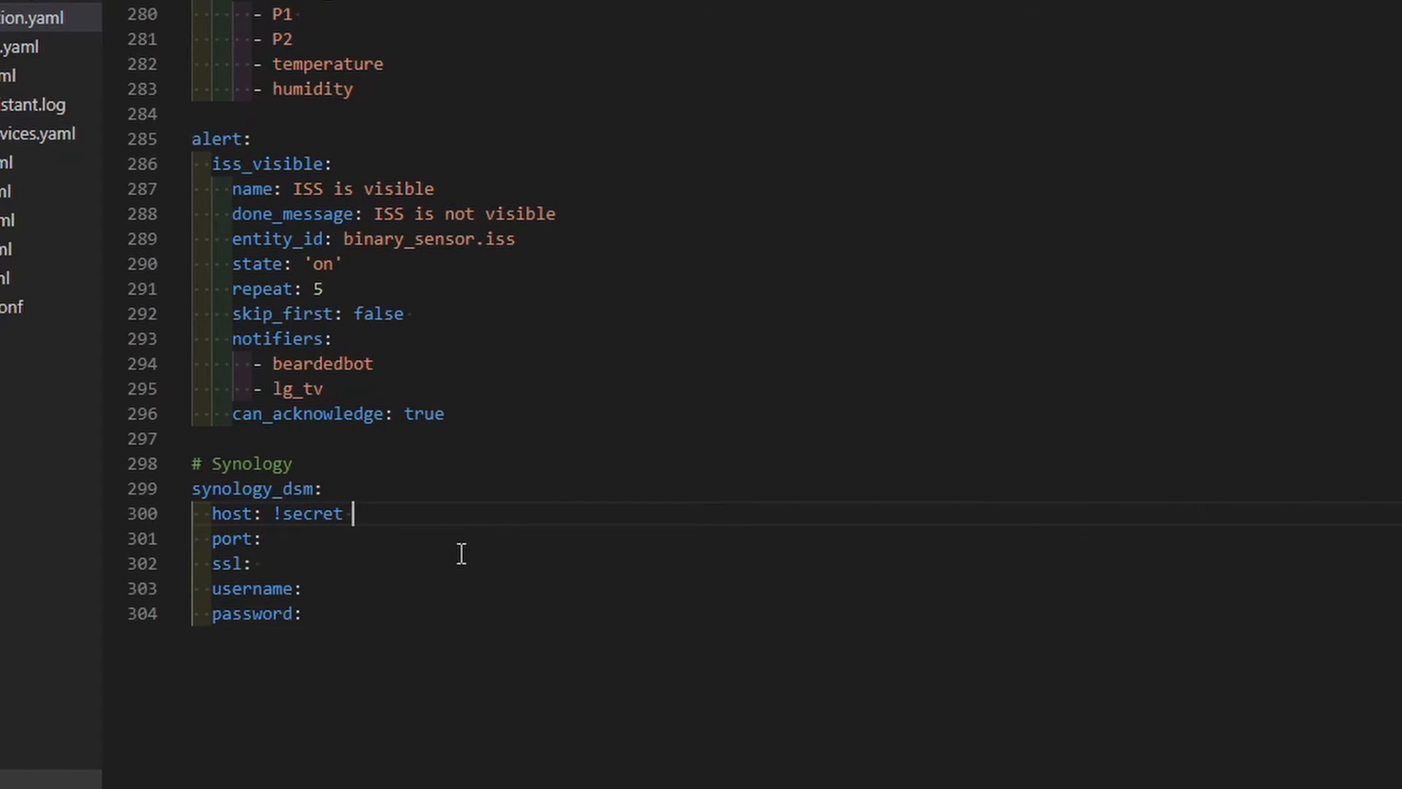
pyautogui.write('syno')
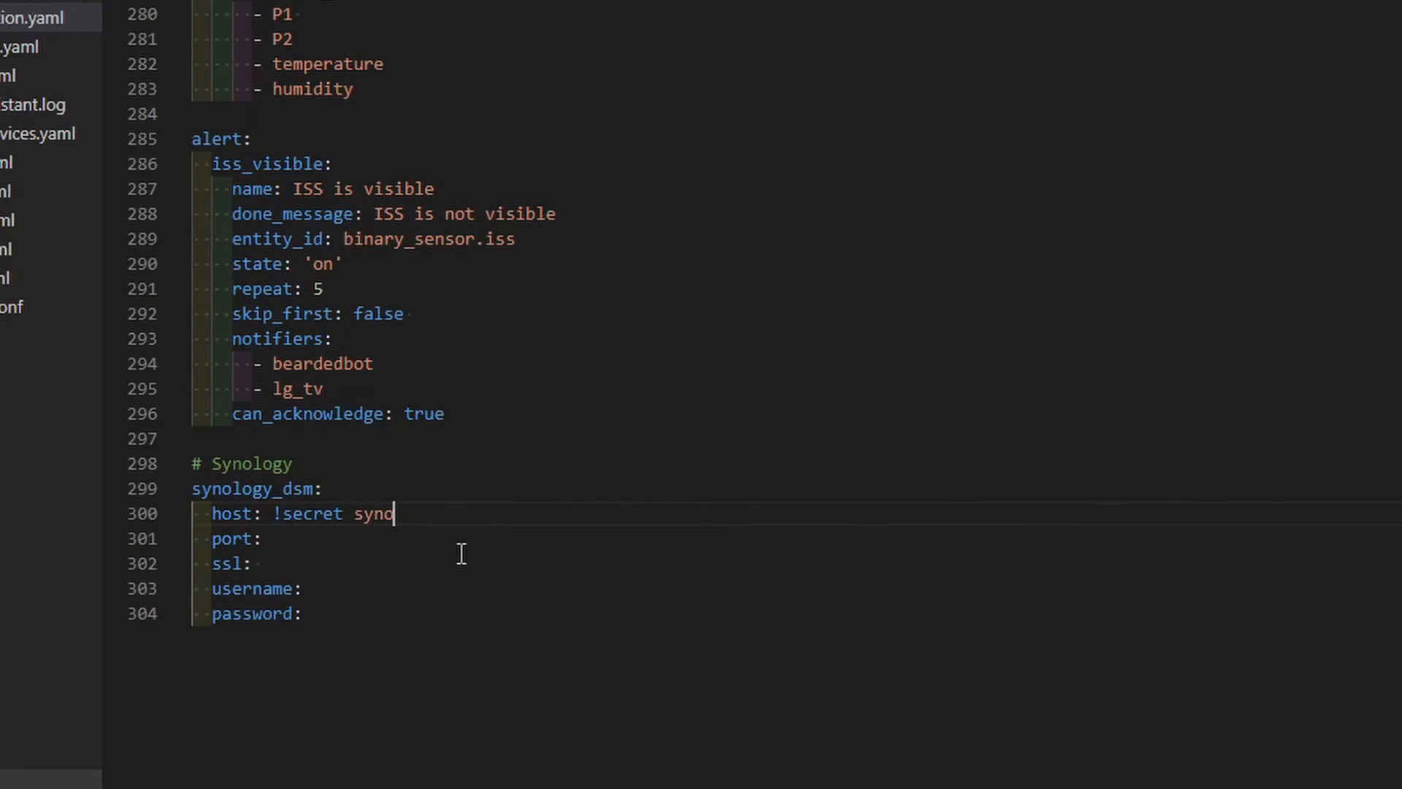
pyautogui.write('_host')
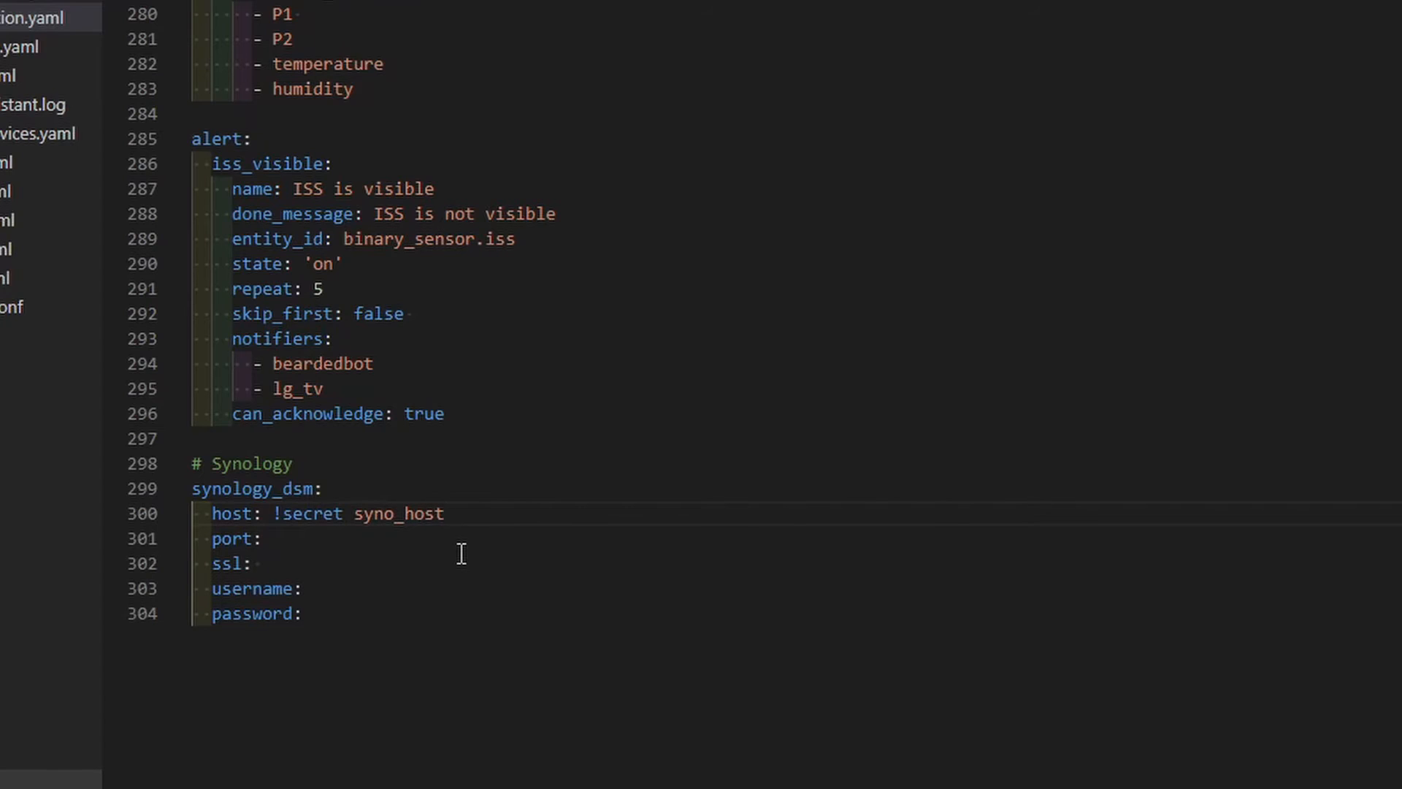
pyautogui.click(260, 539)
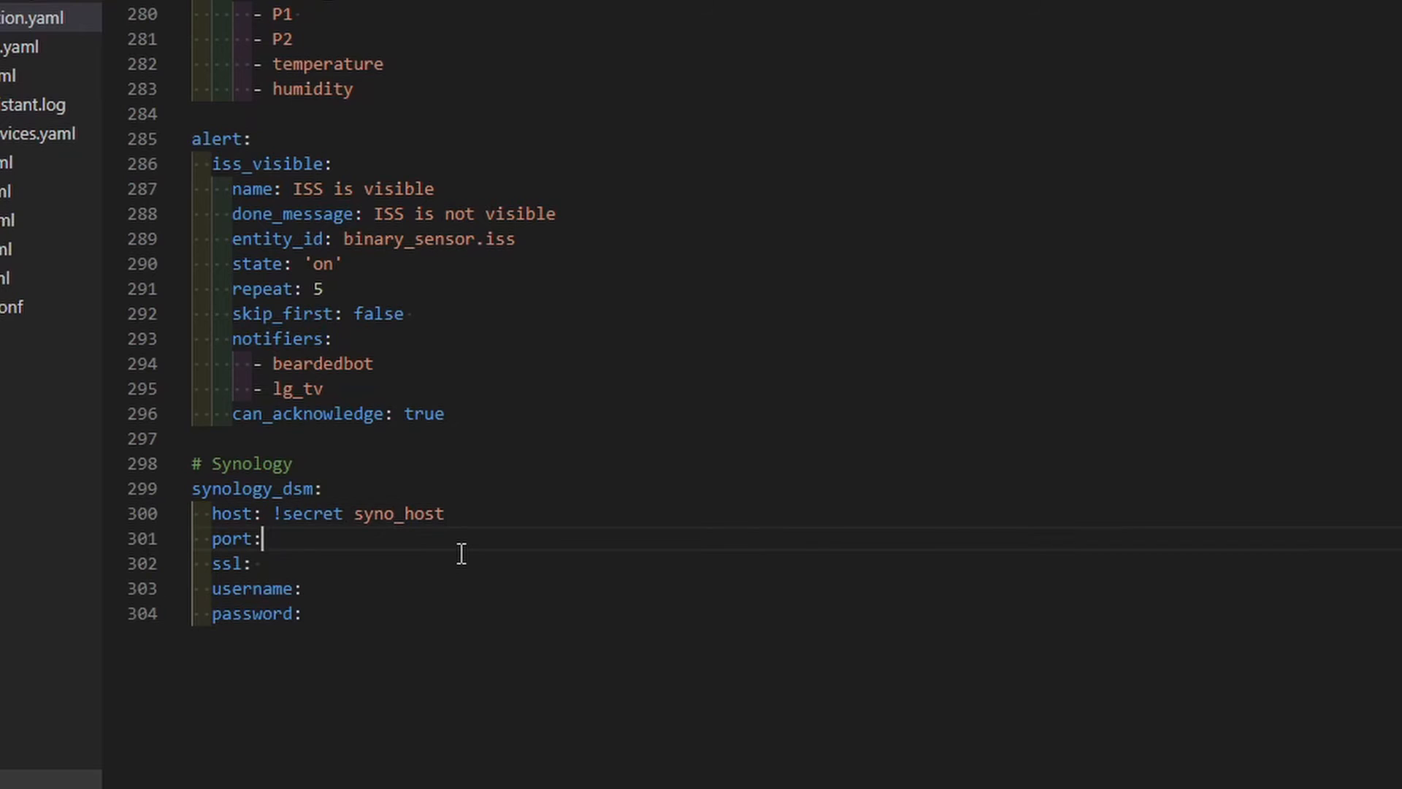
pyautogui.write('!s')
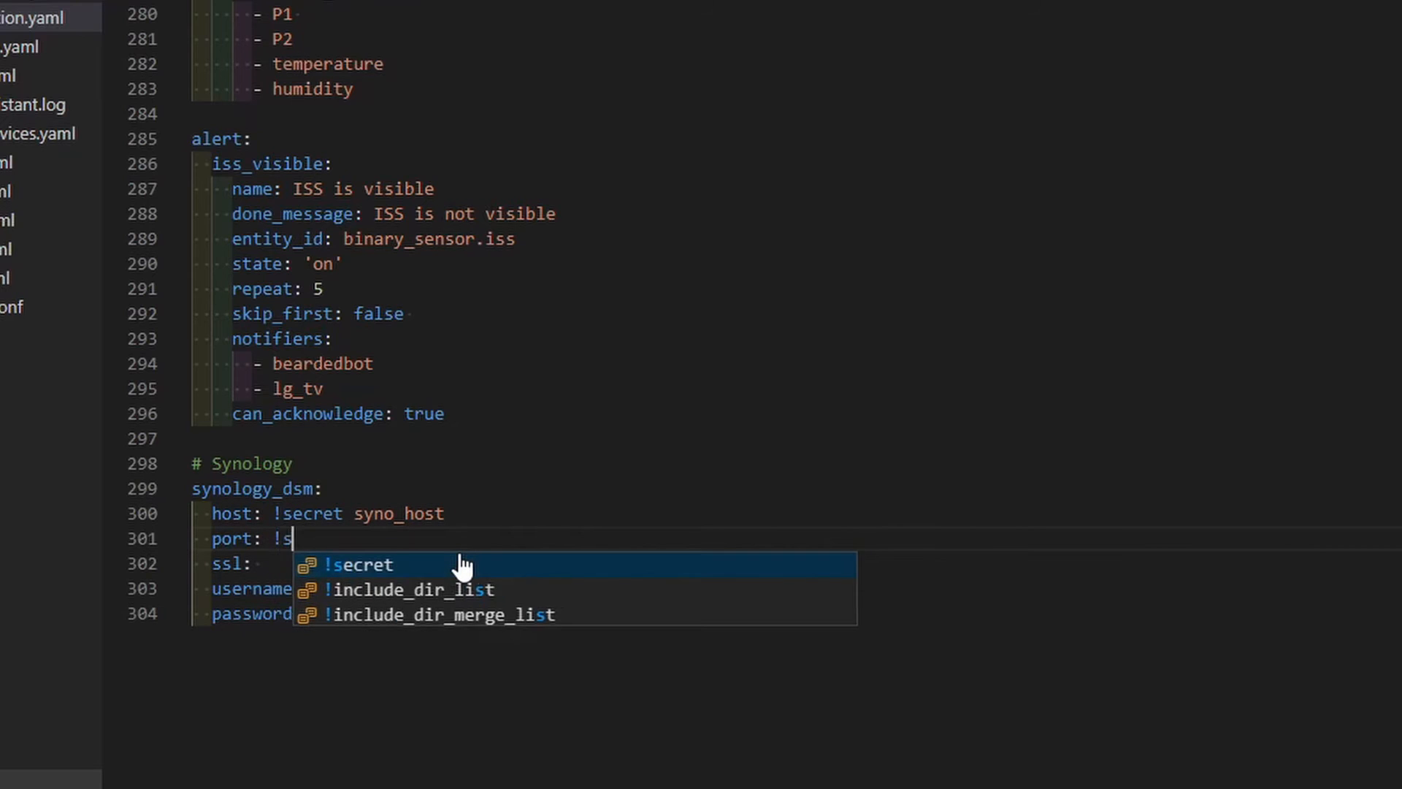
pyautogui.click(358, 564)
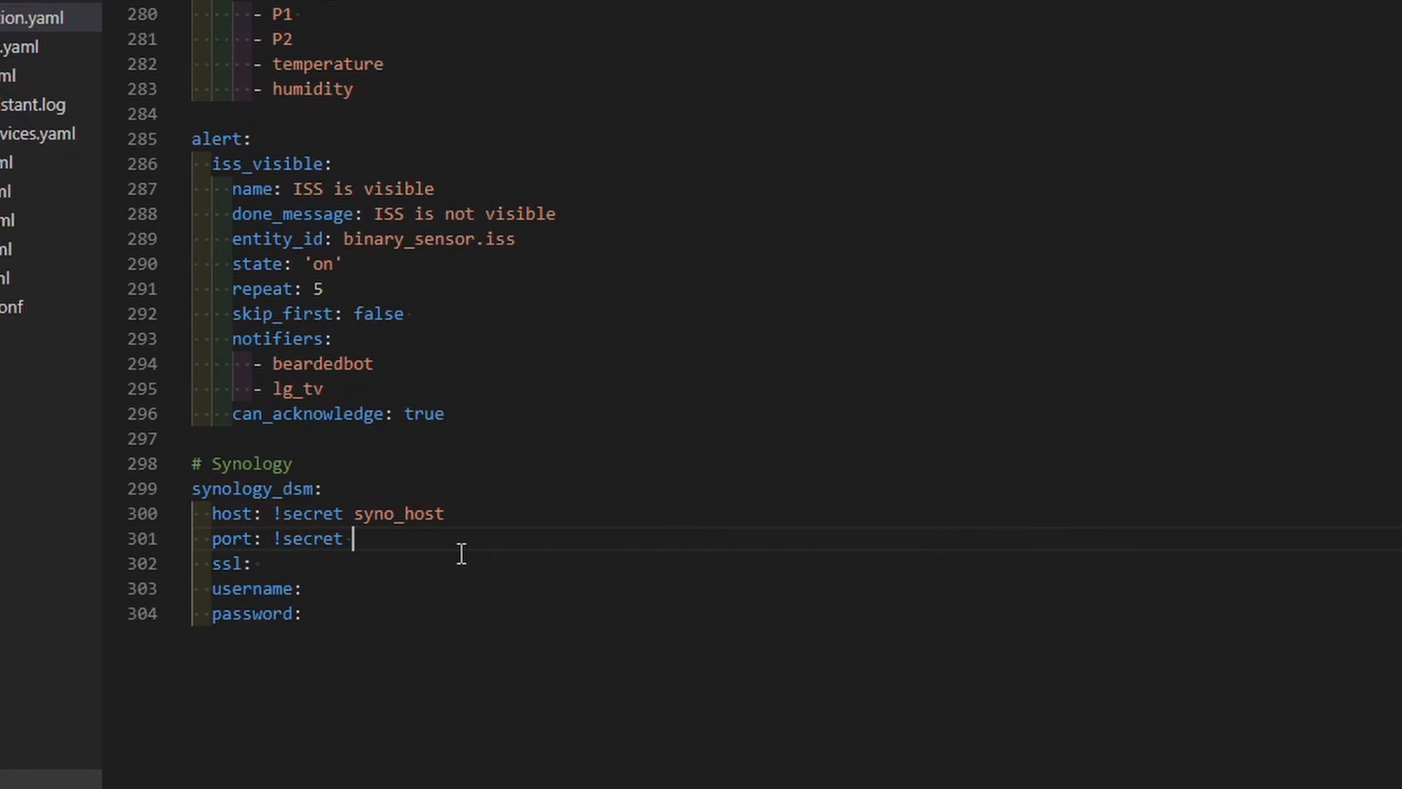
pyautogui.write('syno')
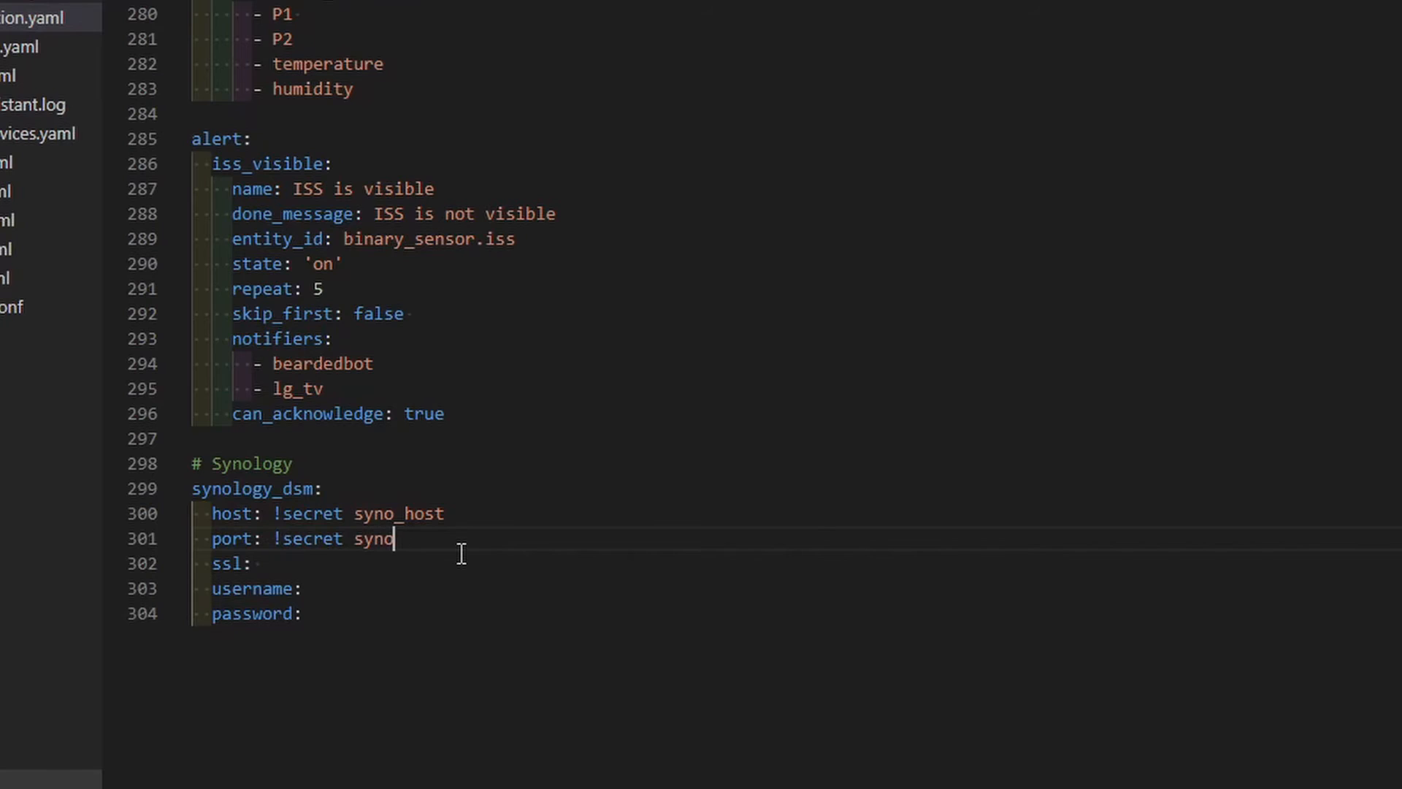
pyautogui.write('_port')
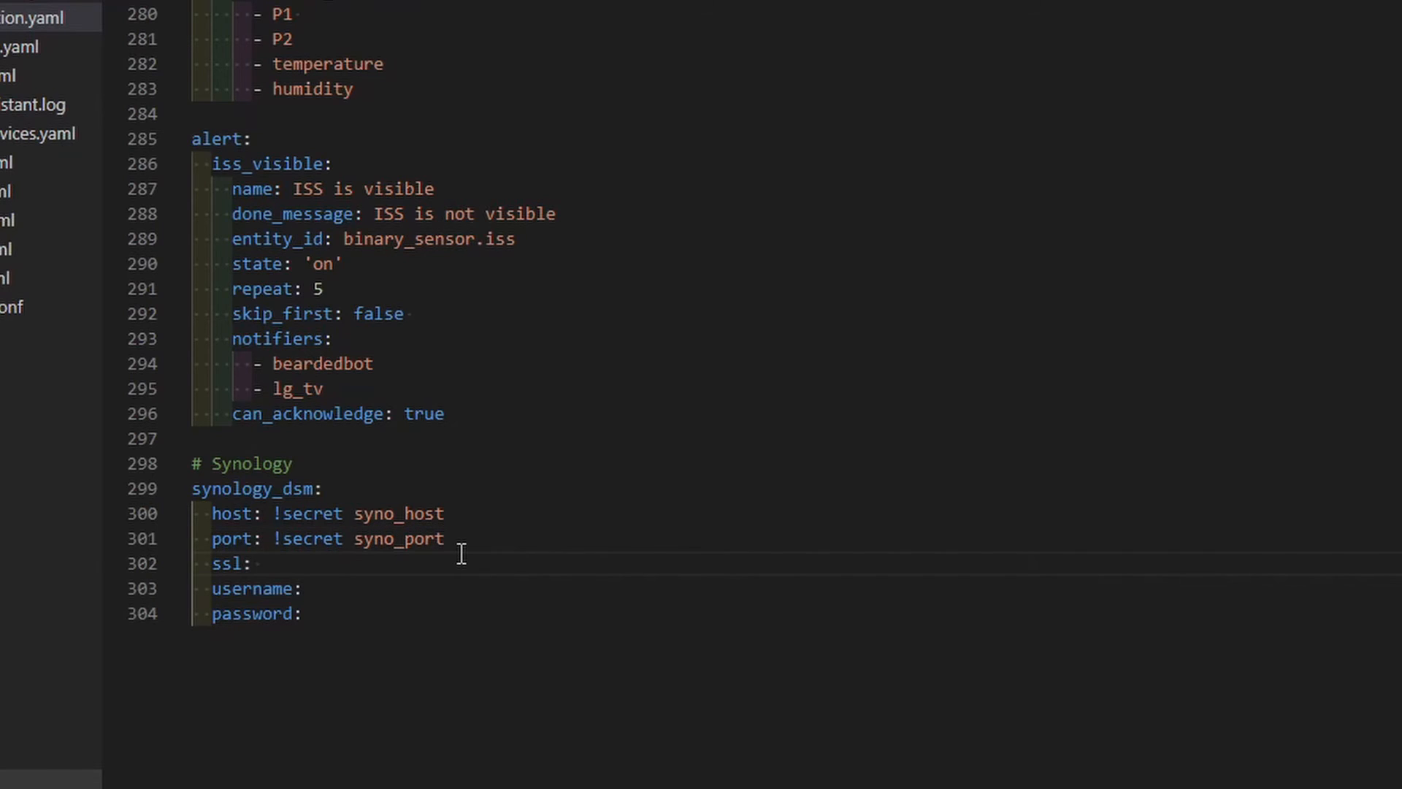
# Step: Set ssl to false, username to !secret syno_user and password to !secret syno_pass
pyautogui.write('false')
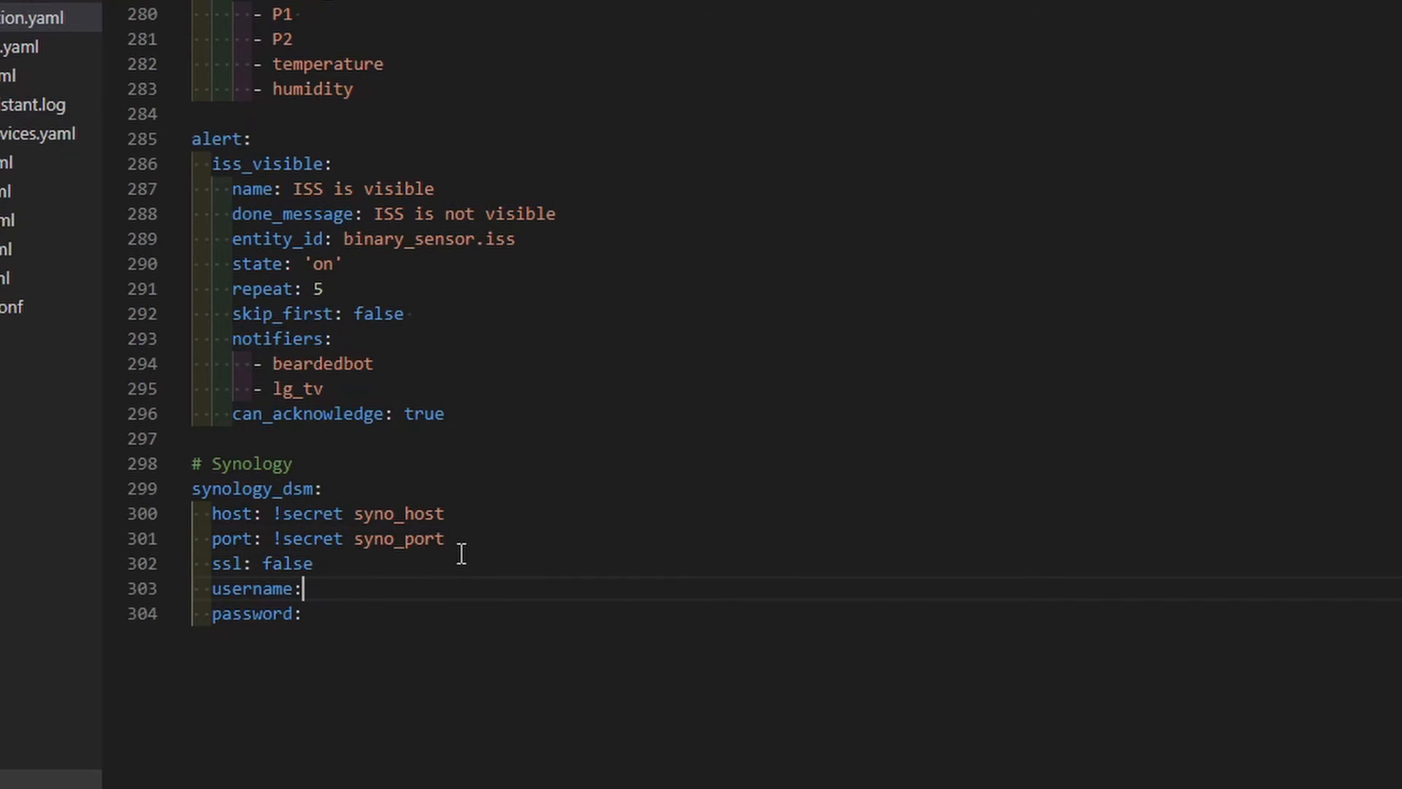
pyautogui.write('!sec')
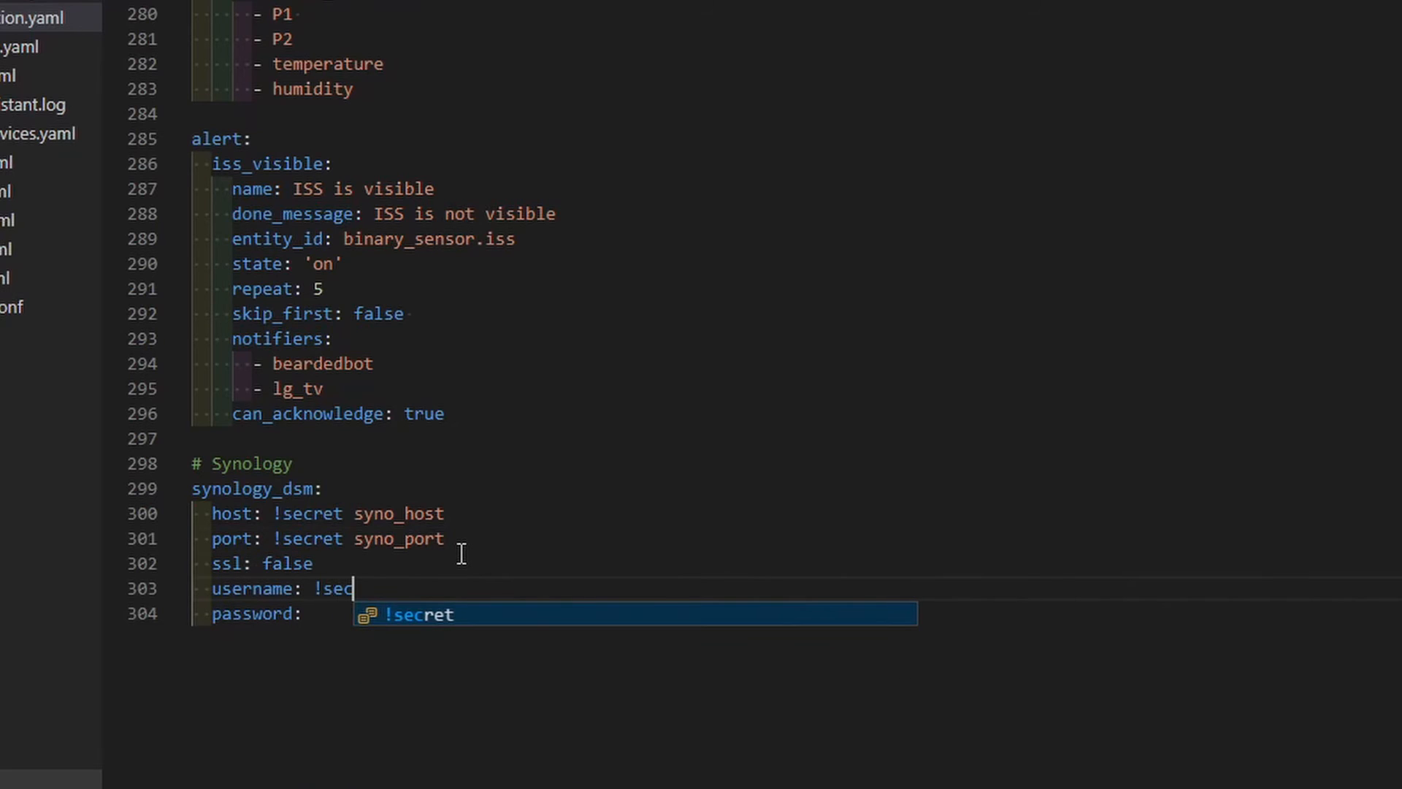
pyautogui.write('ret syno_')
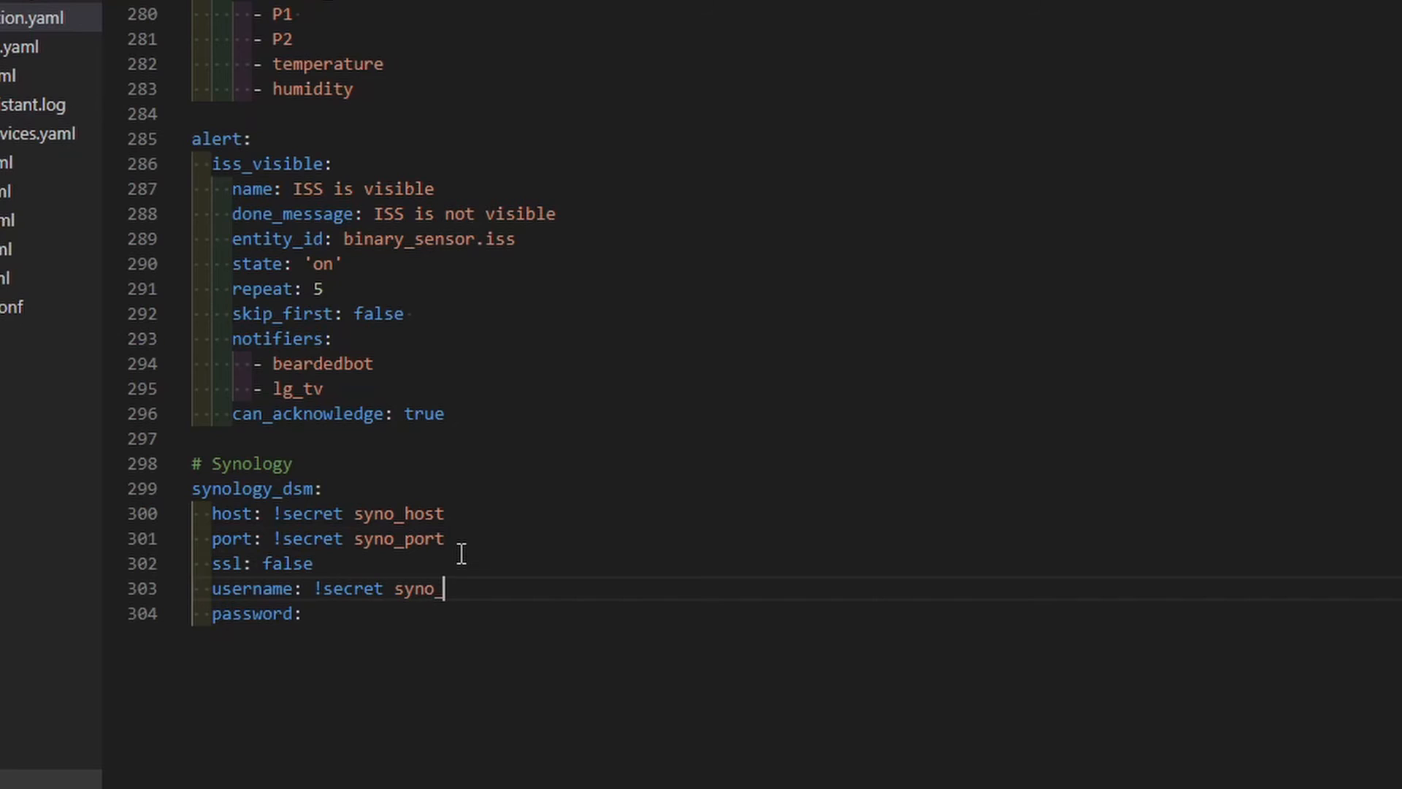
pyautogui.write('user')
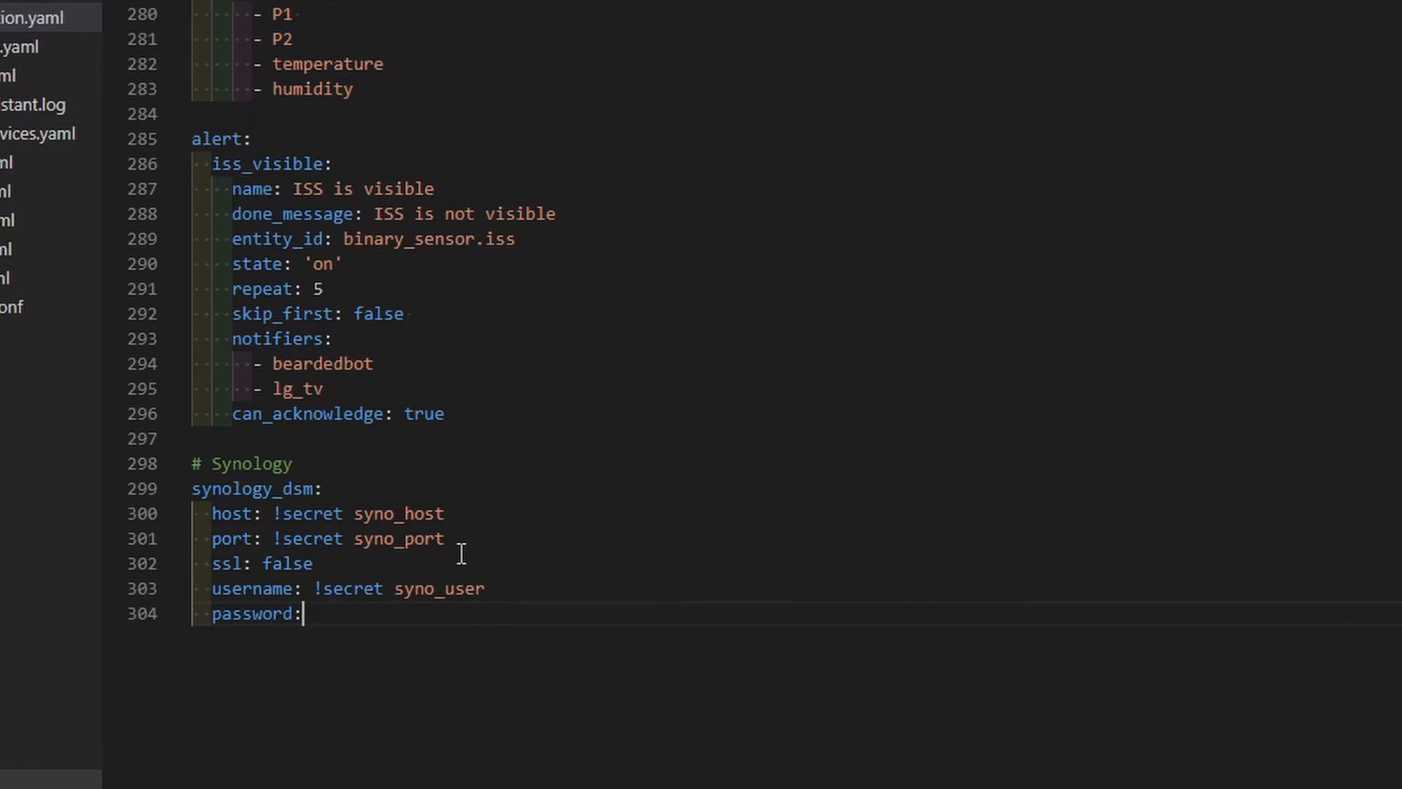
pyautogui.write('!secret syno')
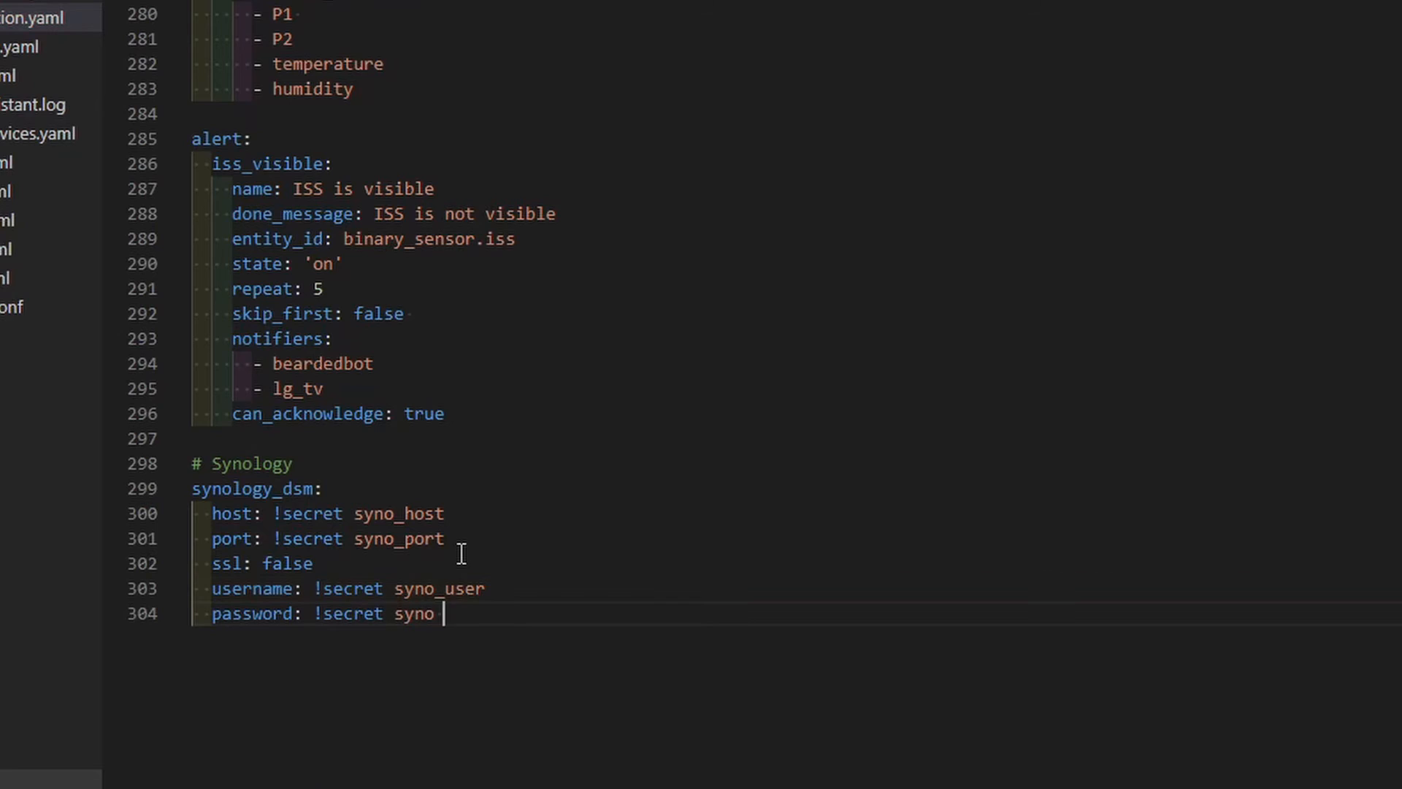
pyautogui.write('pass')
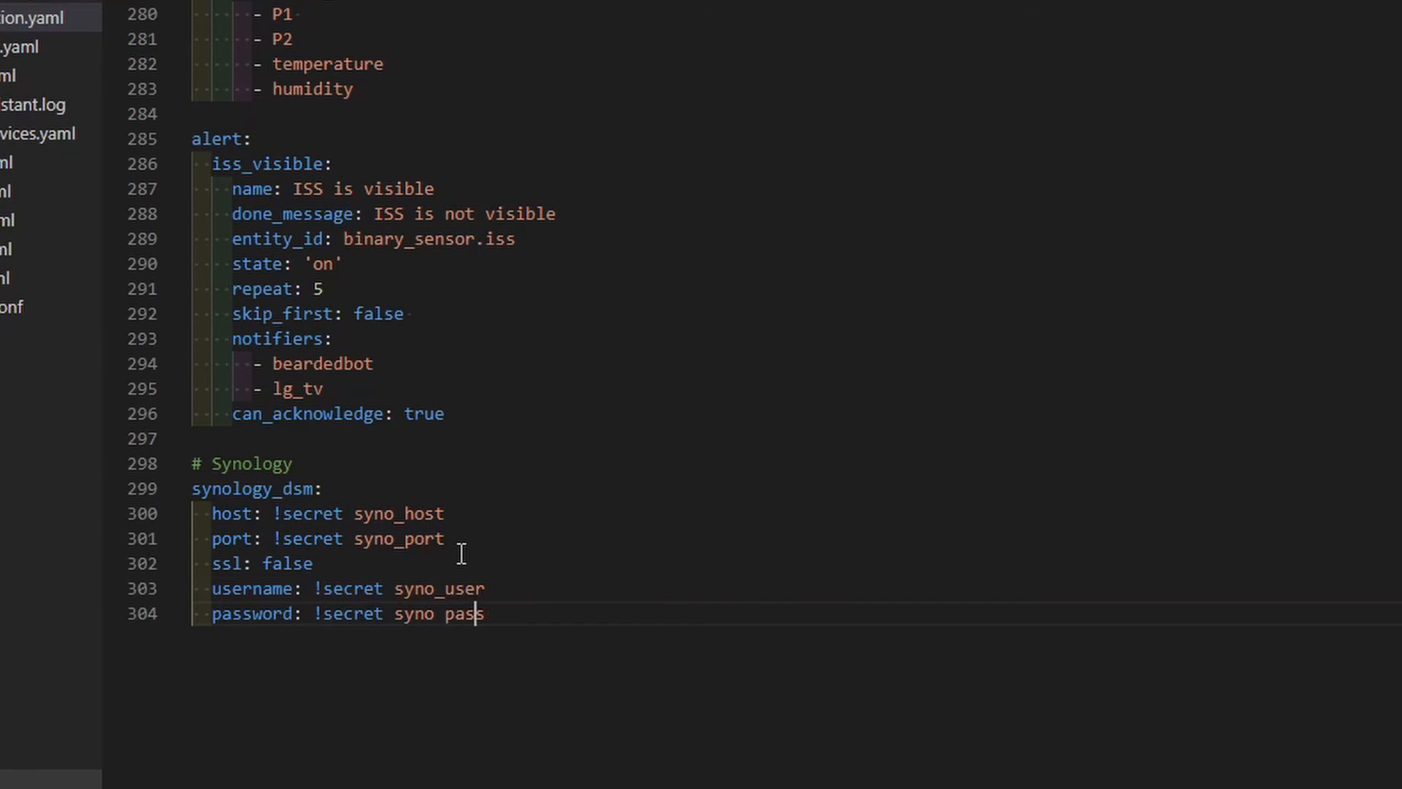
pyautogui.write('s')
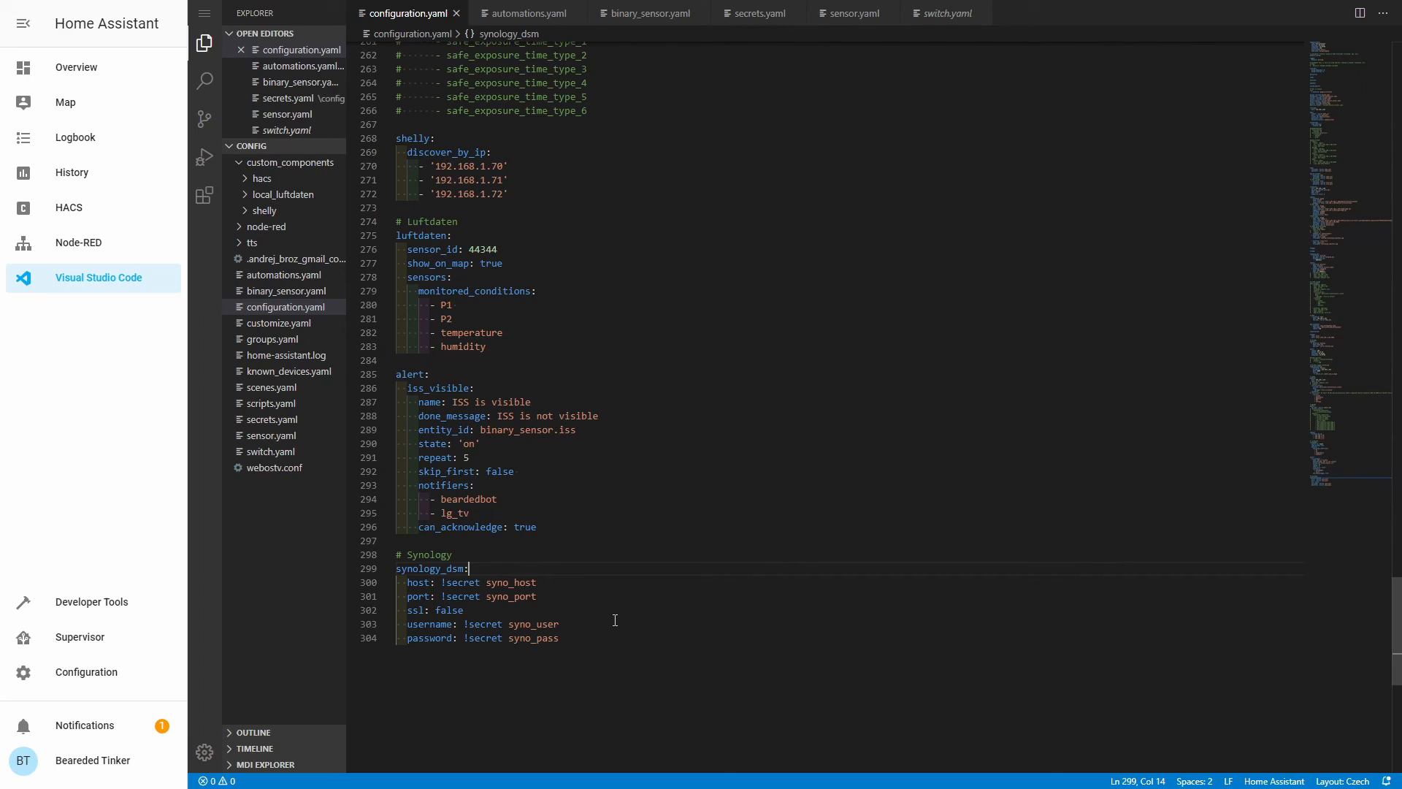
pyautogui.moveTo(680, 481)
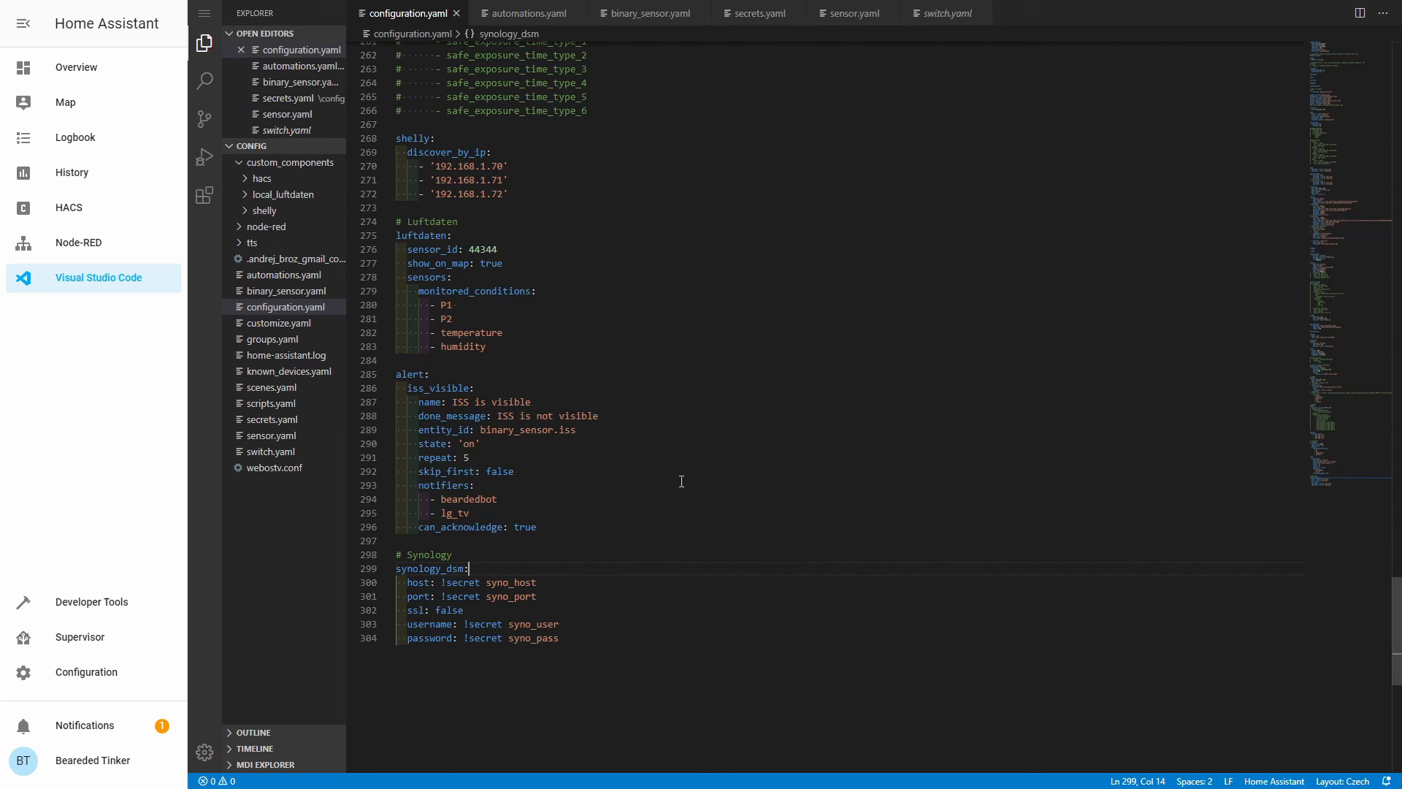
pyautogui.moveTo(683, 476)
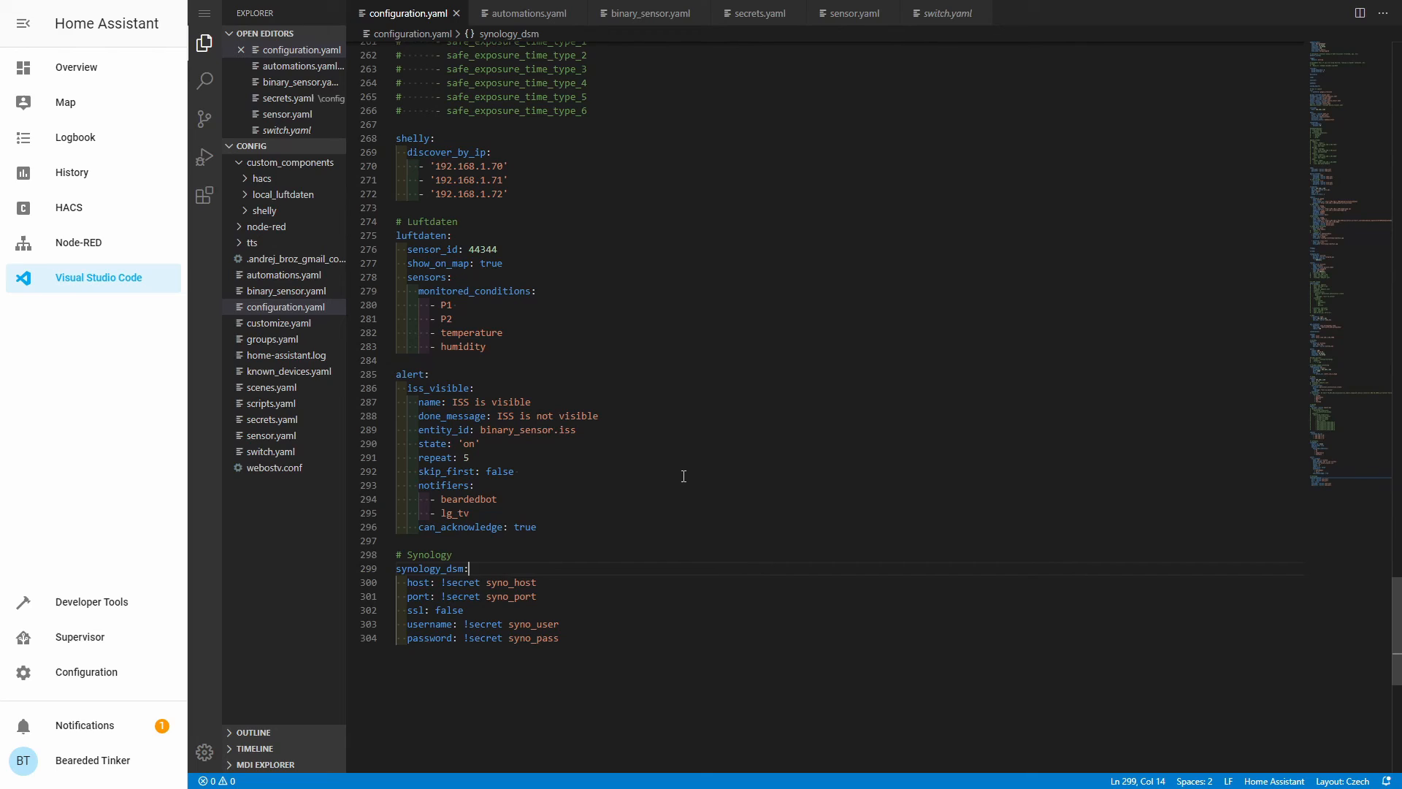
pyautogui.moveTo(663, 502)
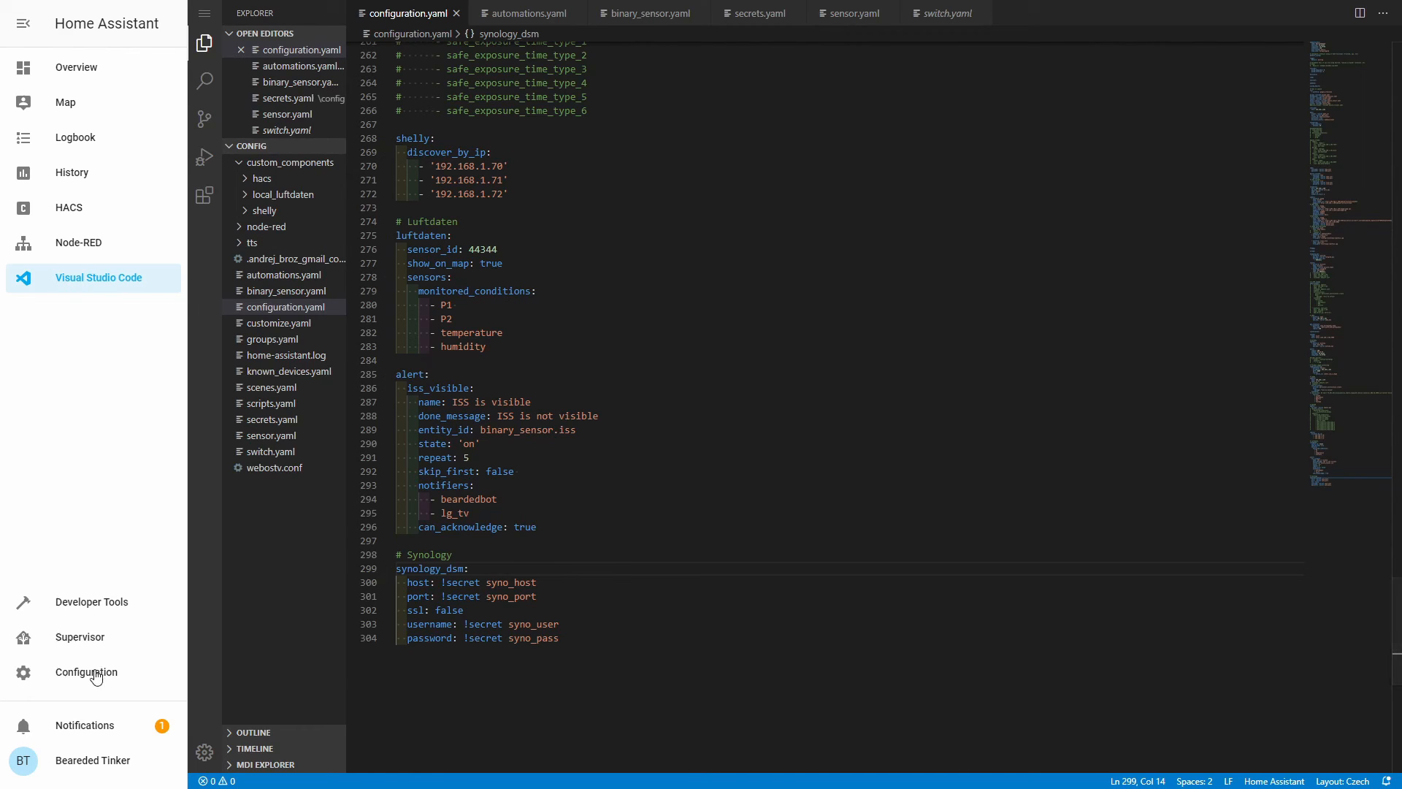
# Step: Run Check Configuration in Server Controls until 'Configuration valid!', then return to Integrations
pyautogui.click(86, 672)
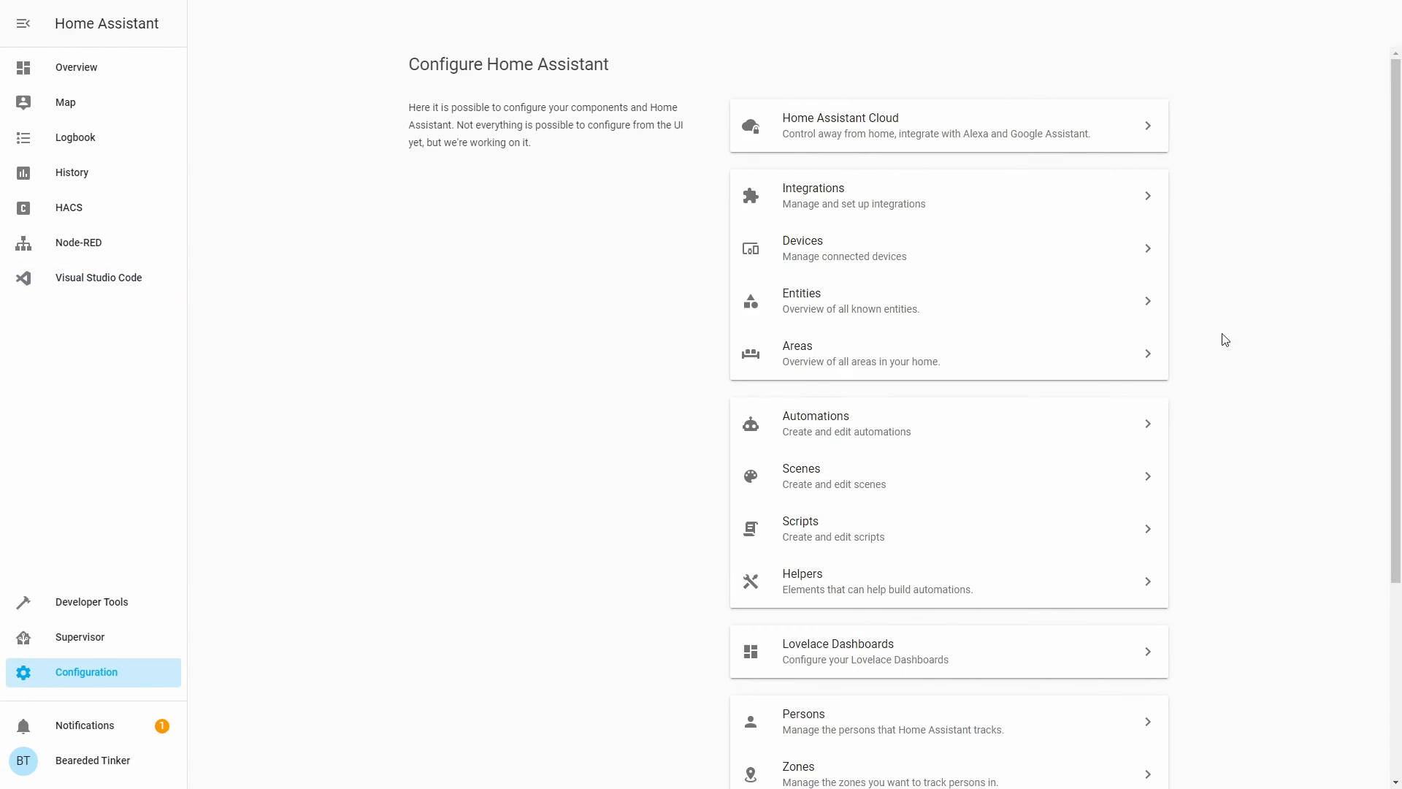
pyautogui.scroll(-3)
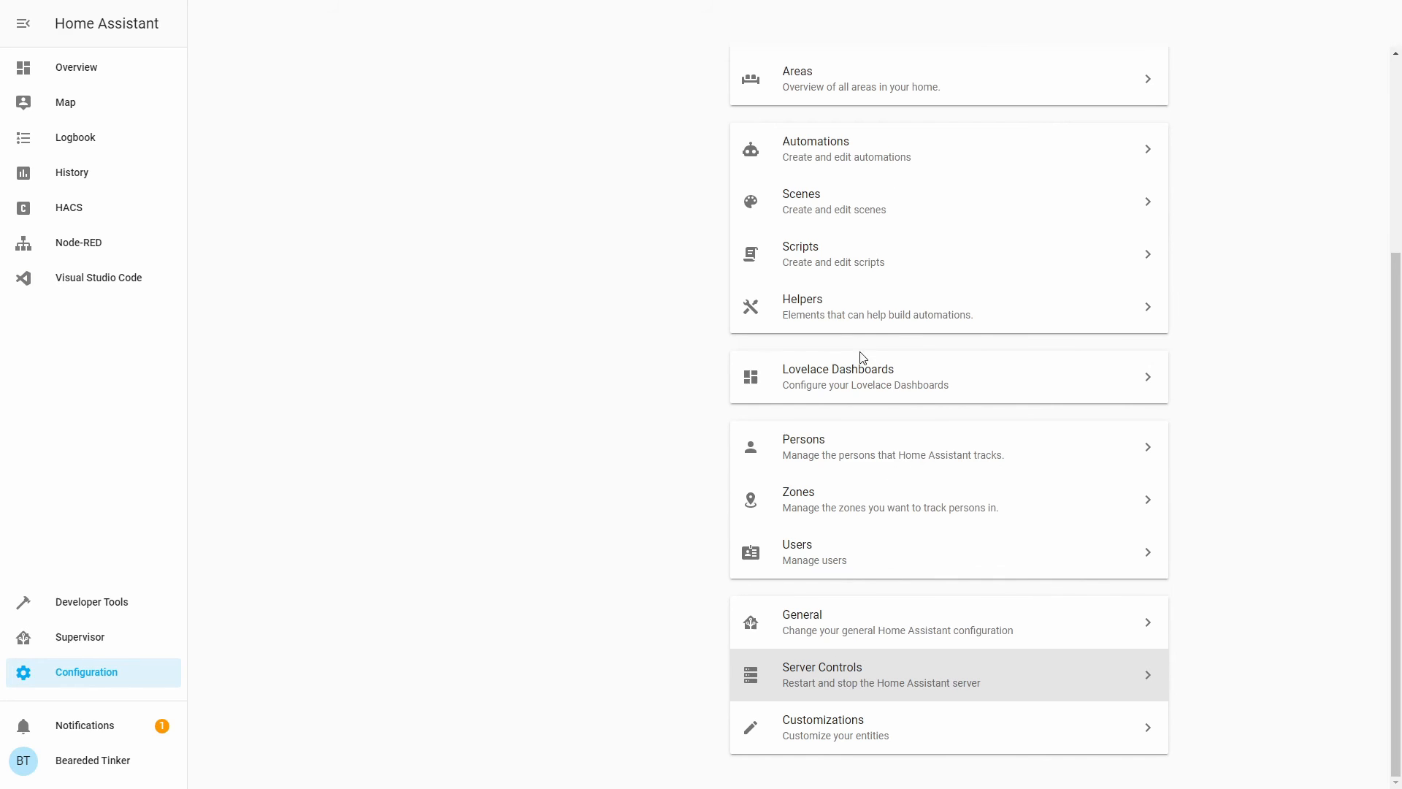
pyautogui.click(946, 673)
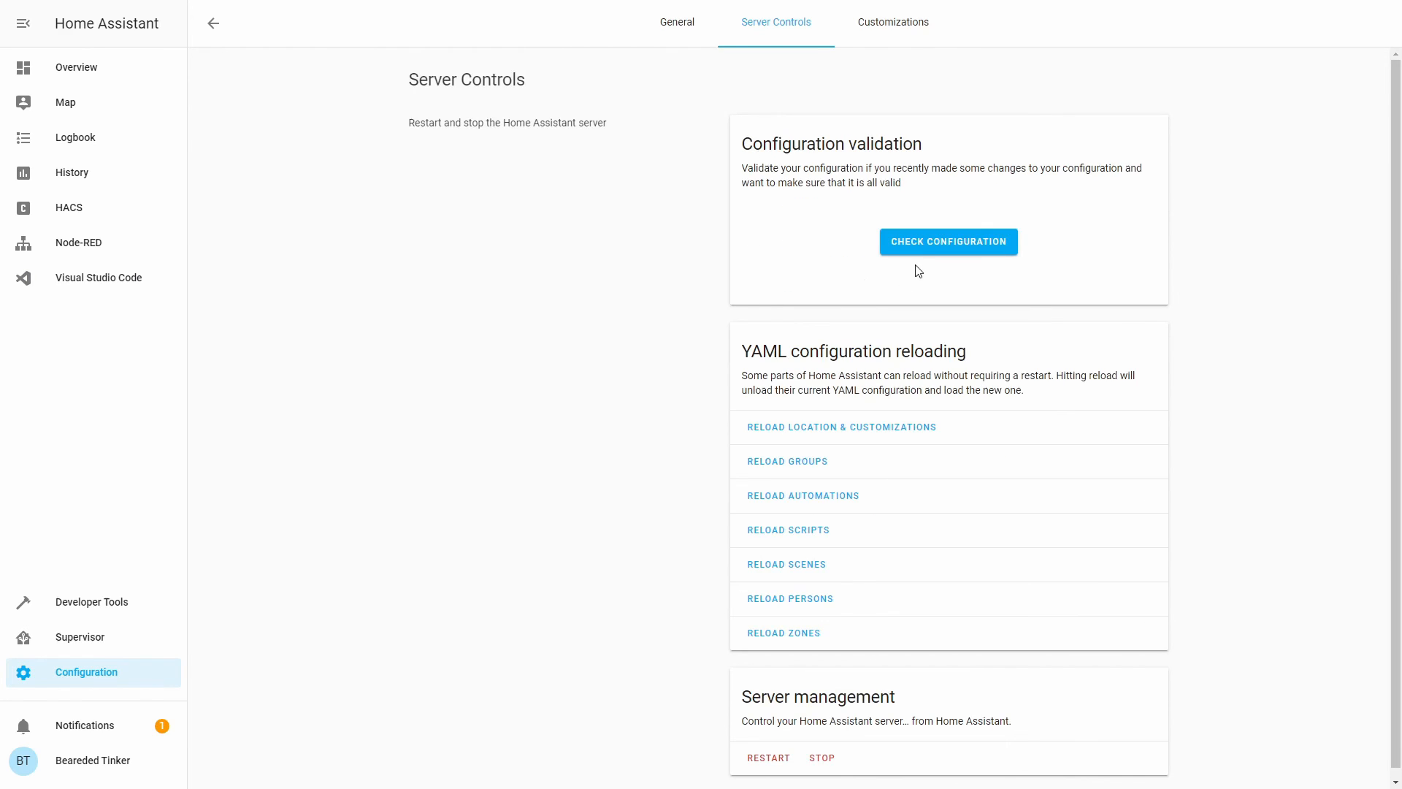
pyautogui.click(946, 241)
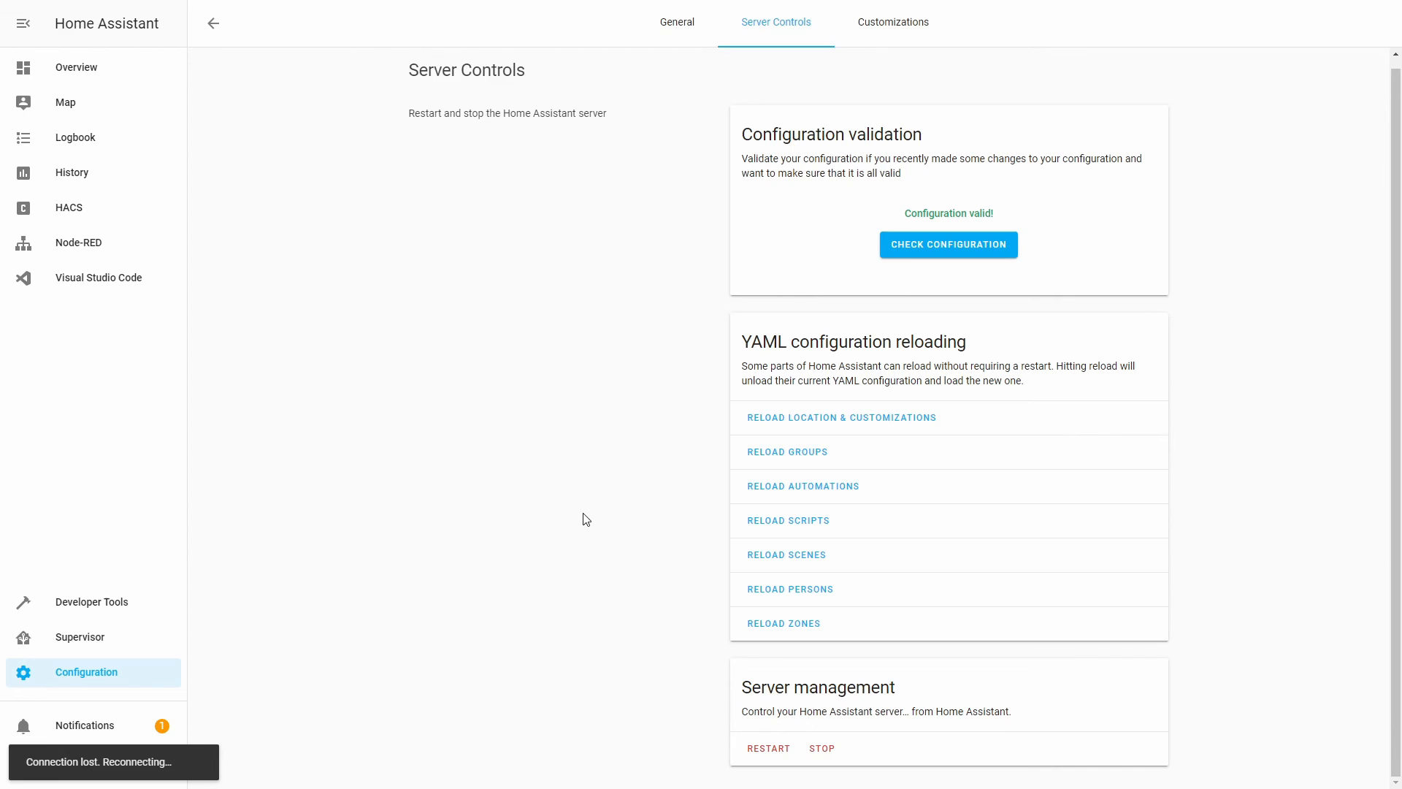
pyautogui.click(86, 672)
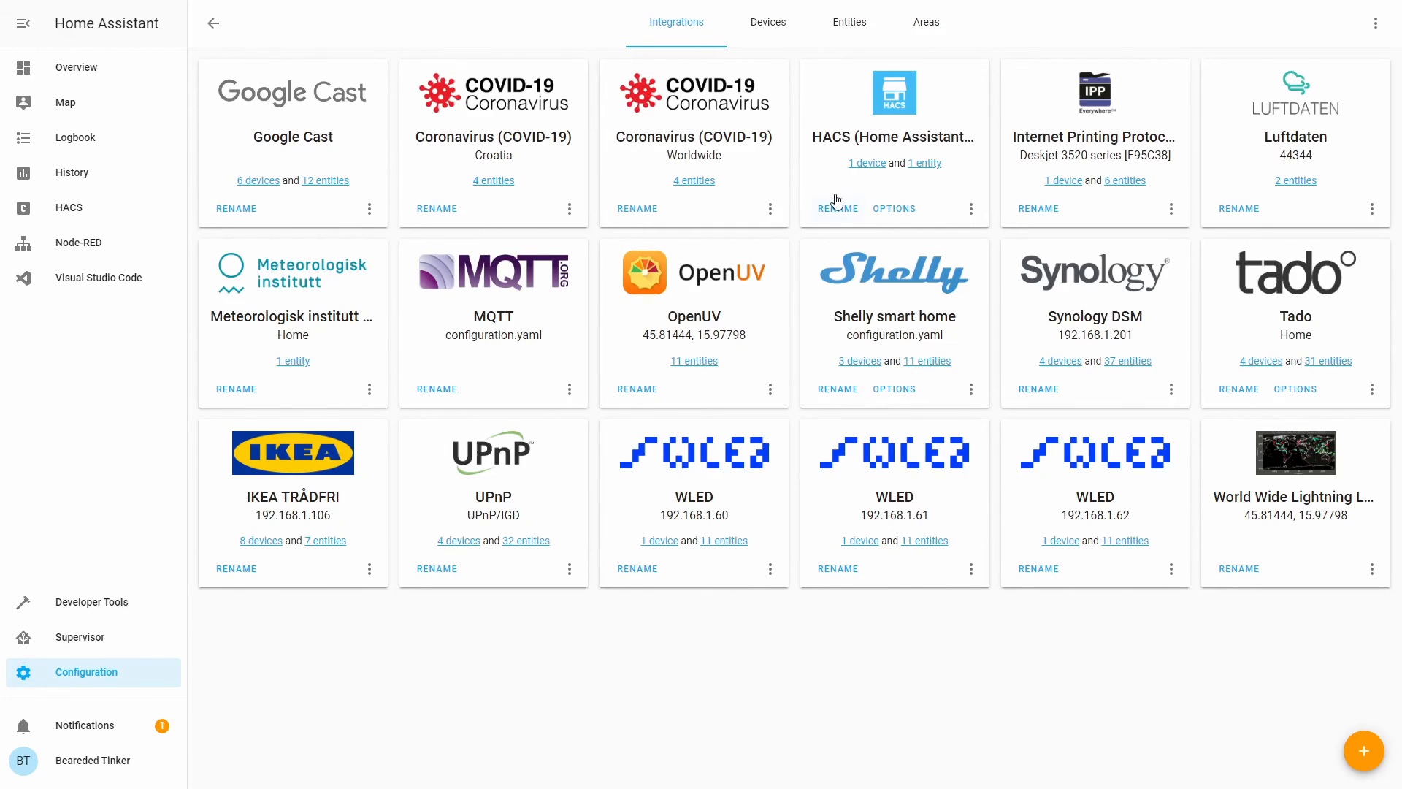
pyautogui.moveTo(1113, 379)
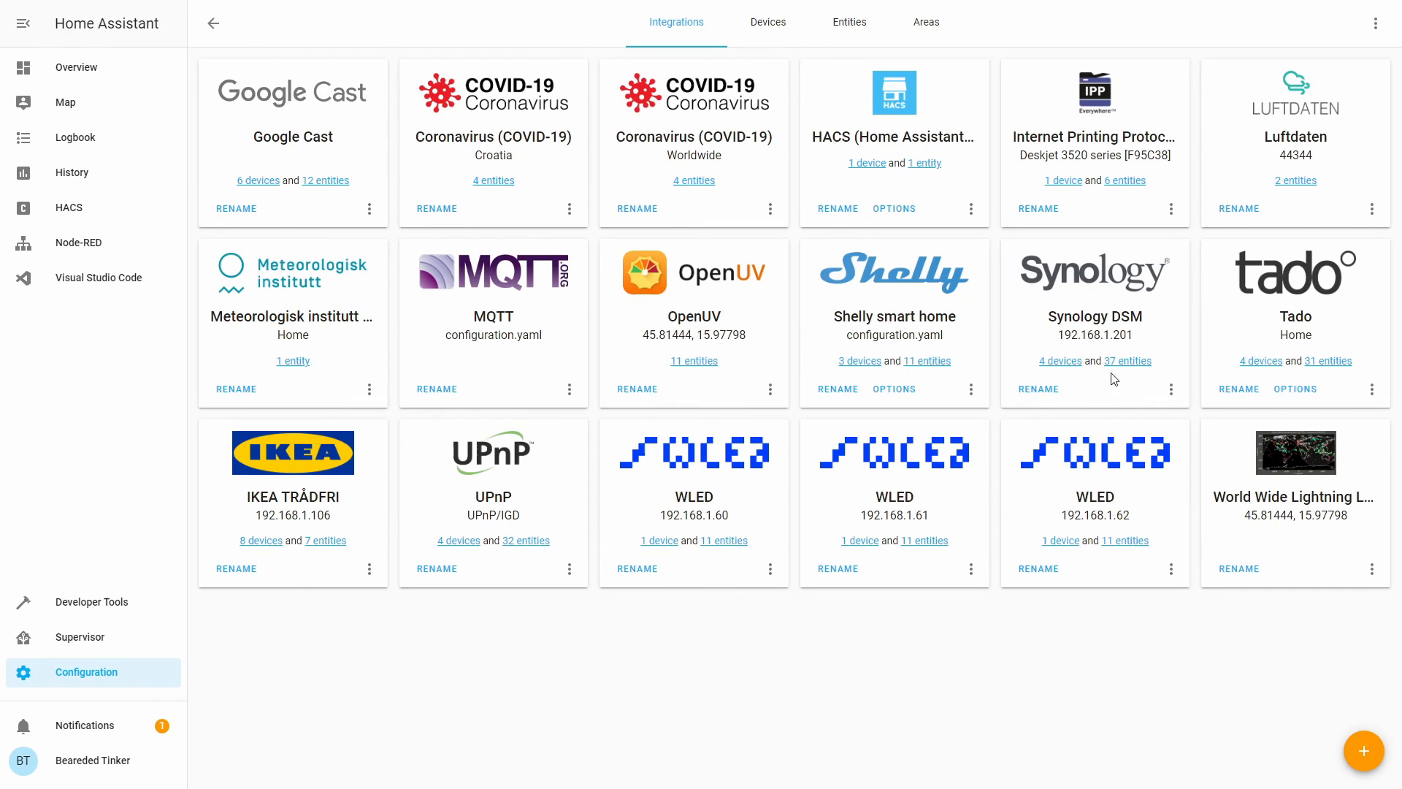
pyautogui.moveTo(1133, 253)
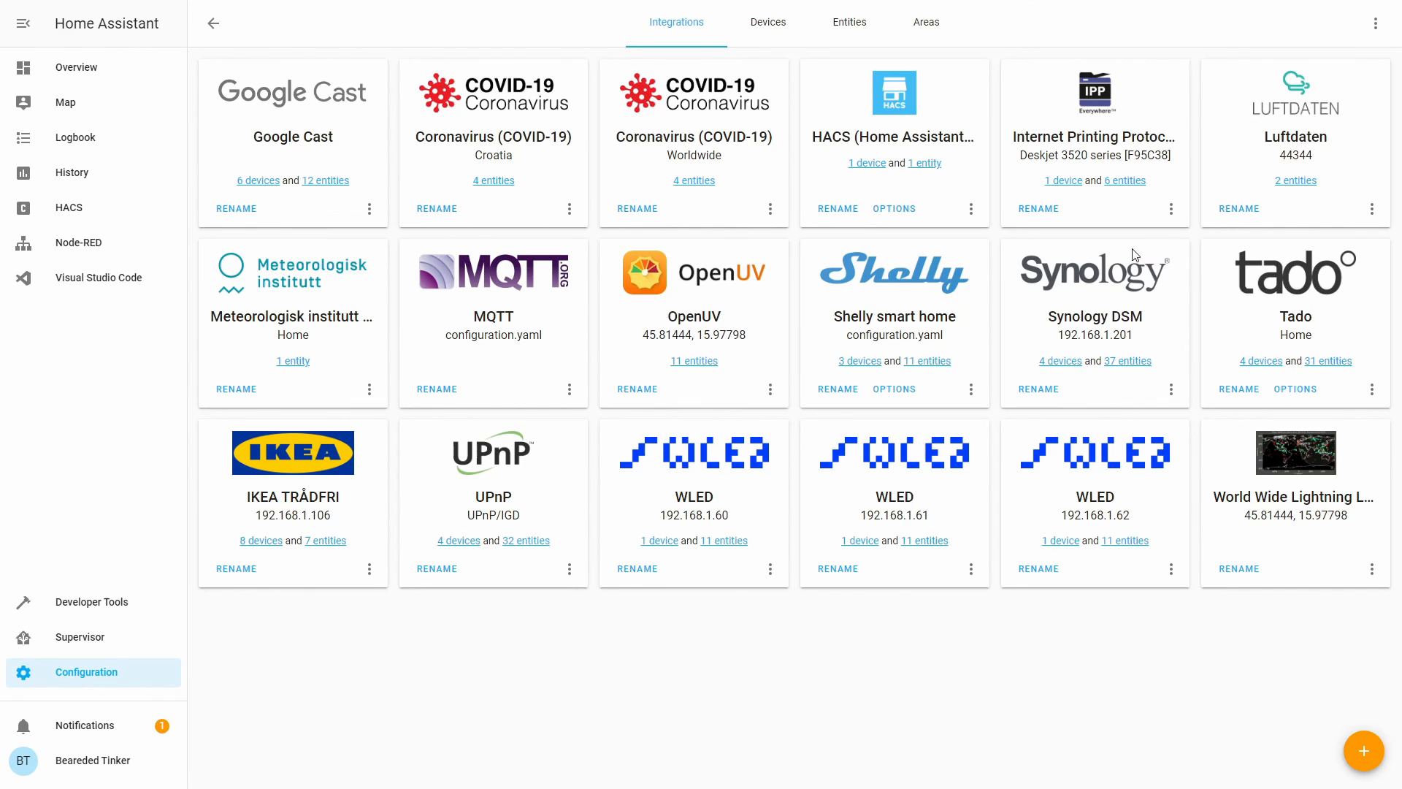
pyautogui.moveTo(1057, 371)
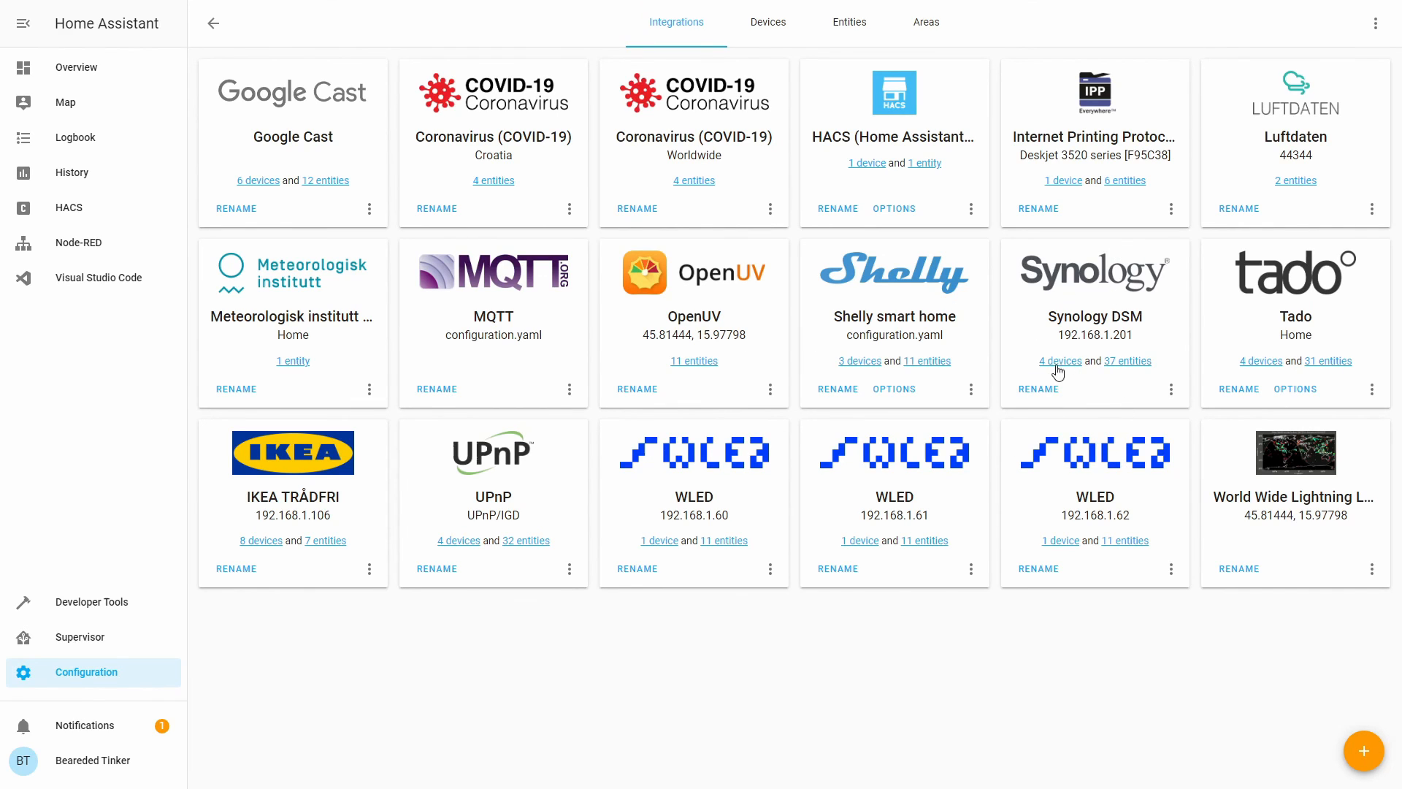